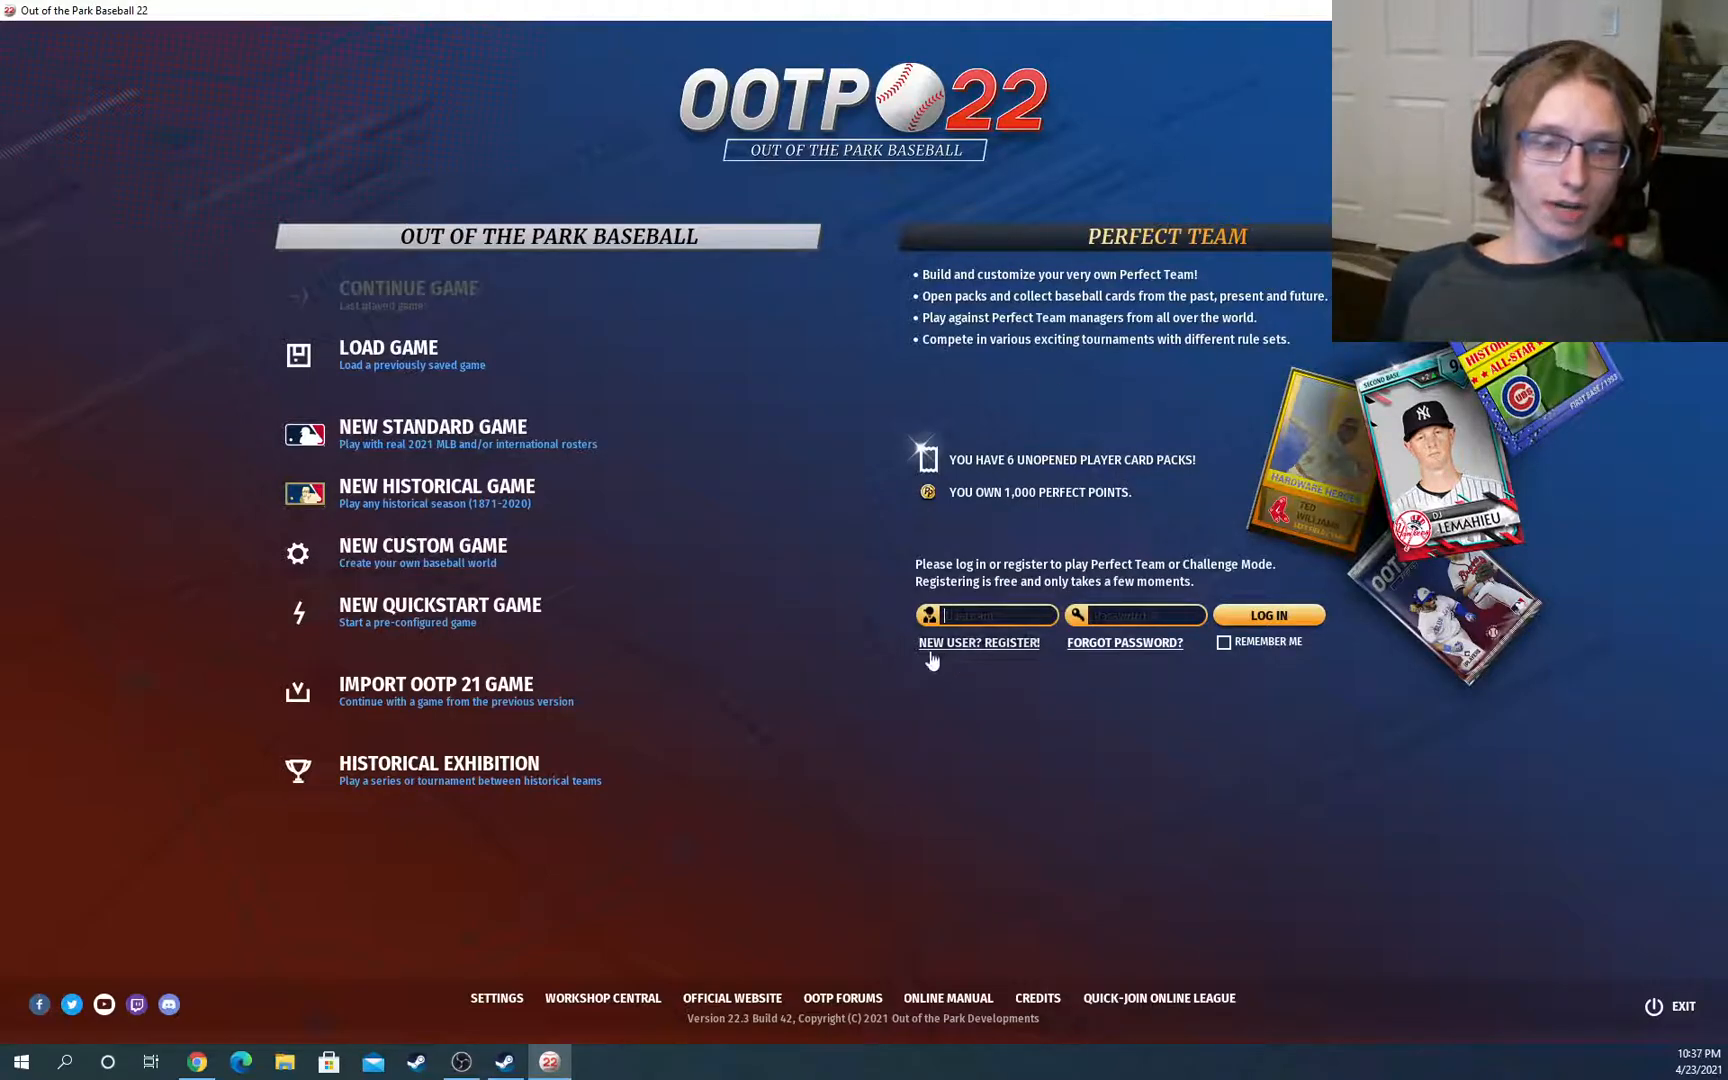
{"action": "mouse_move", "coordinate": [956, 654]}
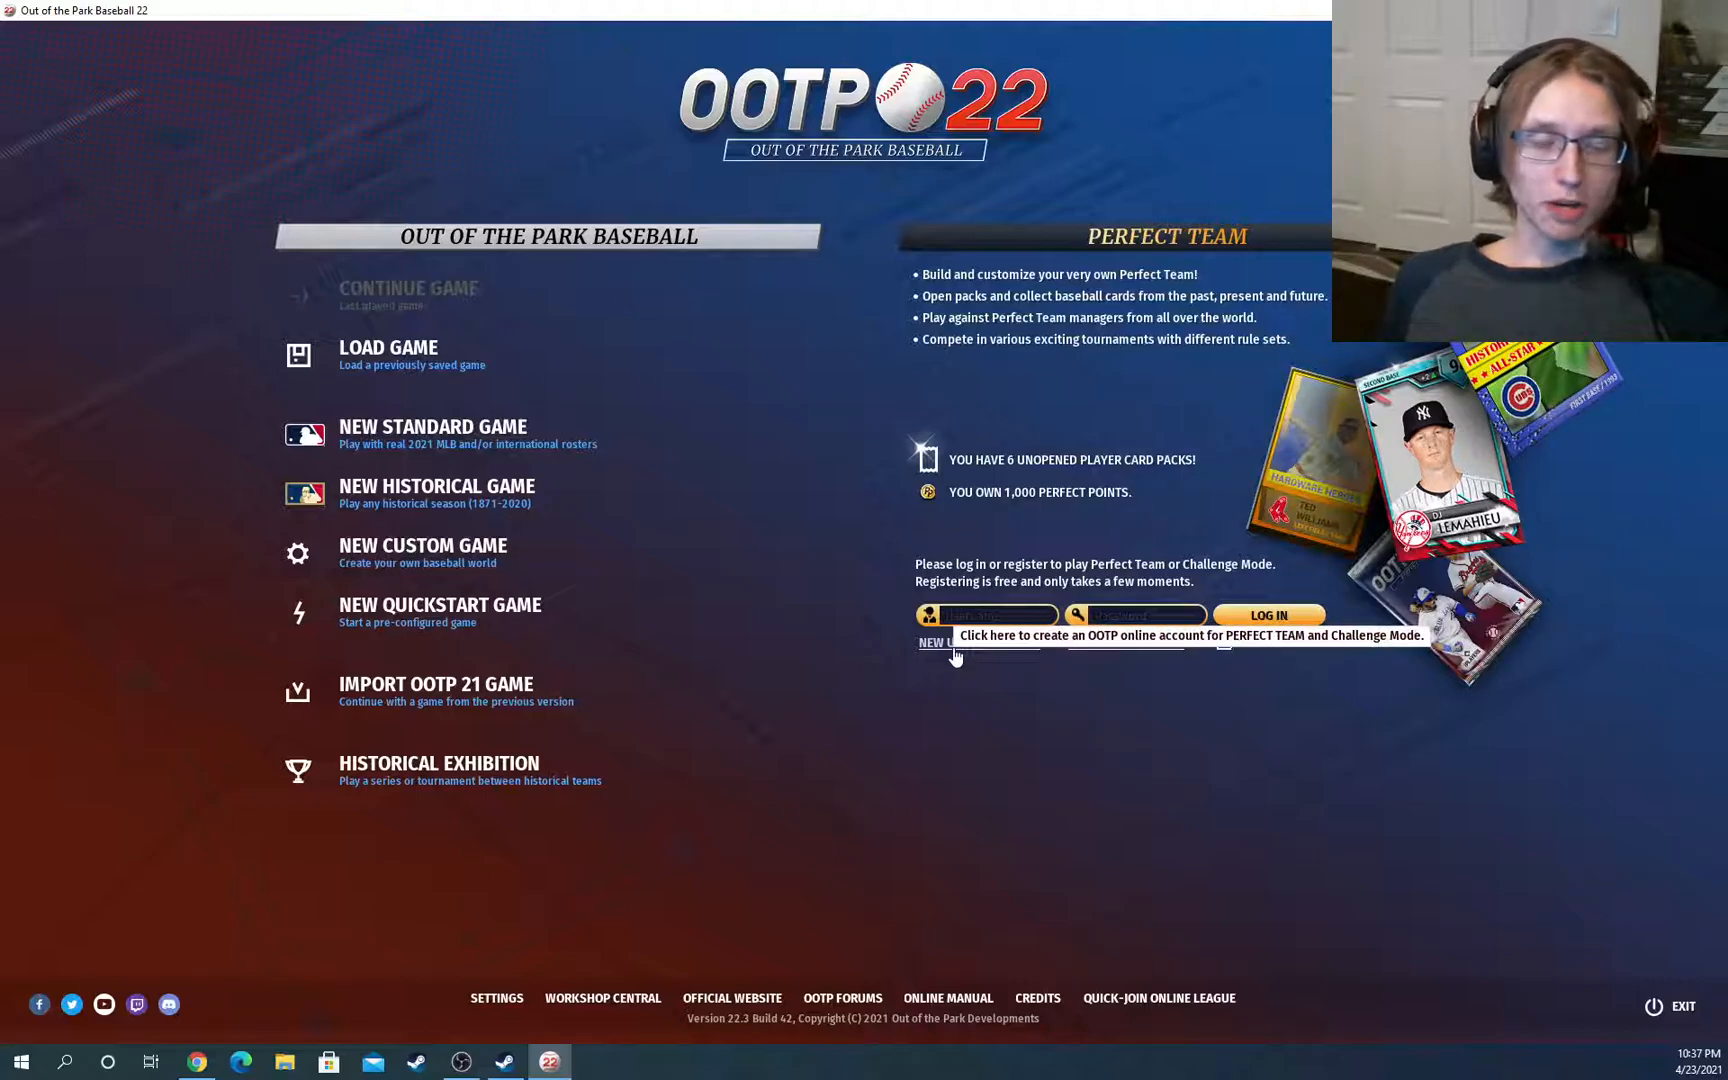
- Start a new online account registration with username 'Jarred Kelenic'
{"action": "left_click", "coordinate": [938, 642]}
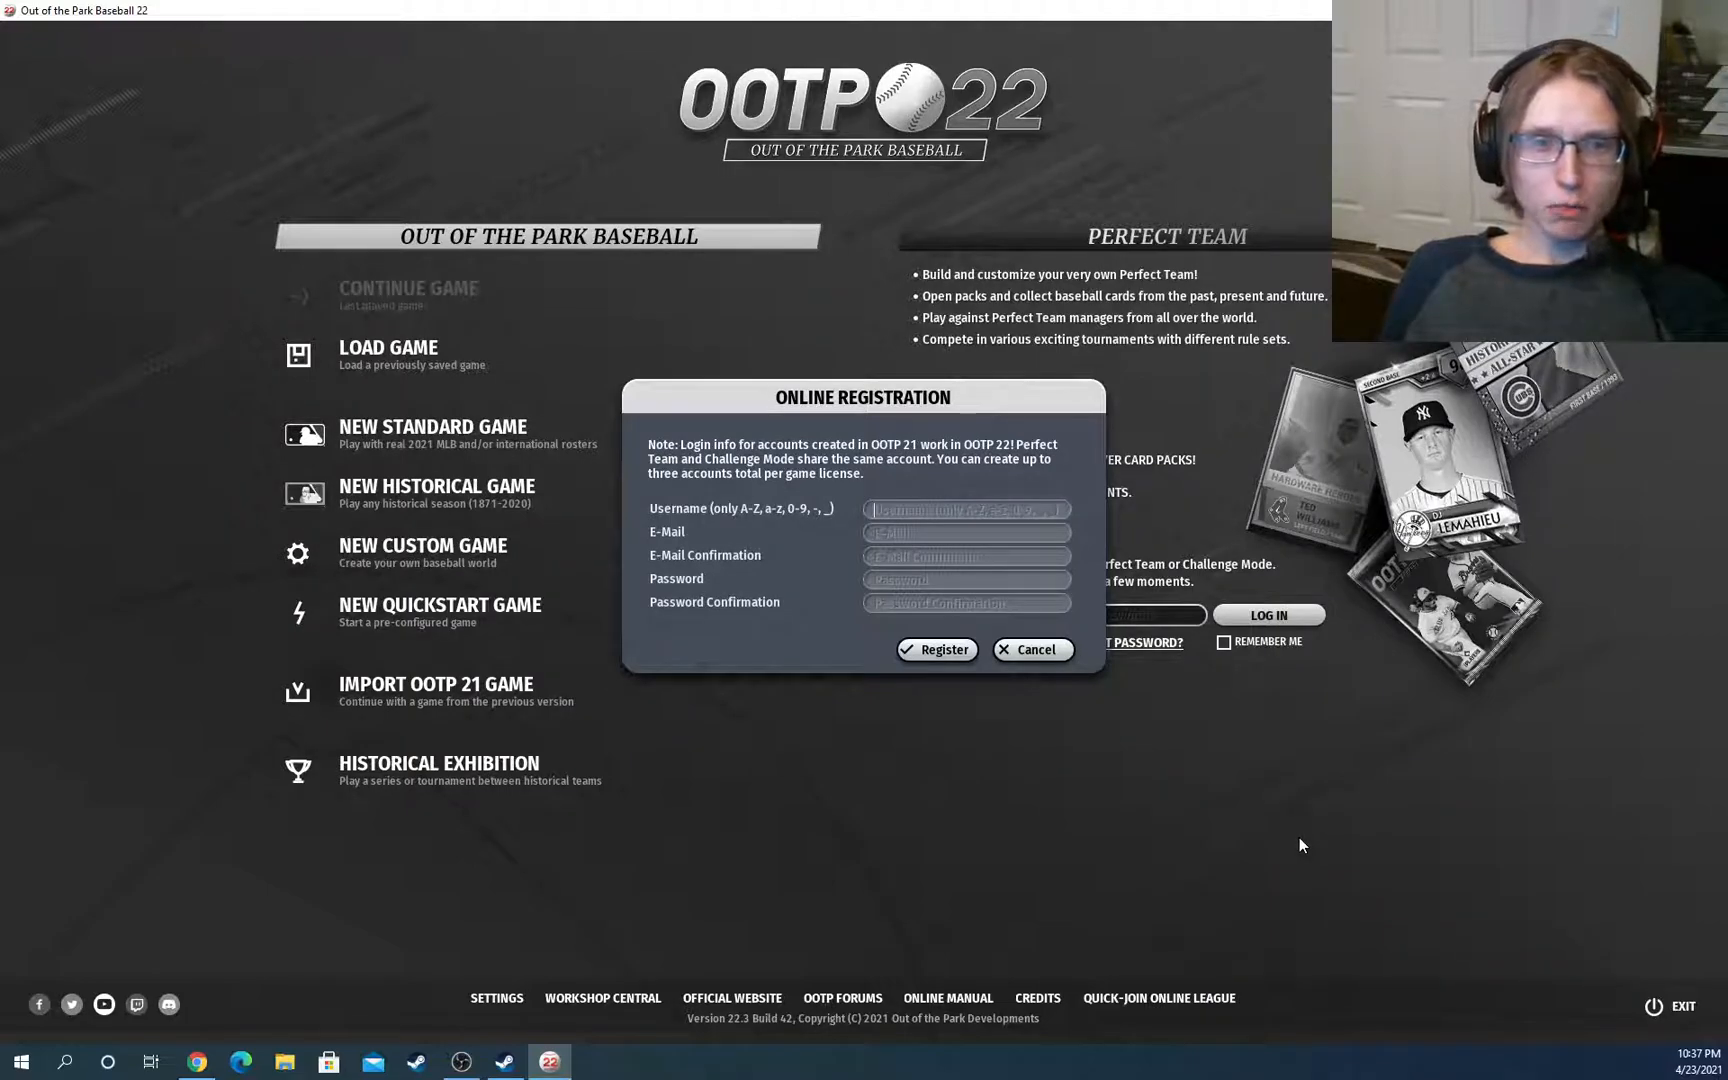
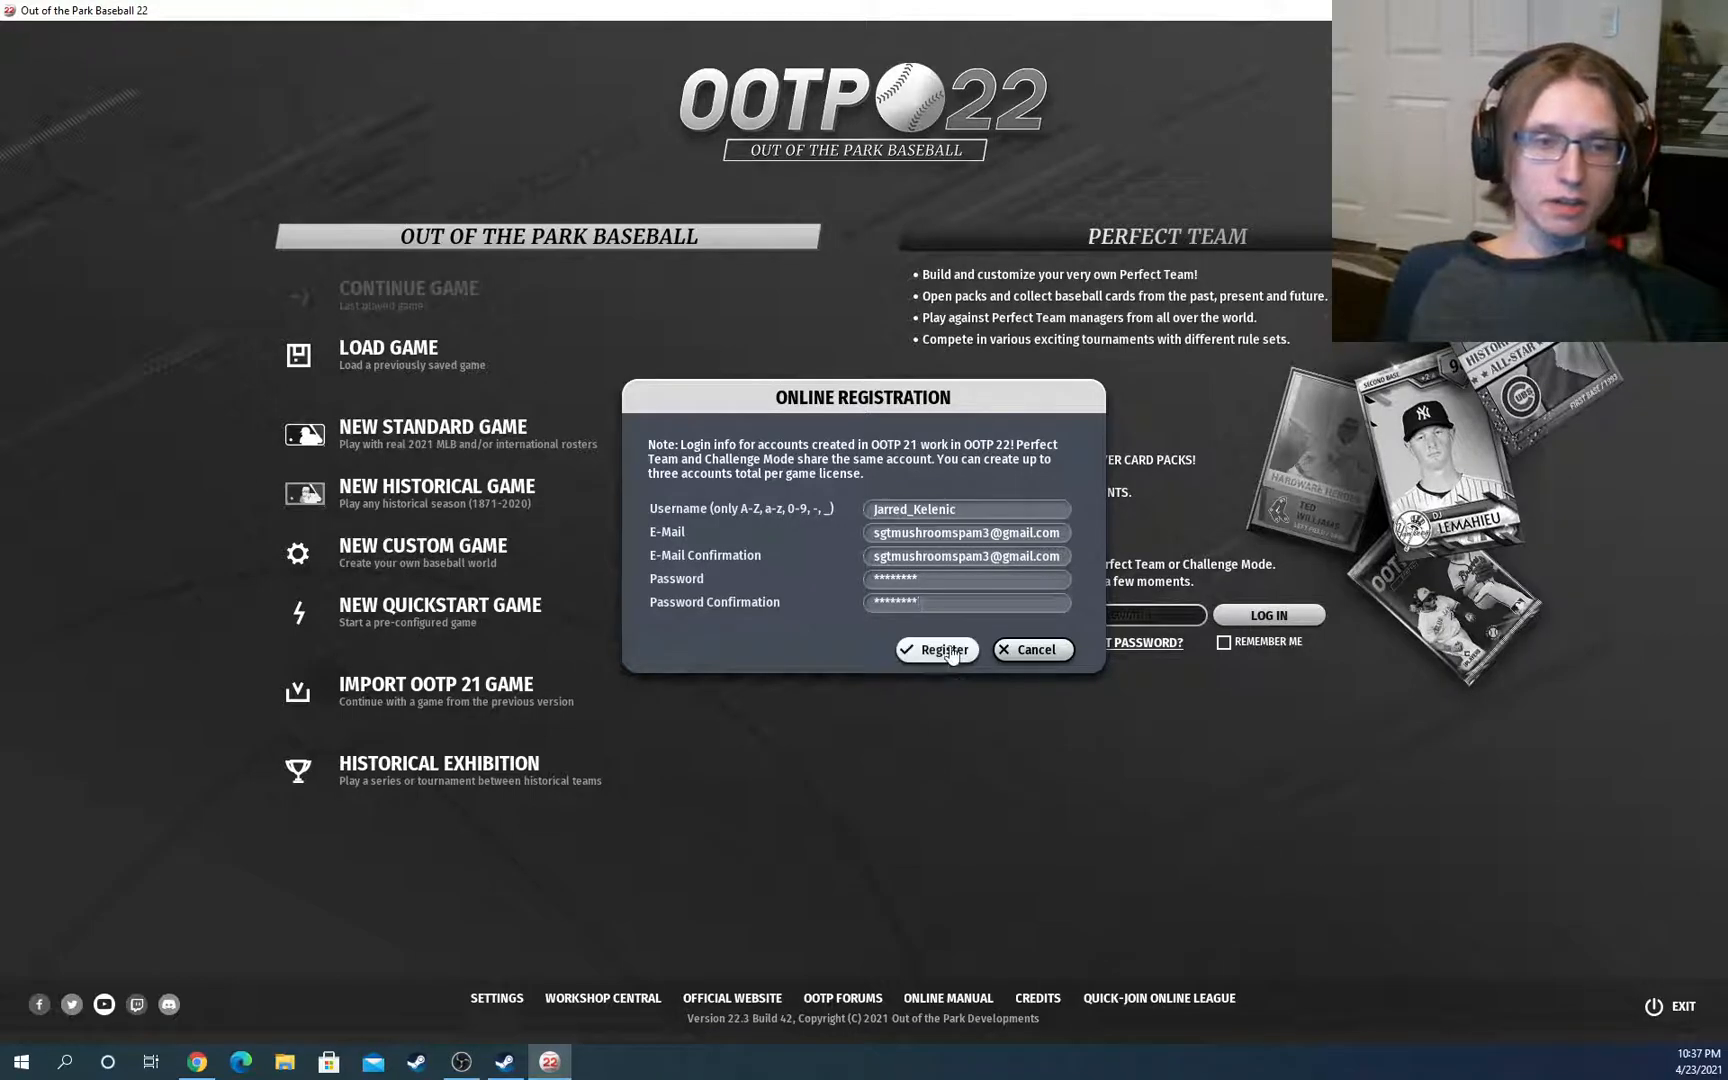
- Submit the registration, open the OOTP account-creation e-mail and its authenticator link, selecting the token
{"action": "left_click", "coordinate": [938, 648]}
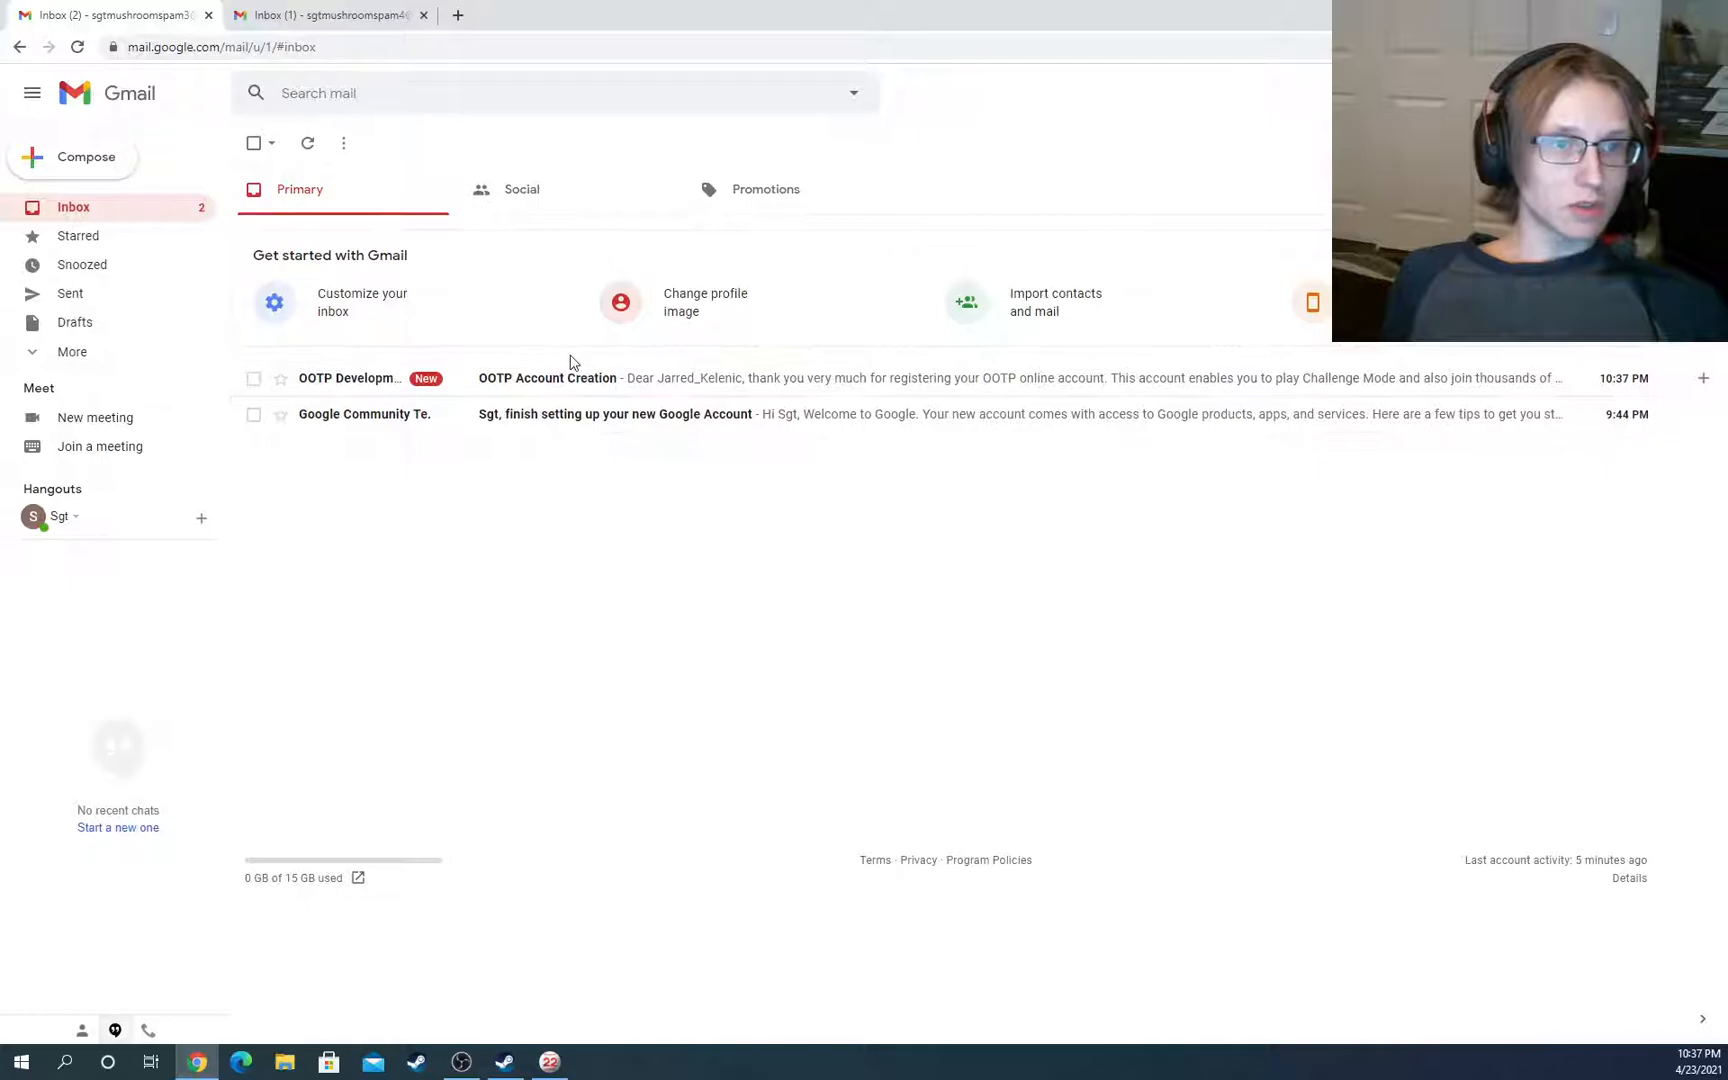
{"action": "left_click", "coordinate": [546, 378]}
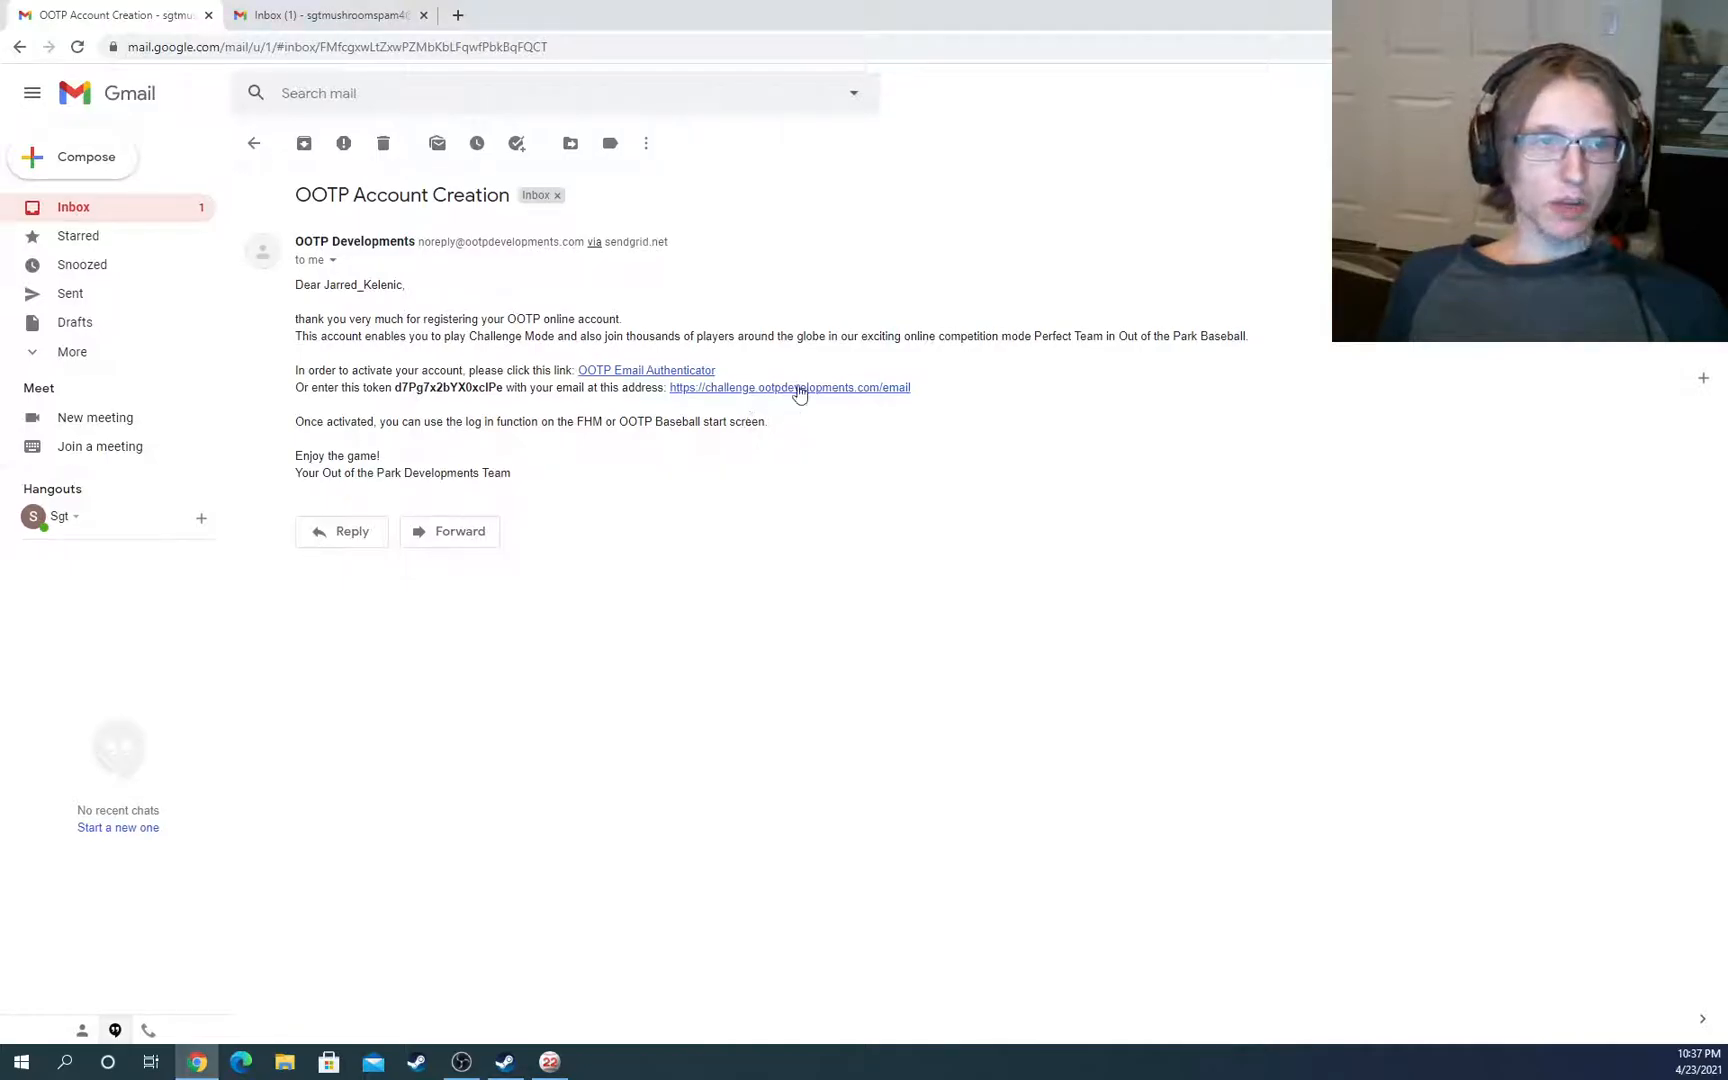
{"action": "left_click", "coordinate": [646, 370]}
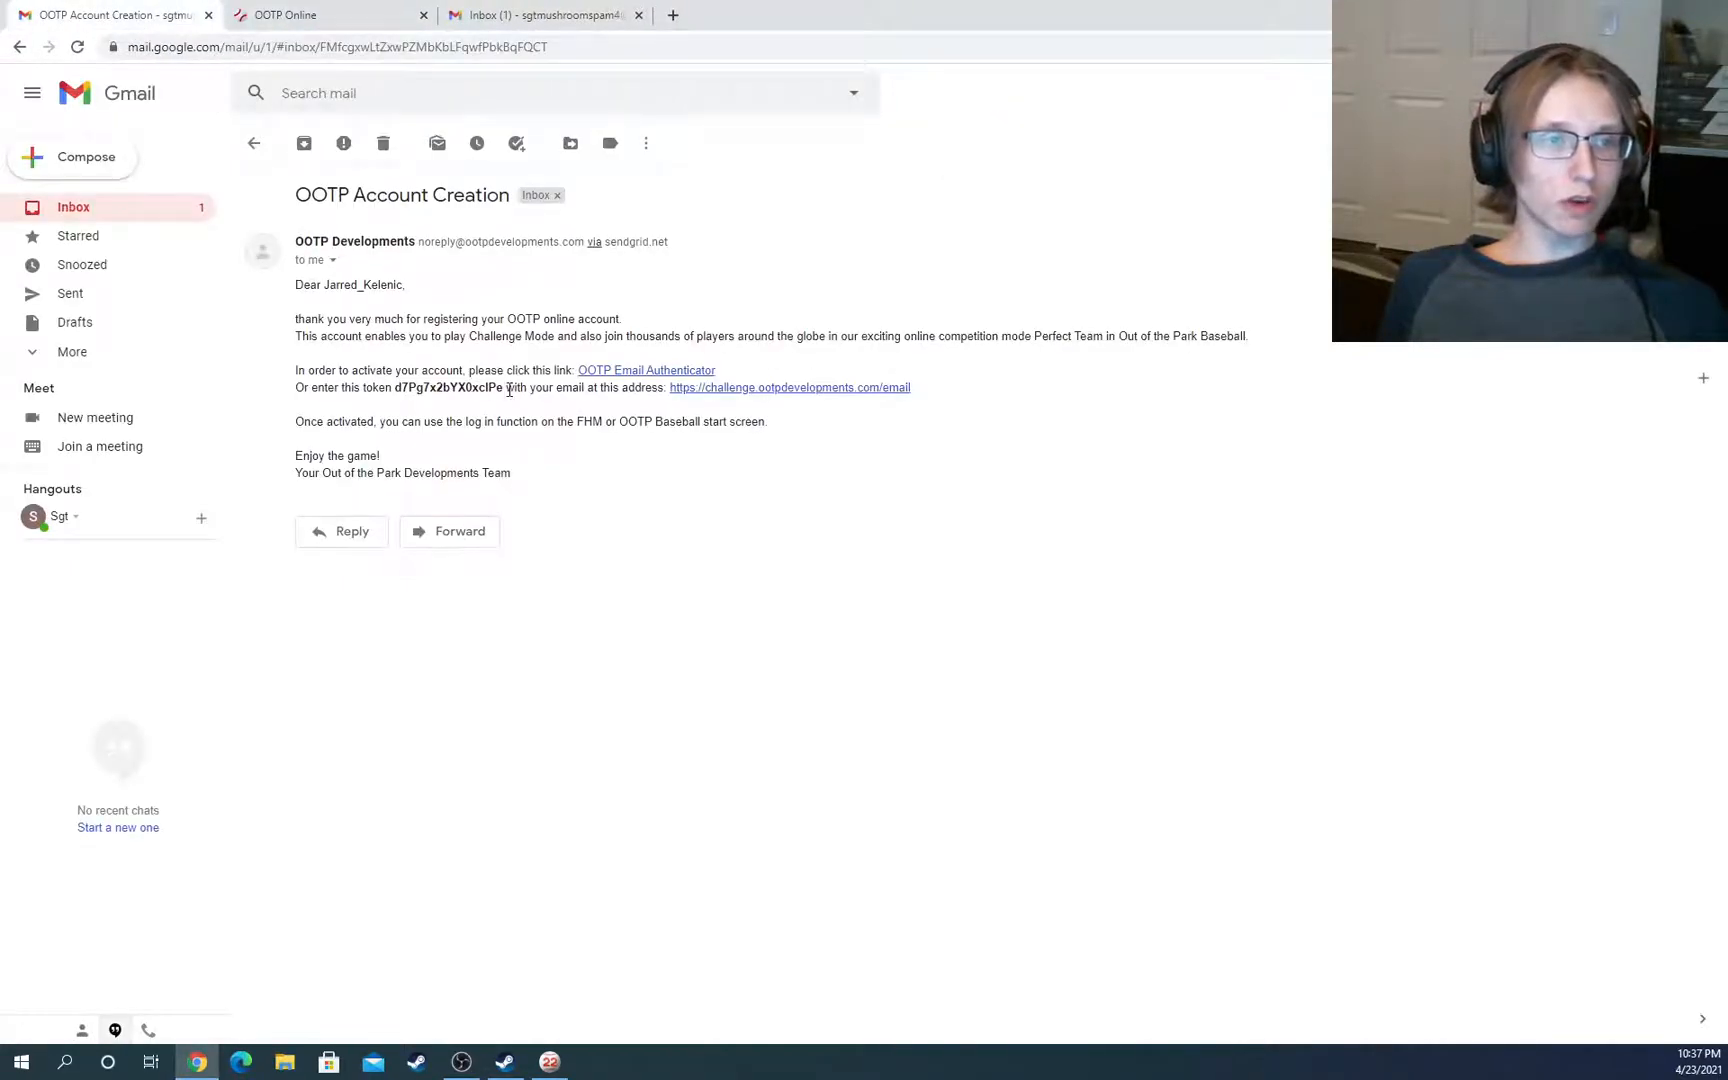
{"action": "left_click_drag", "start_coordinate": [394, 386], "coordinate": [502, 386]}
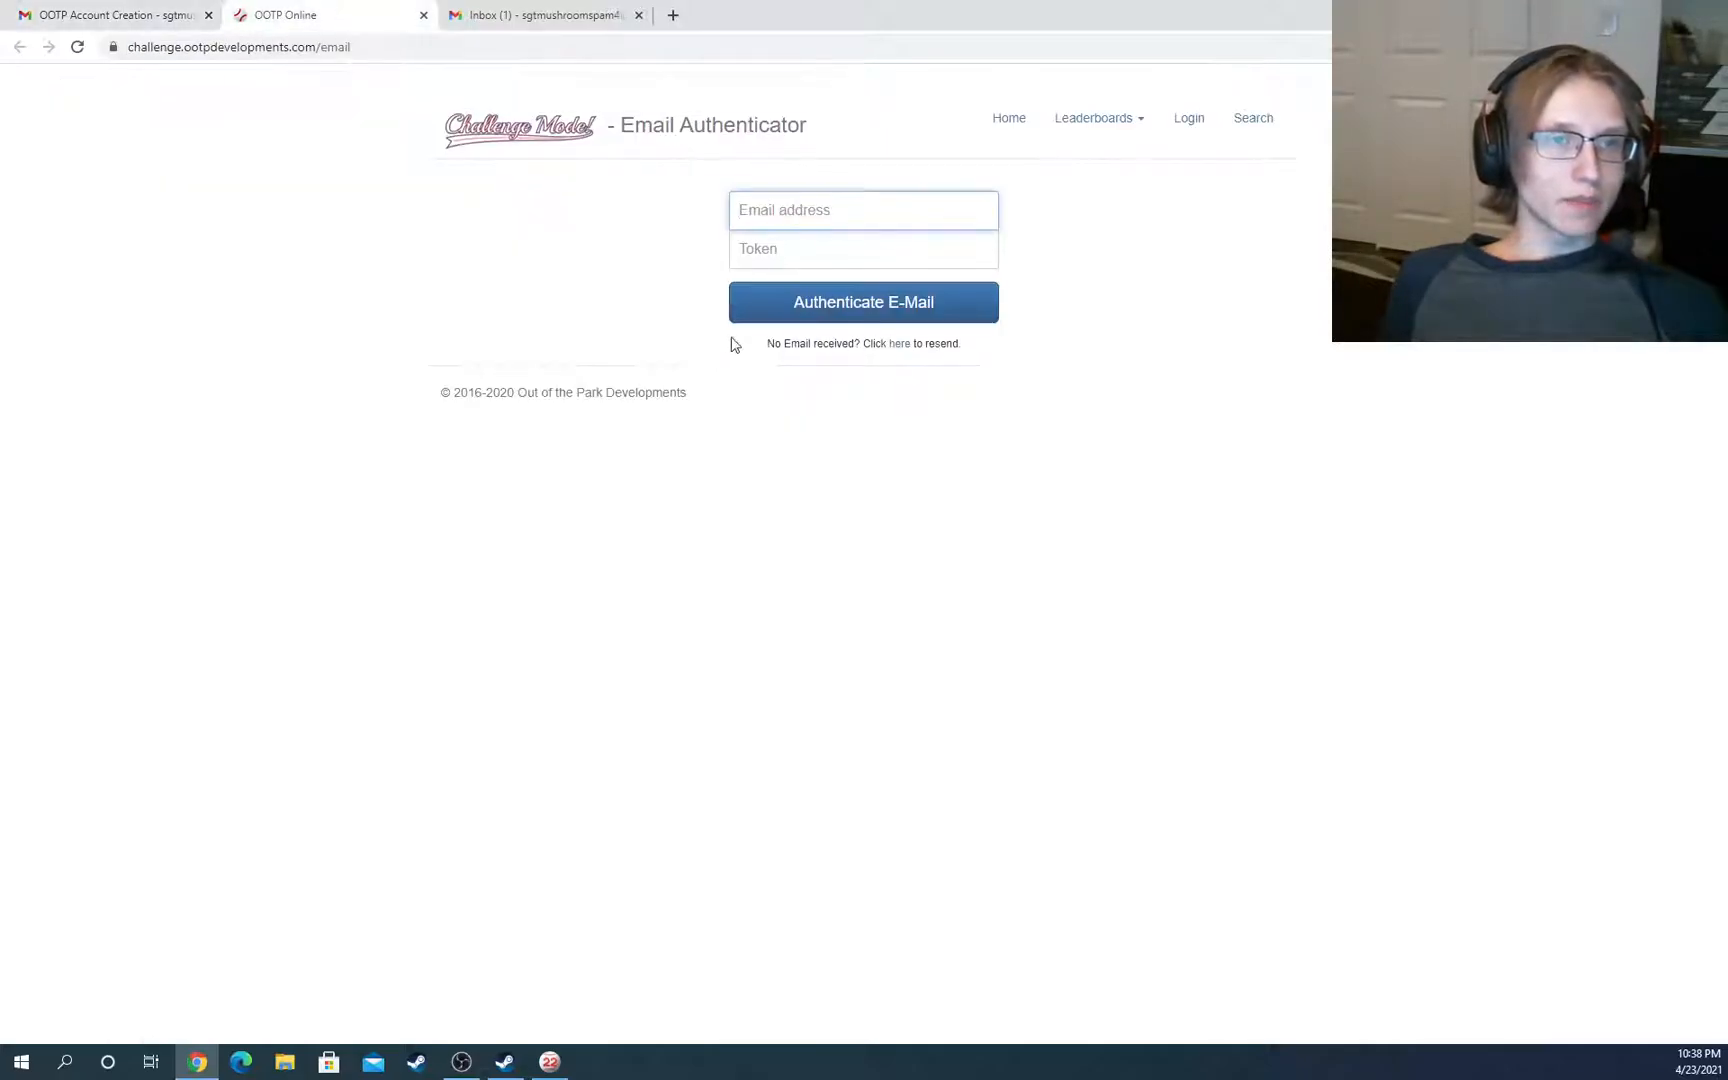
{"action": "left_click", "coordinate": [862, 210]}
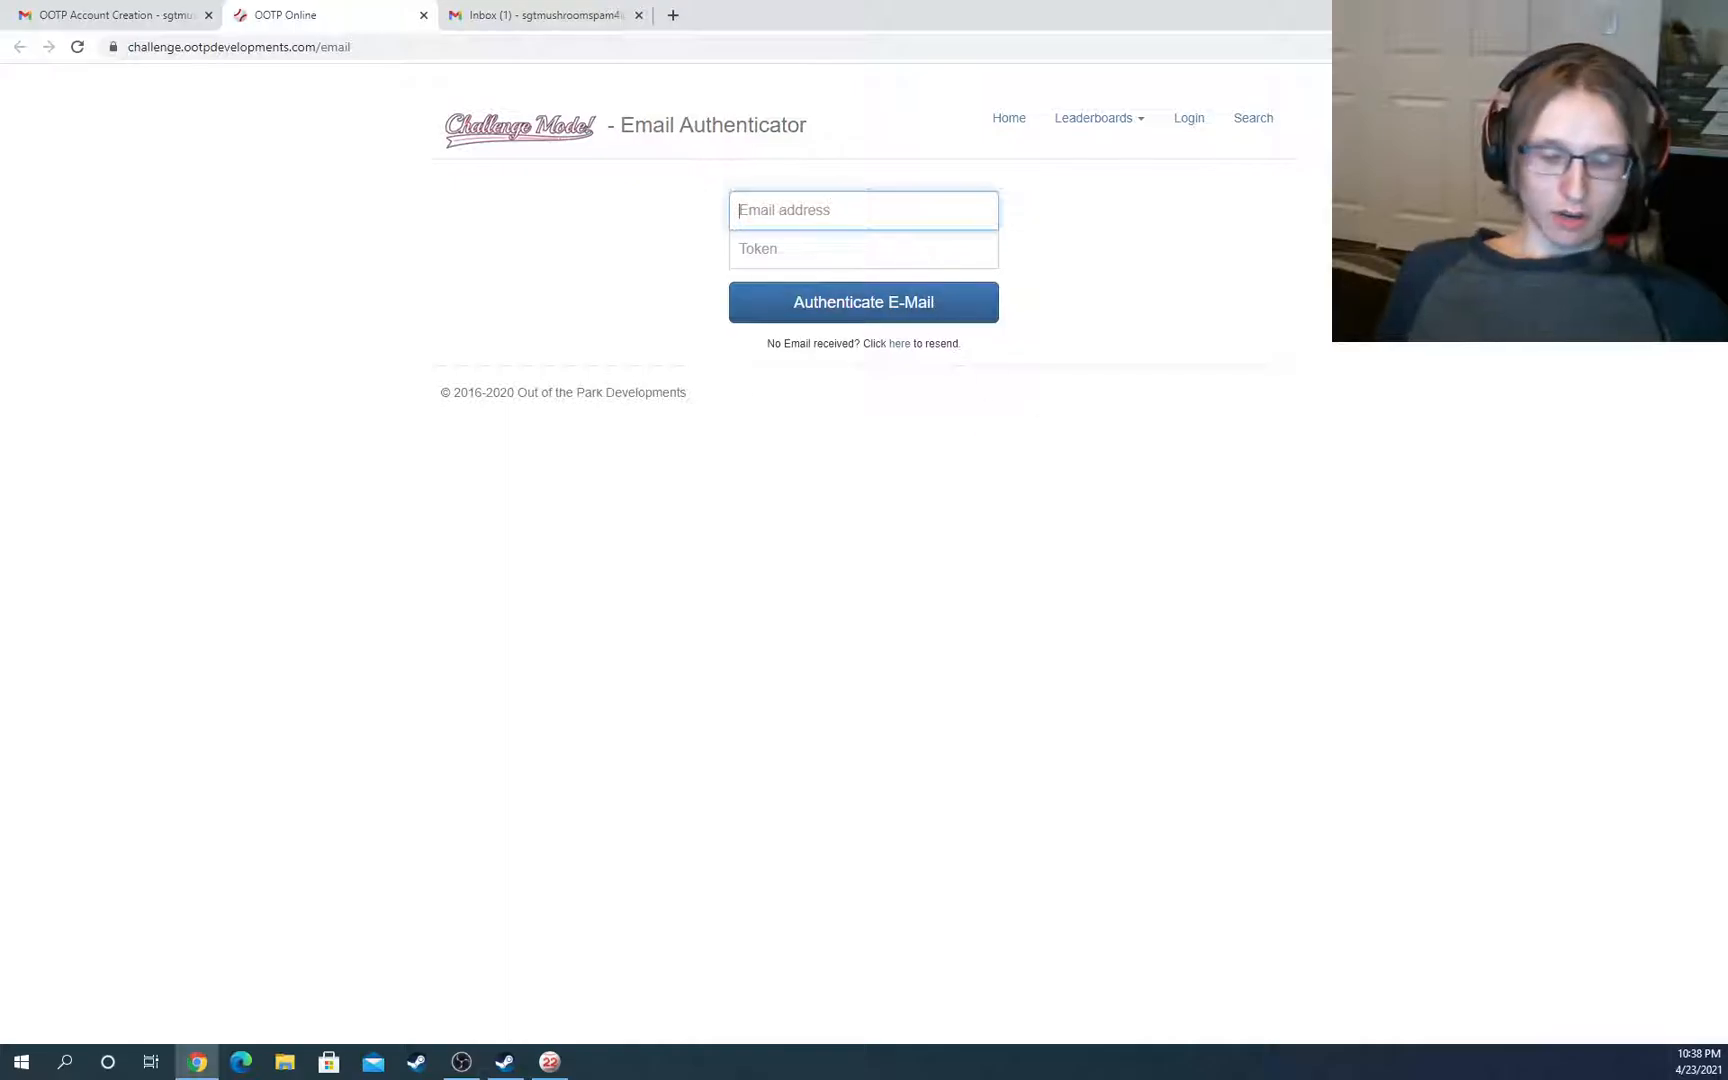
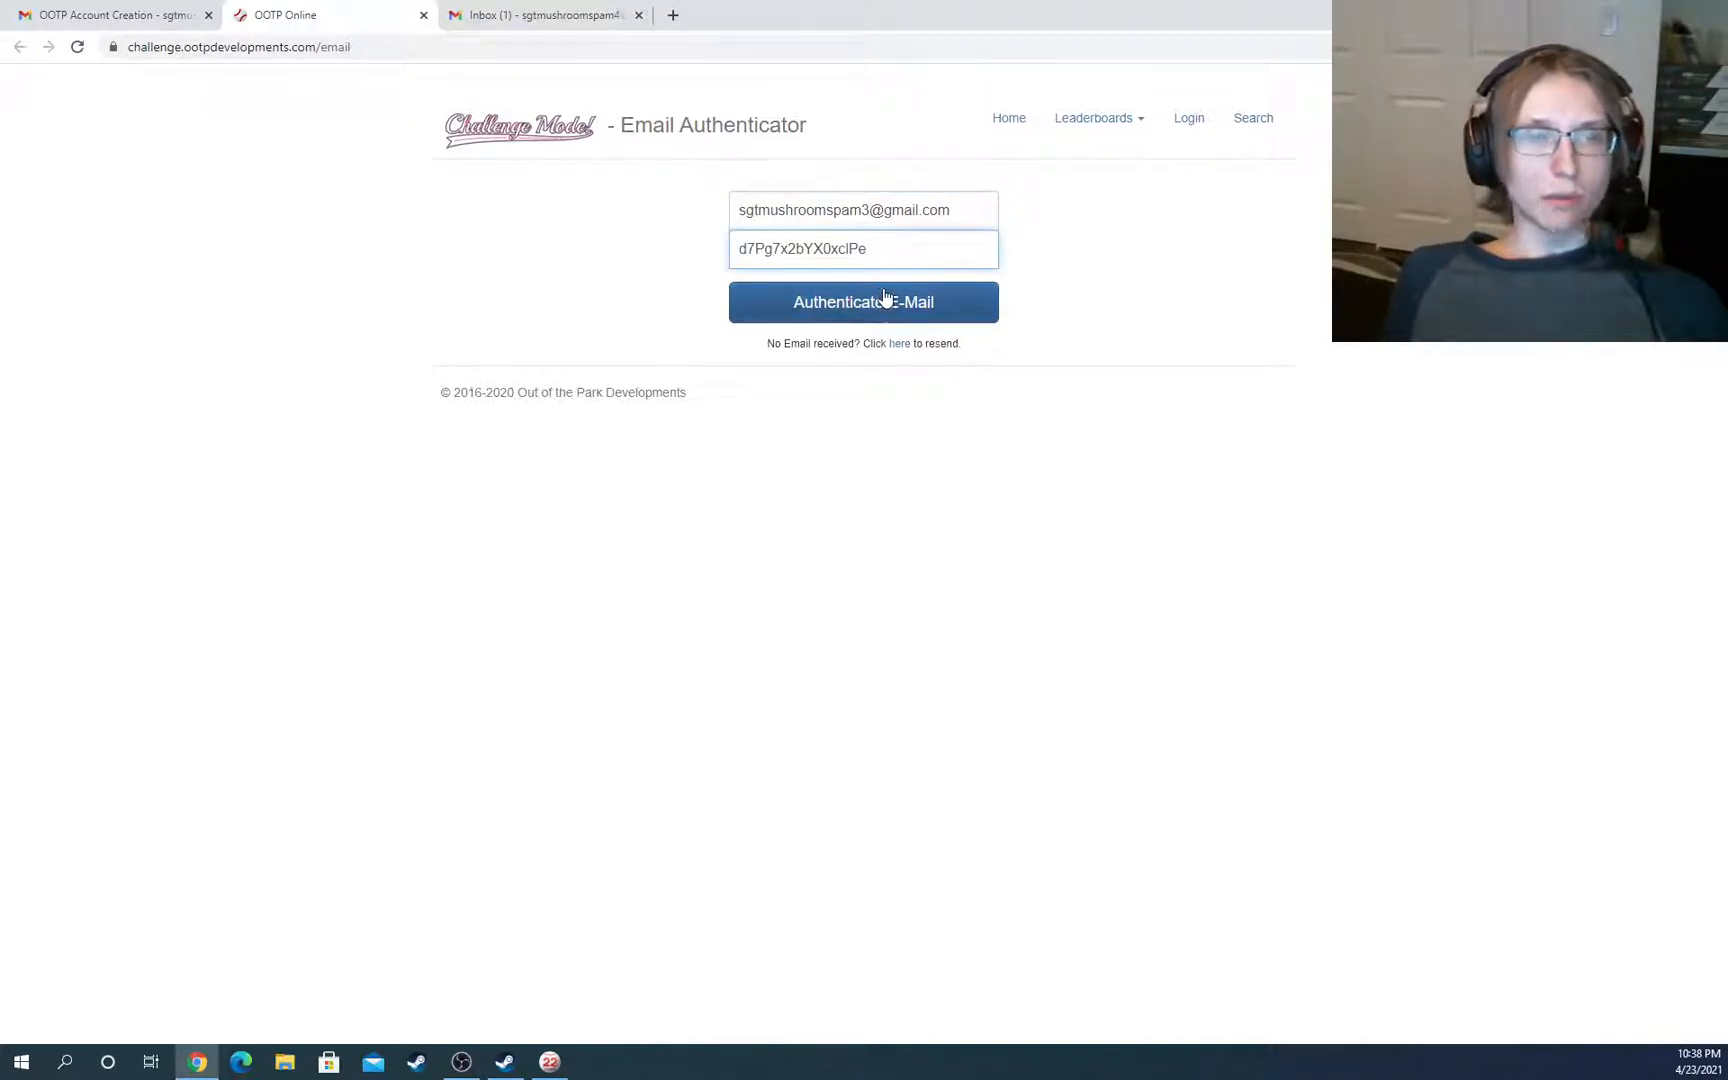
{"action": "left_click", "coordinate": [864, 302]}
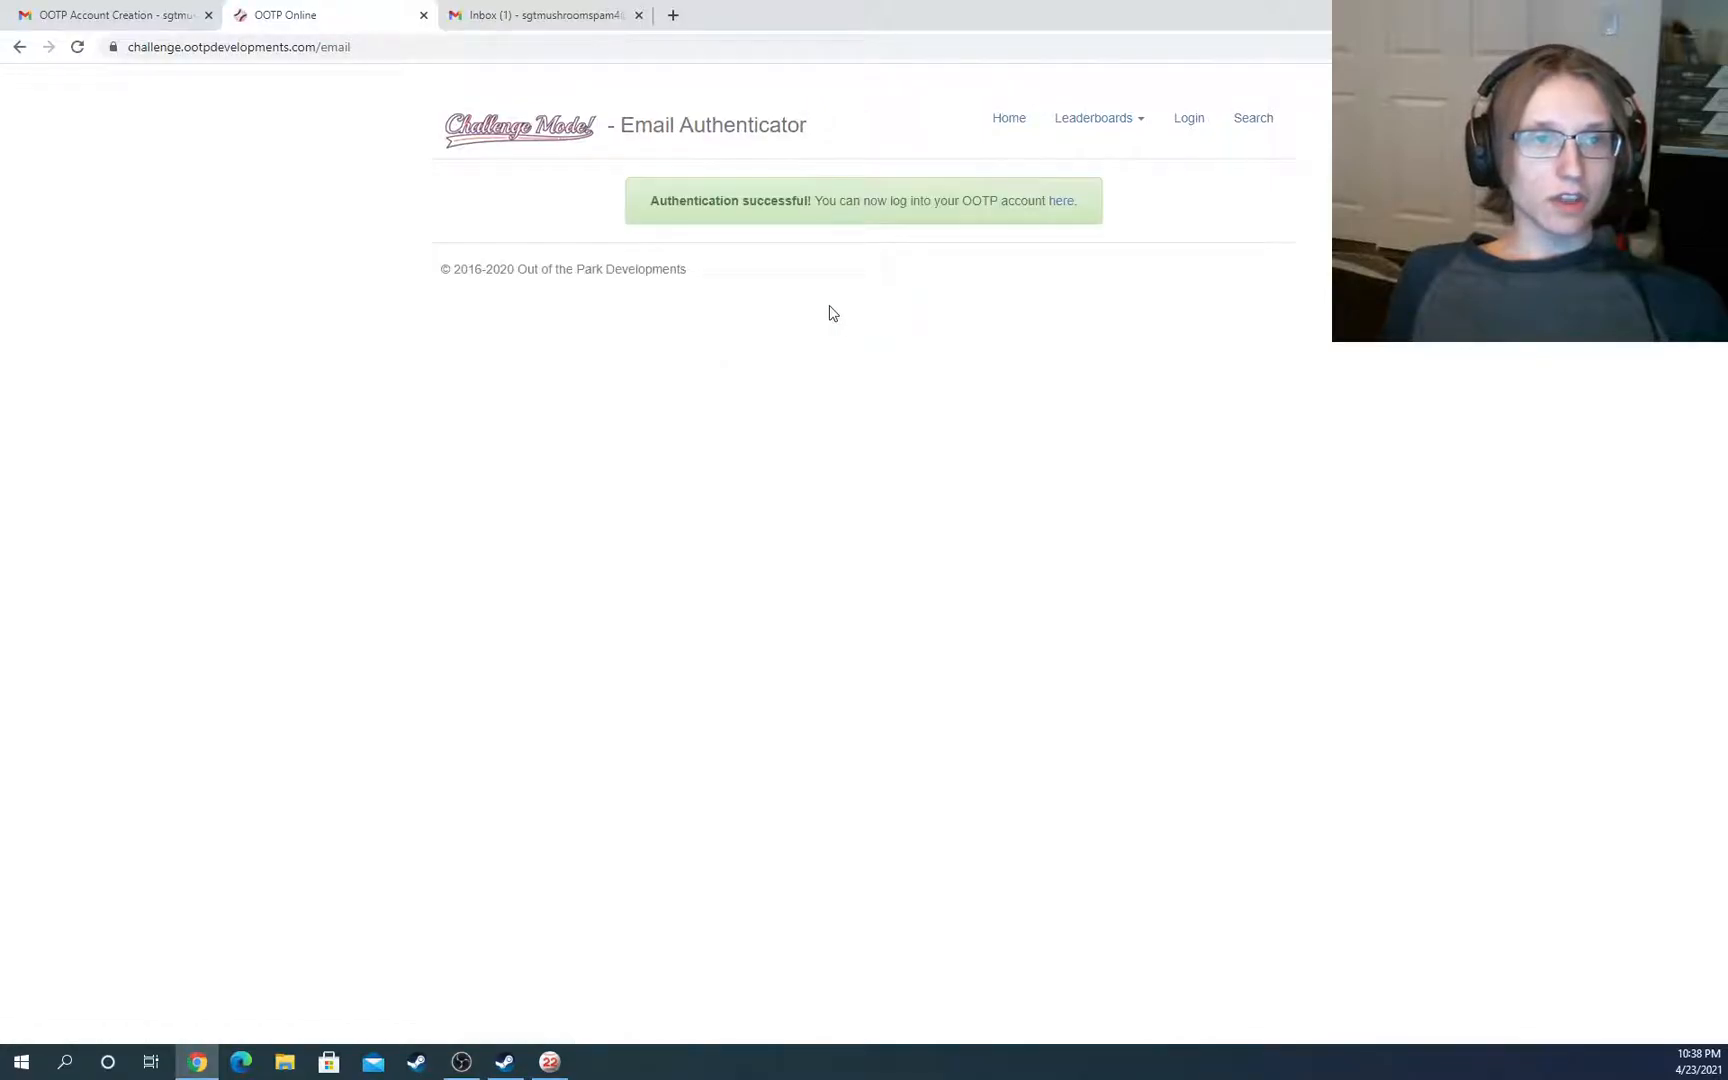
{"action": "mouse_move", "coordinate": [884, 218]}
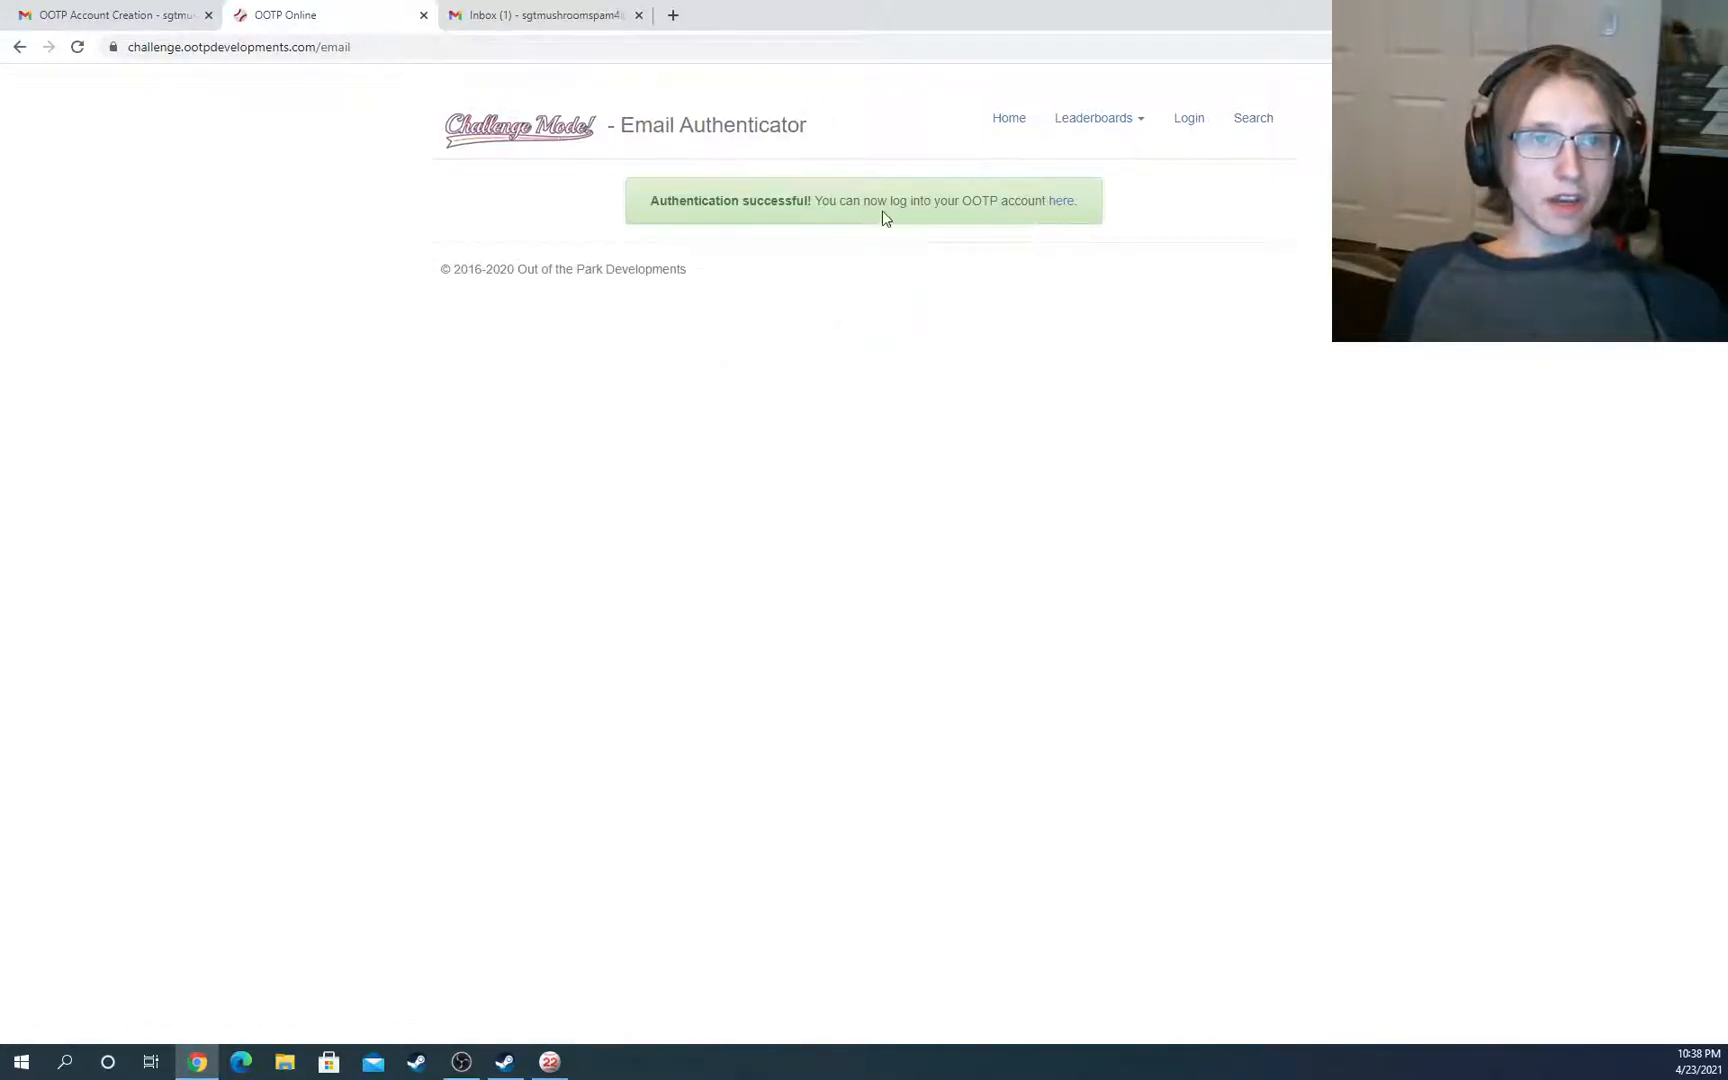
{"action": "left_click", "coordinate": [110, 16]}
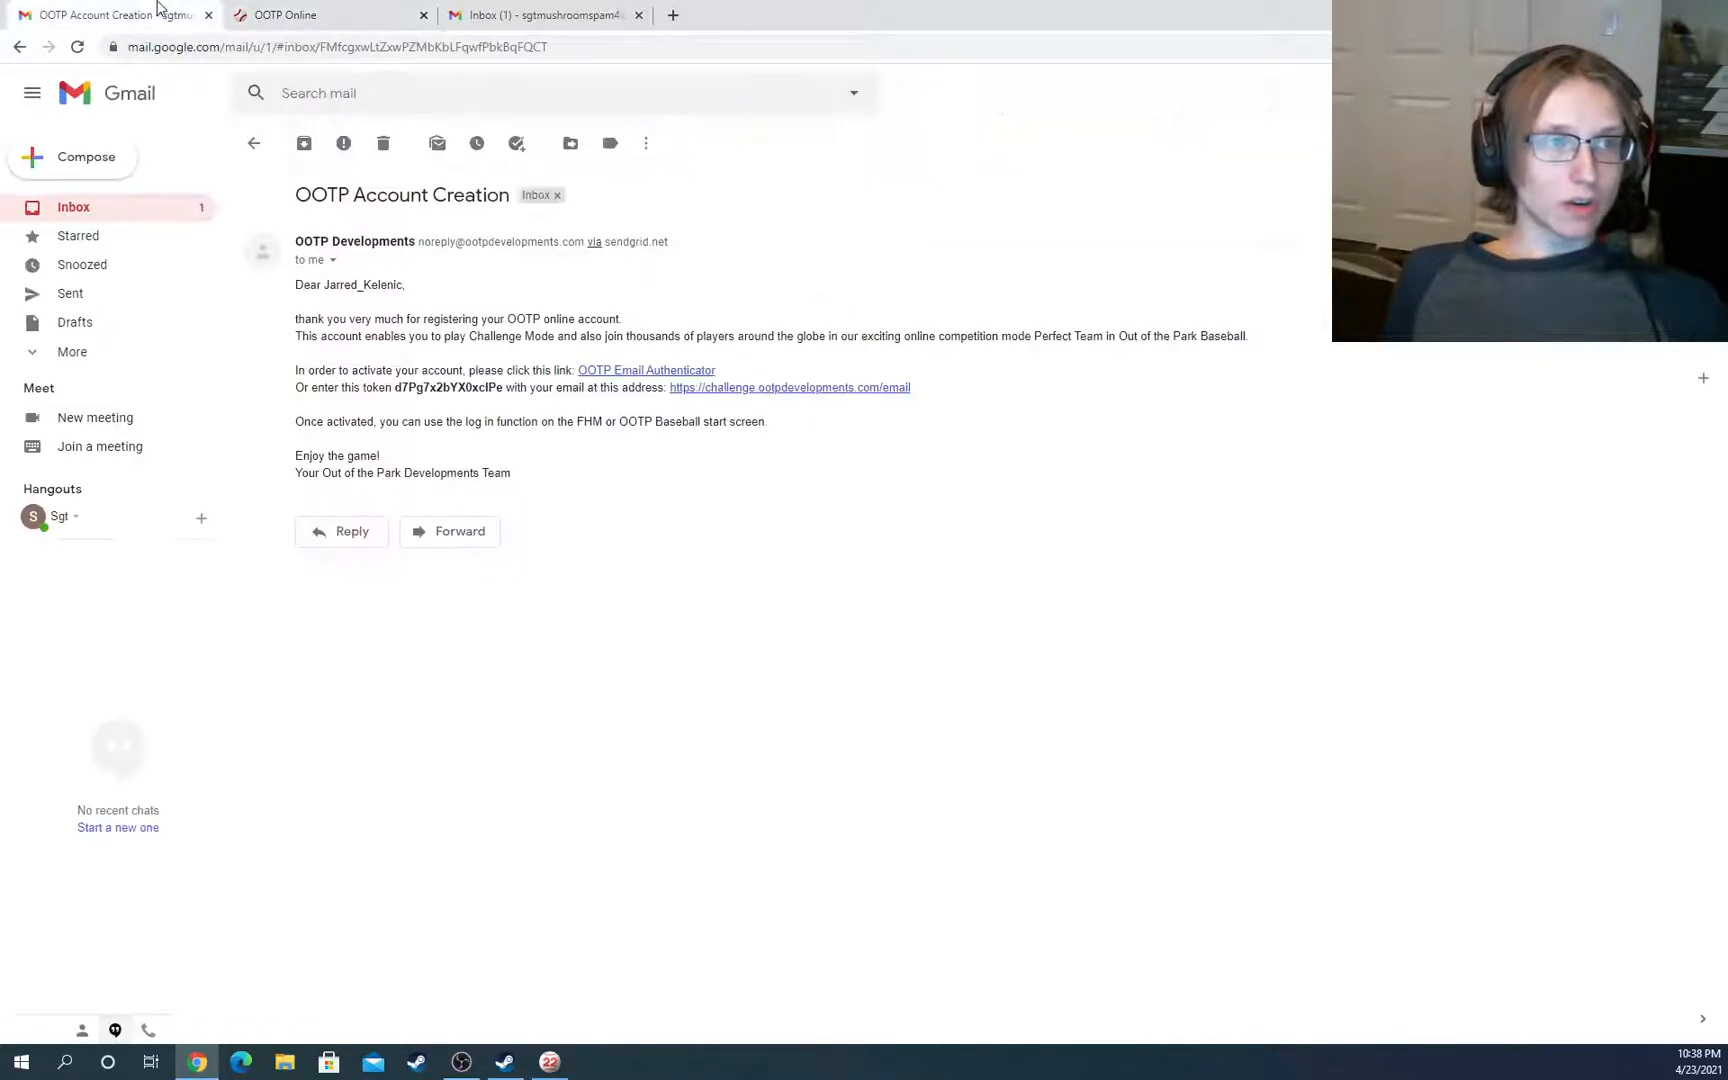
- Back in OOTP 22, dismiss the confirmation notice and log in to the new Perfect Team account
{"action": "left_click", "coordinate": [552, 1060]}
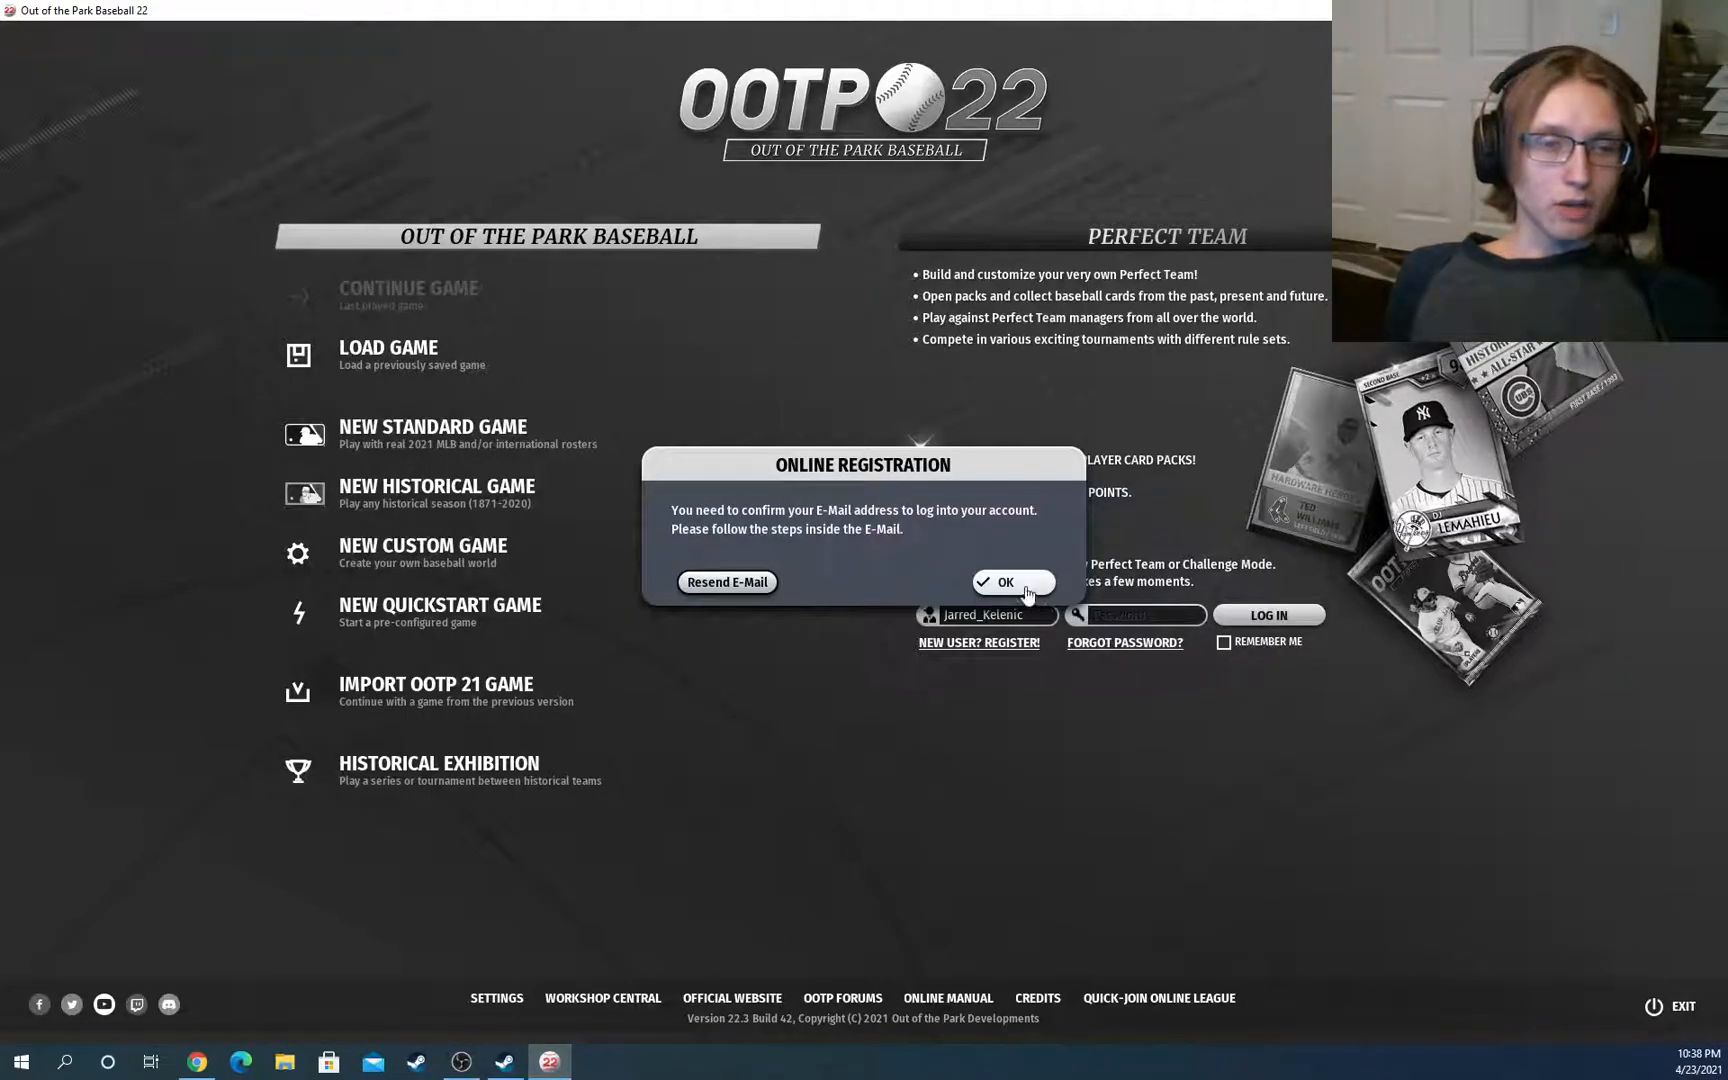
{"action": "left_click", "coordinate": [1006, 582]}
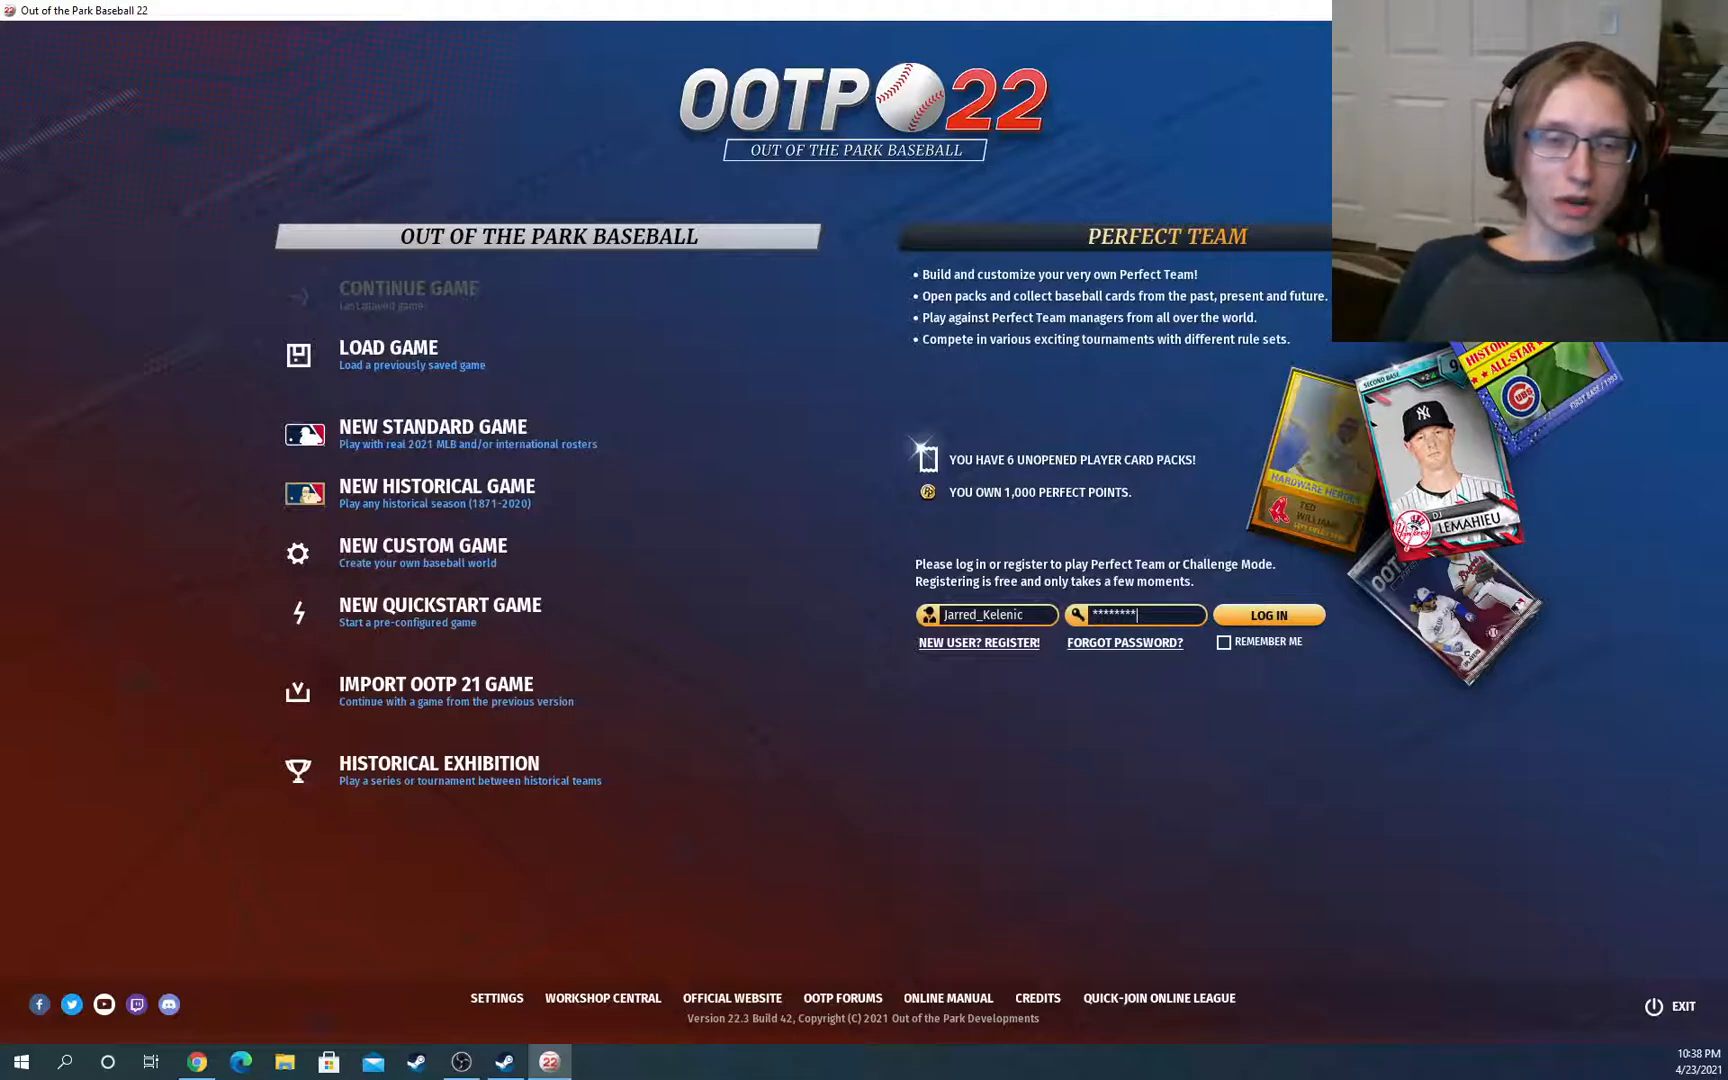
{"action": "left_click", "coordinate": [1268, 616]}
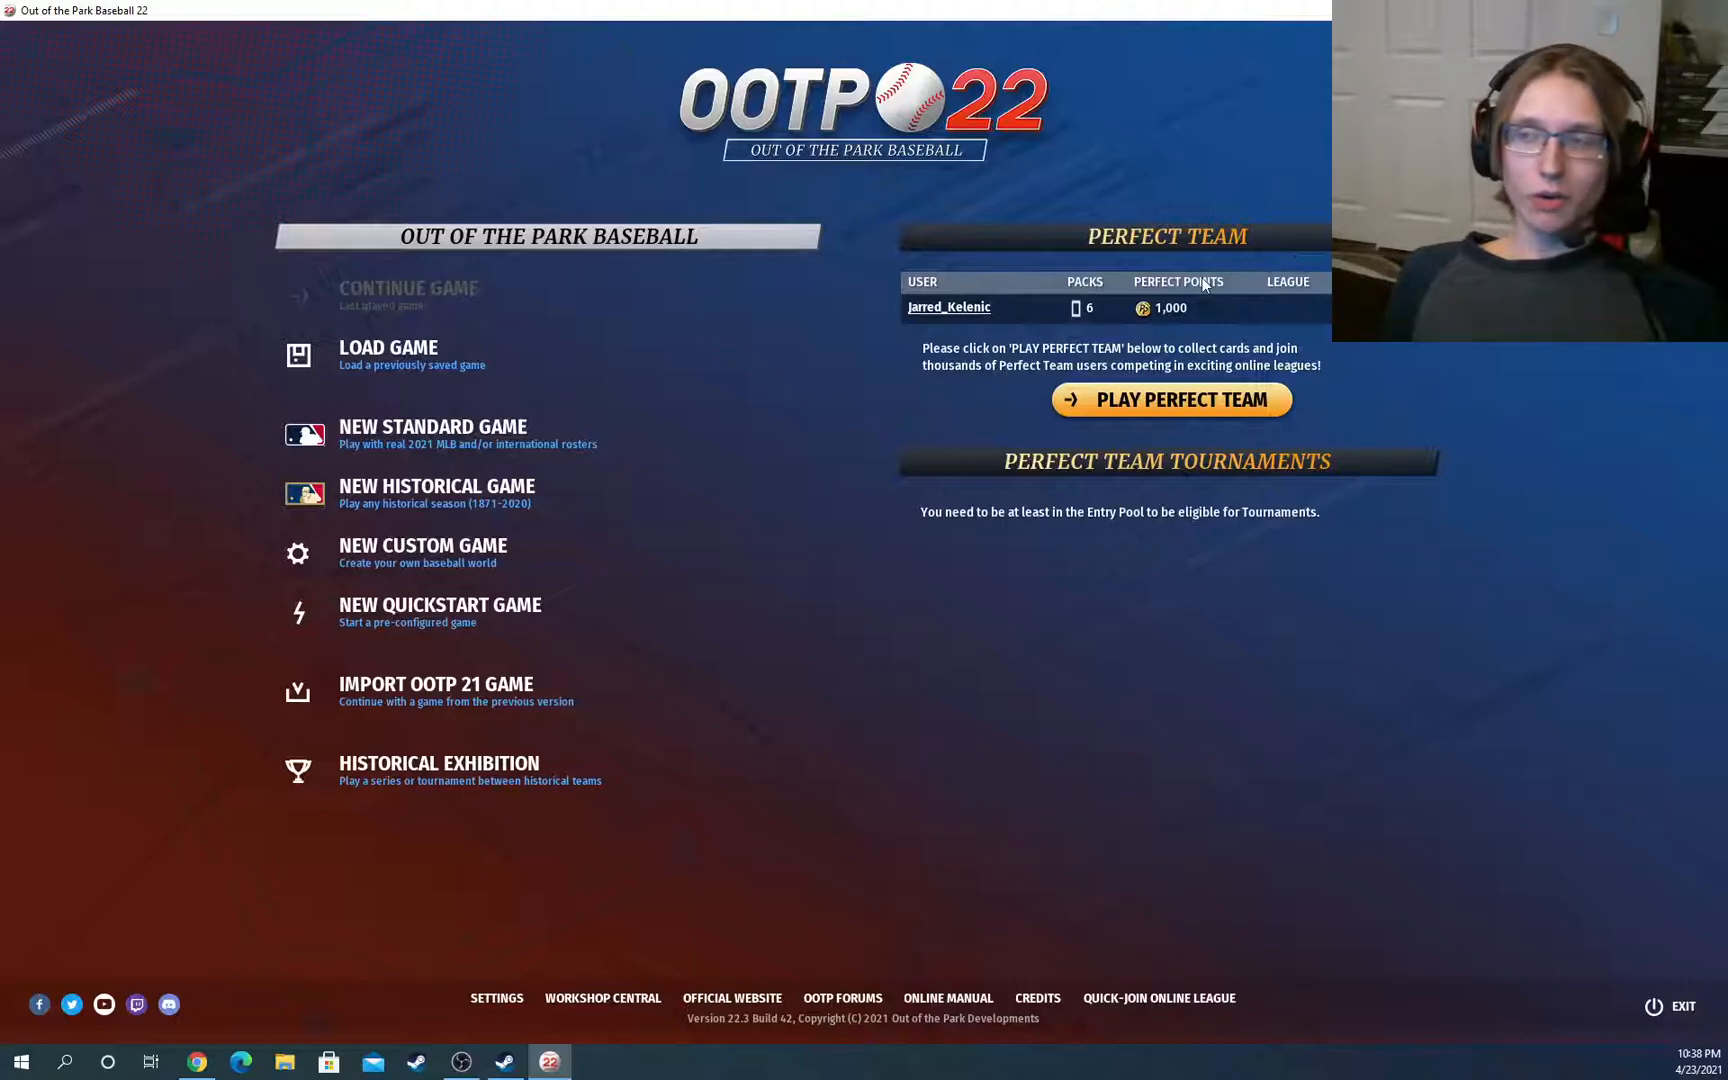
{"action": "mouse_move", "coordinate": [1292, 316]}
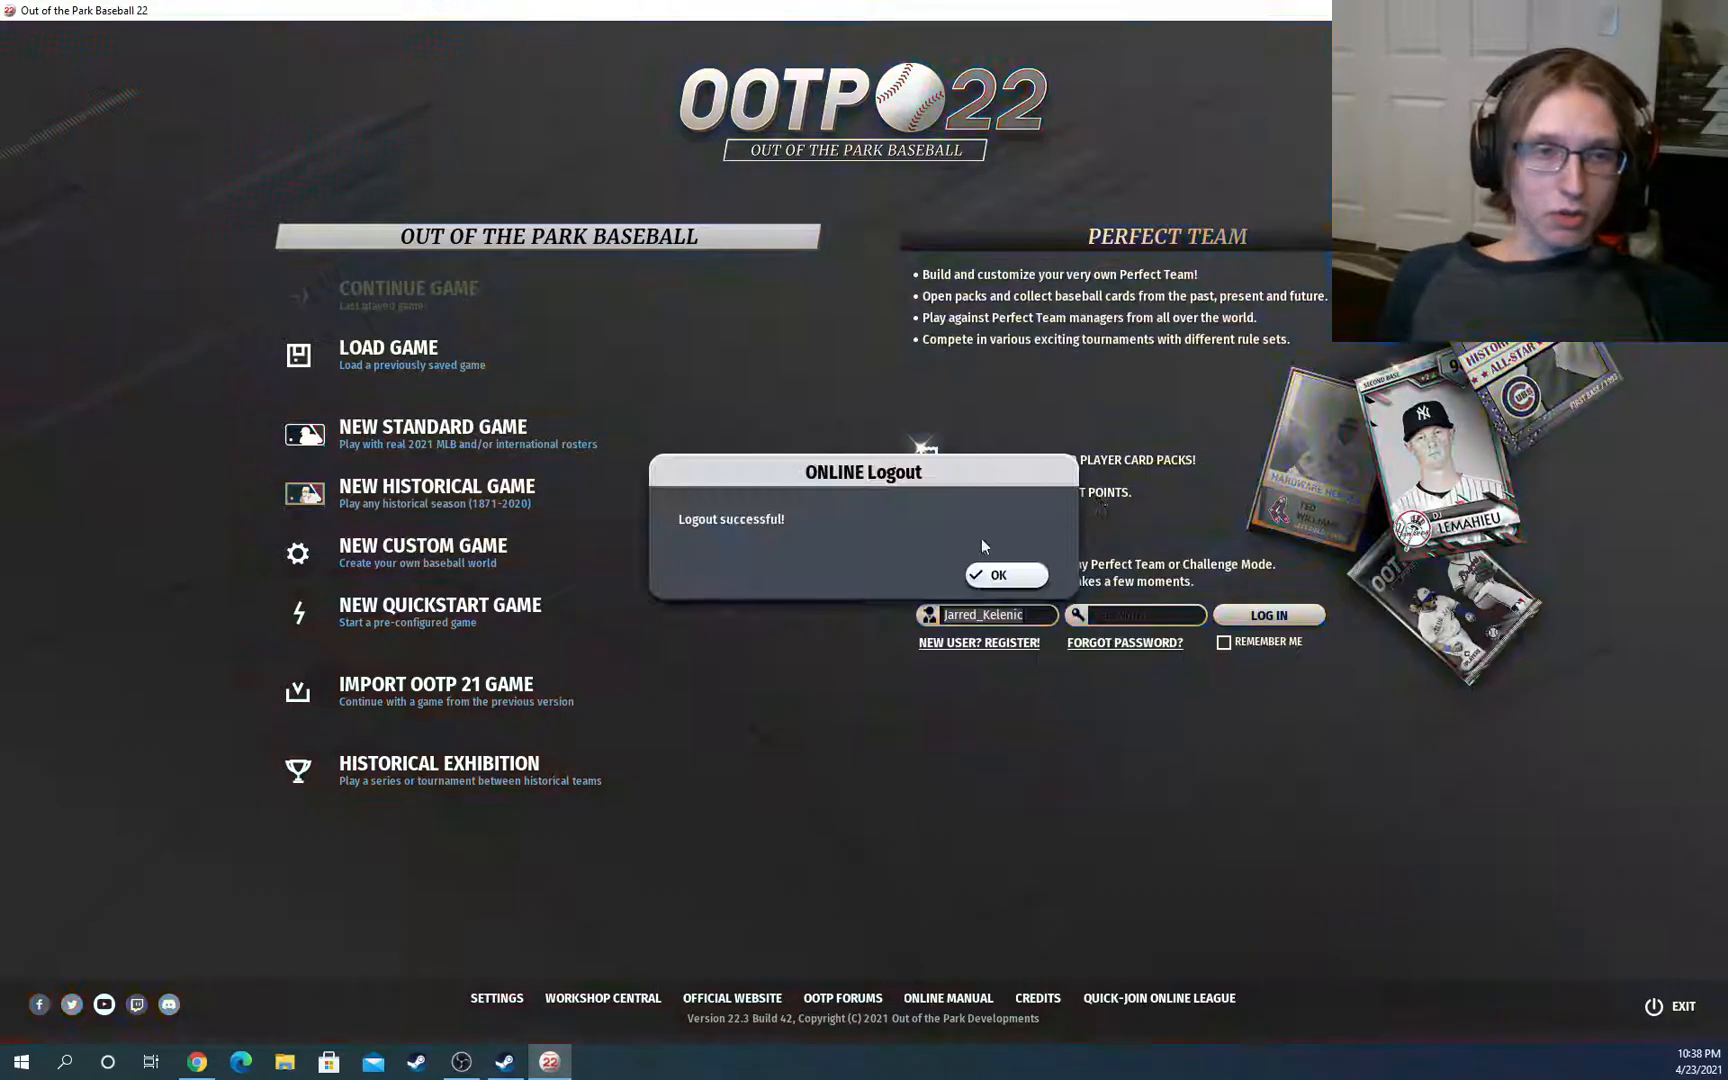
{"action": "left_click", "coordinate": [1006, 574]}
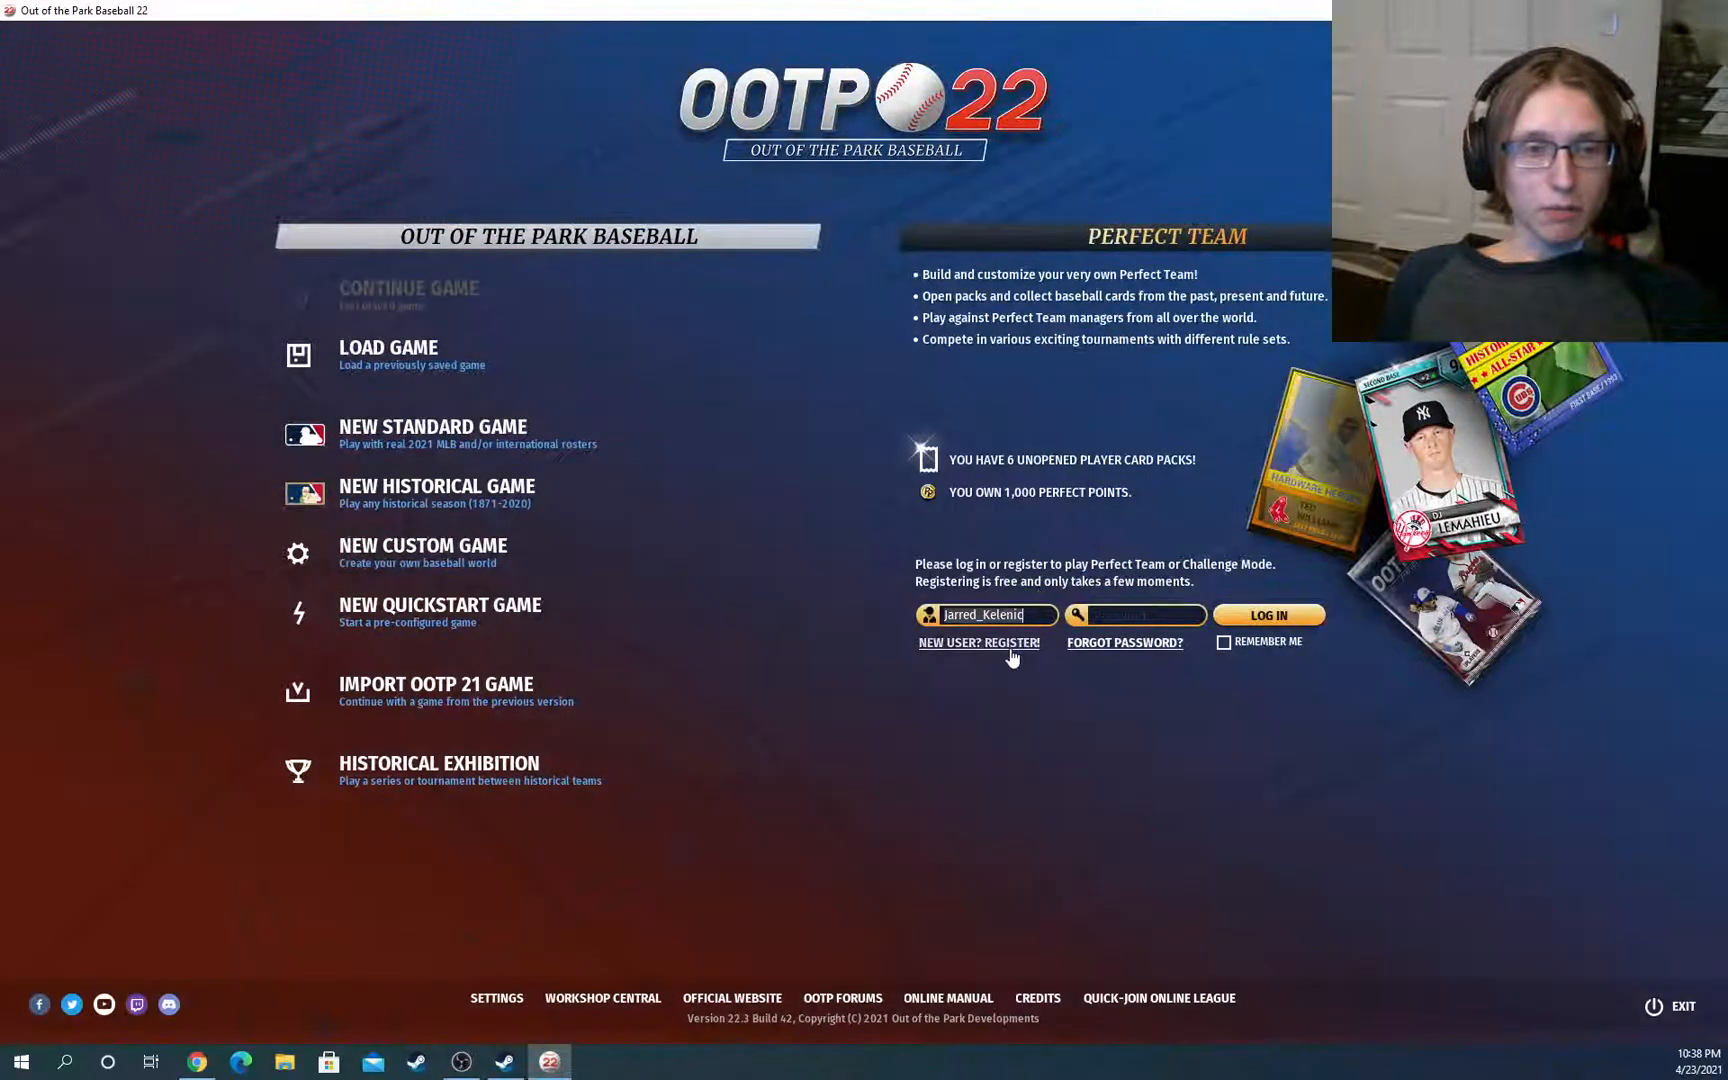
{"action": "left_click", "coordinate": [978, 642]}
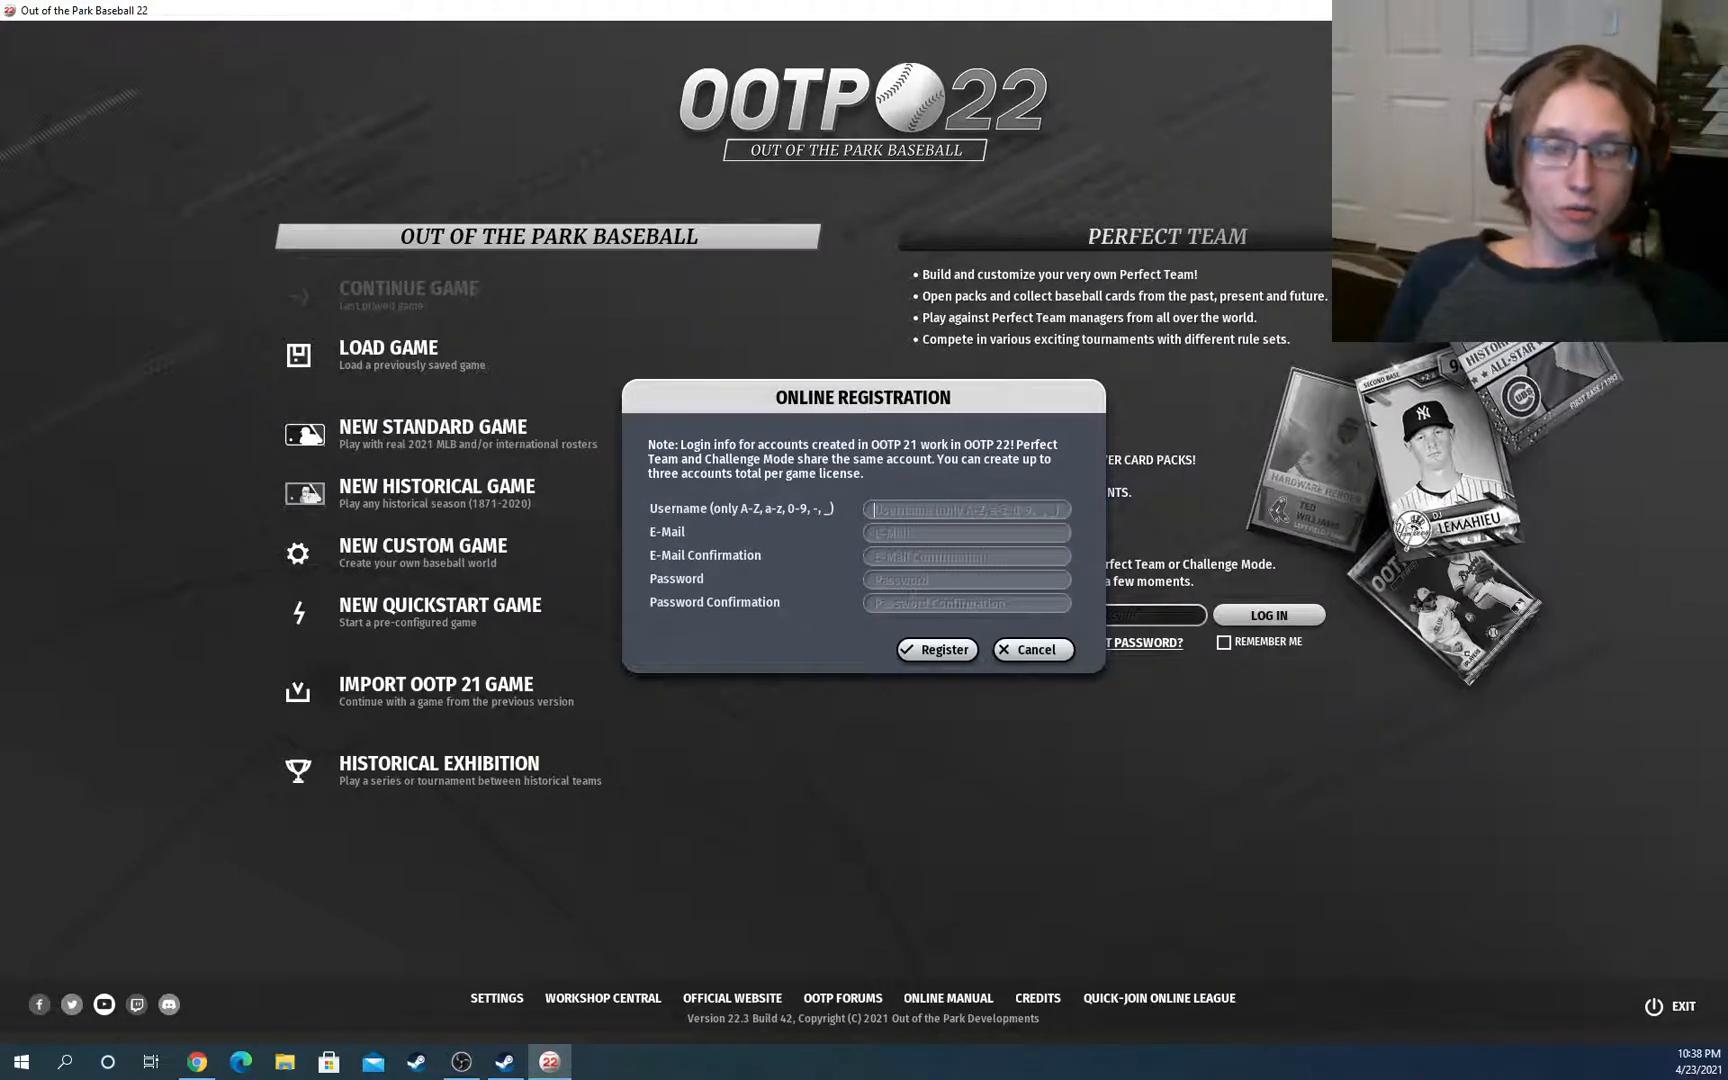
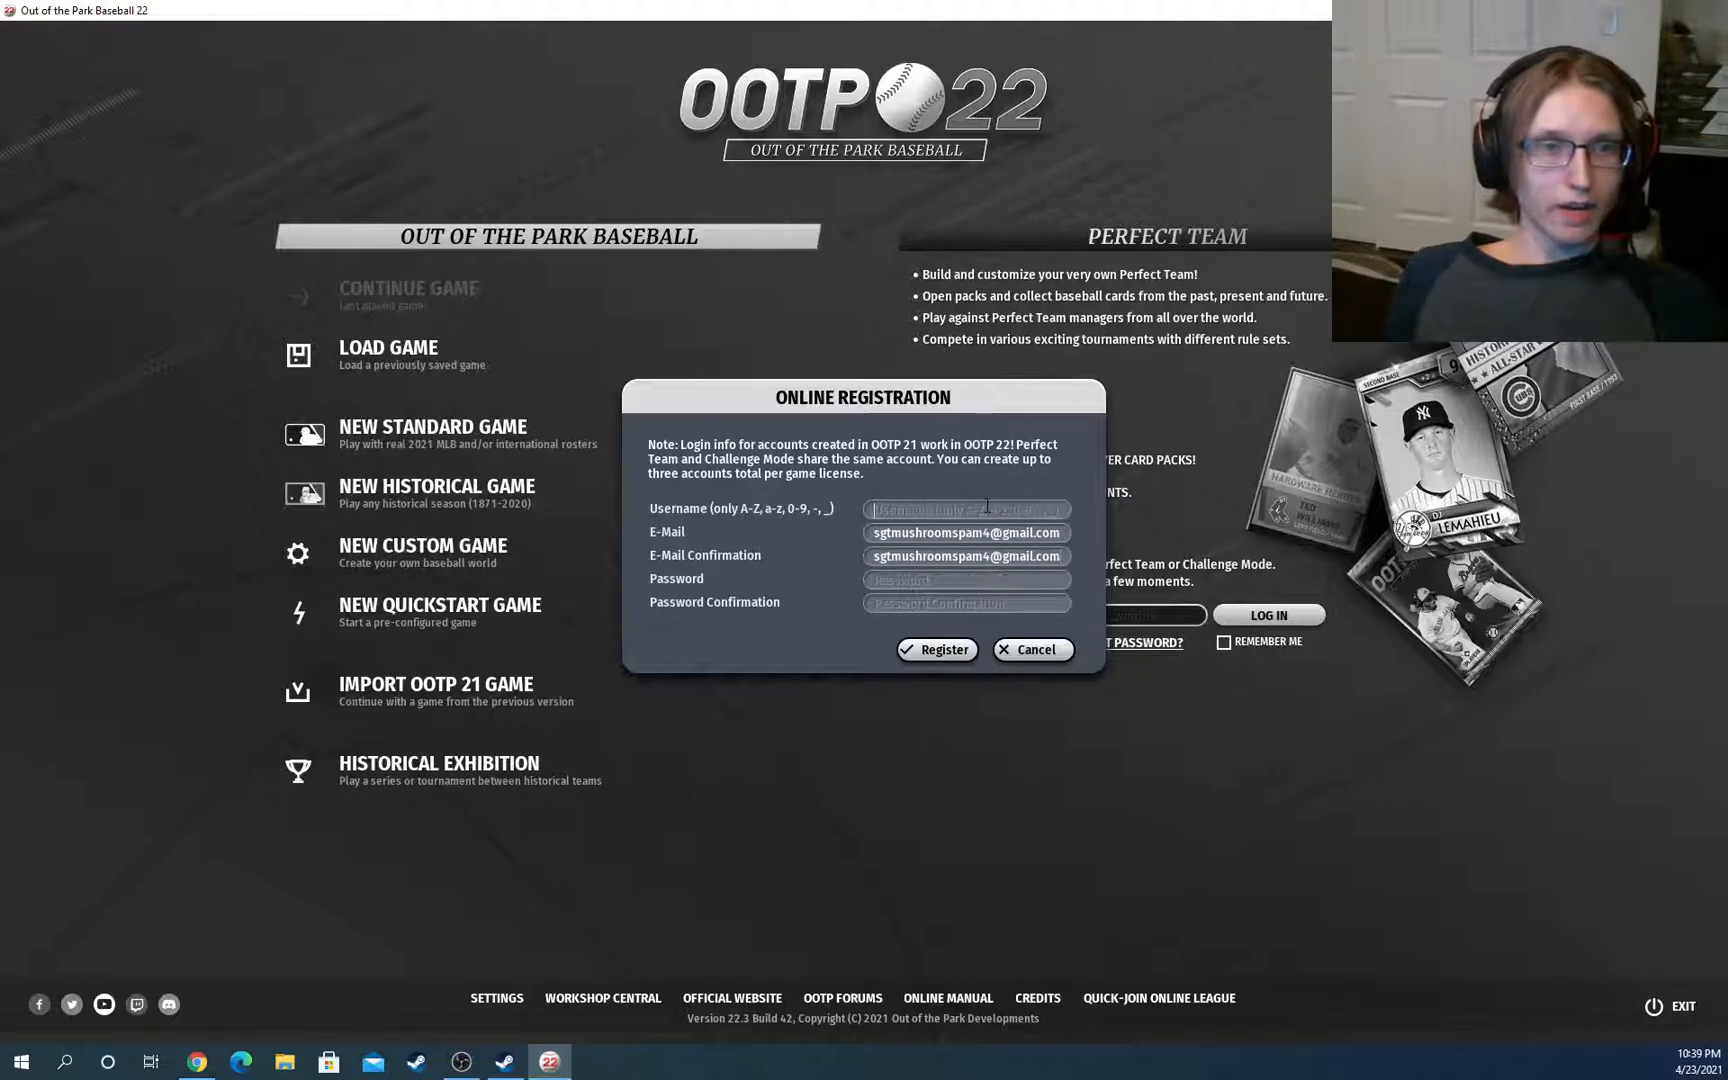
- Enter username 'Julio' with the password and submit the second registration
{"action": "type", "text": "Jul"}
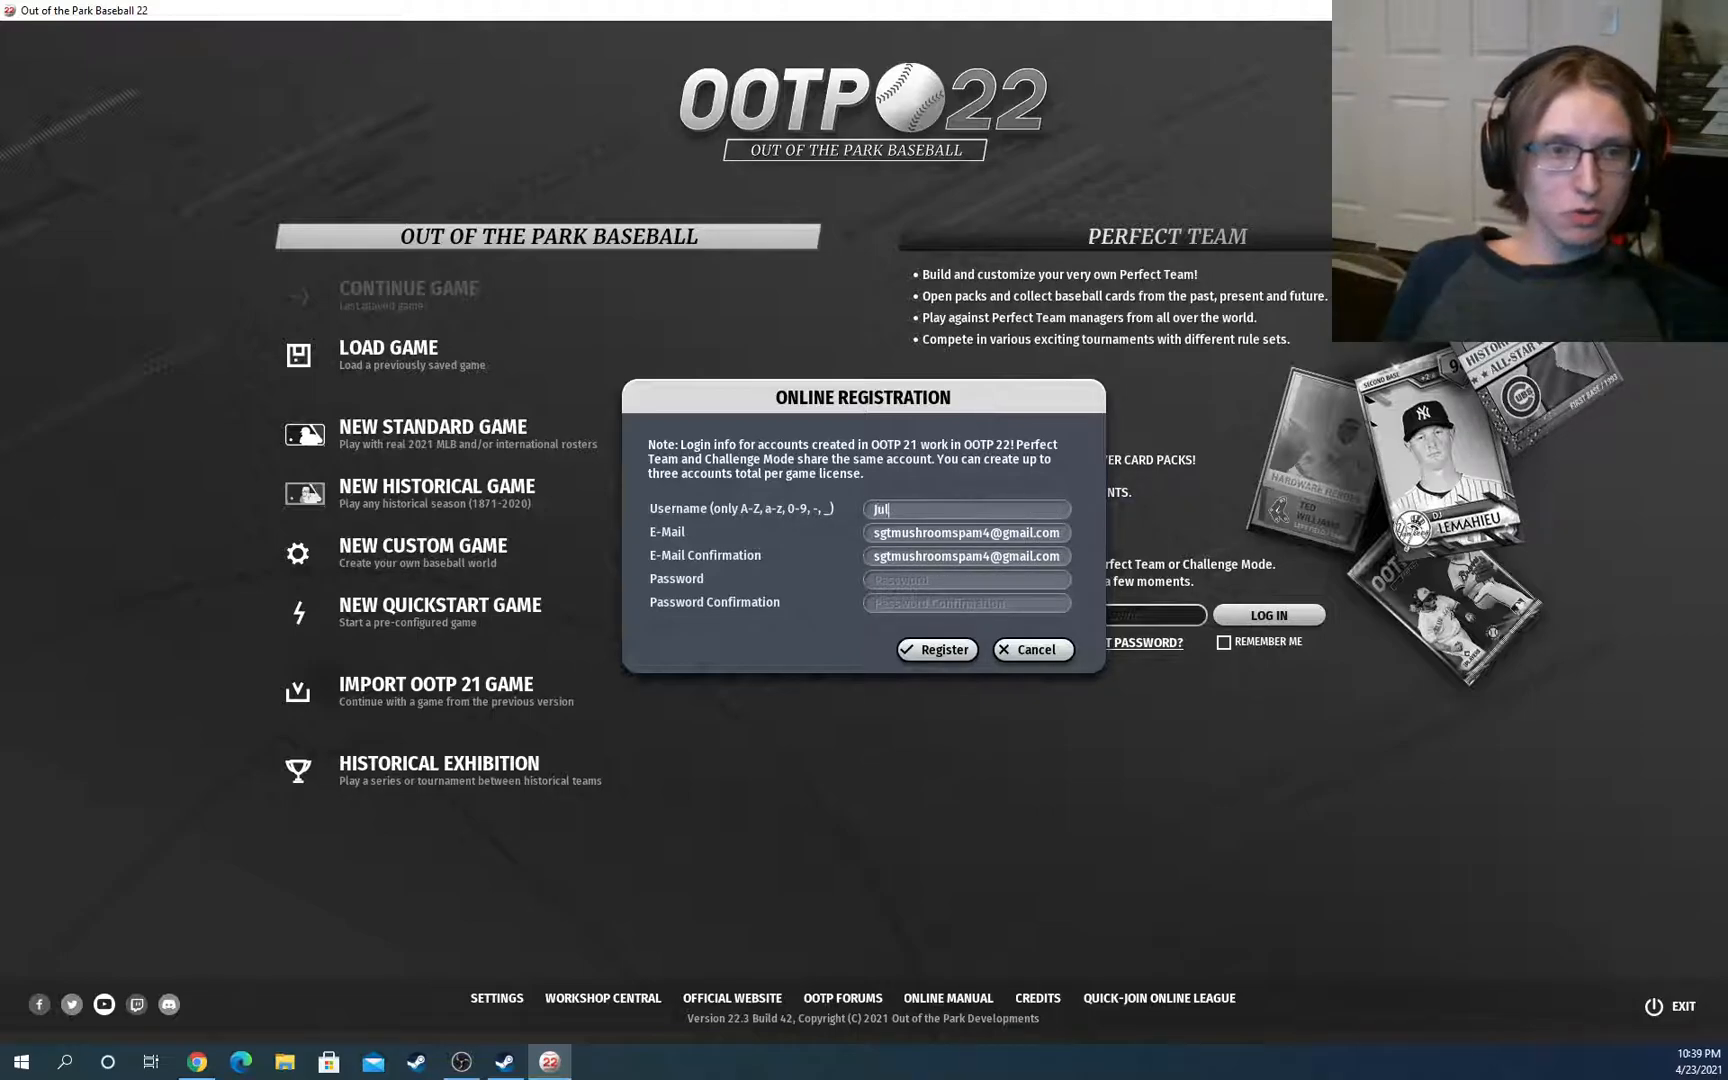
{"action": "type", "text": "io_Rodriguez"}
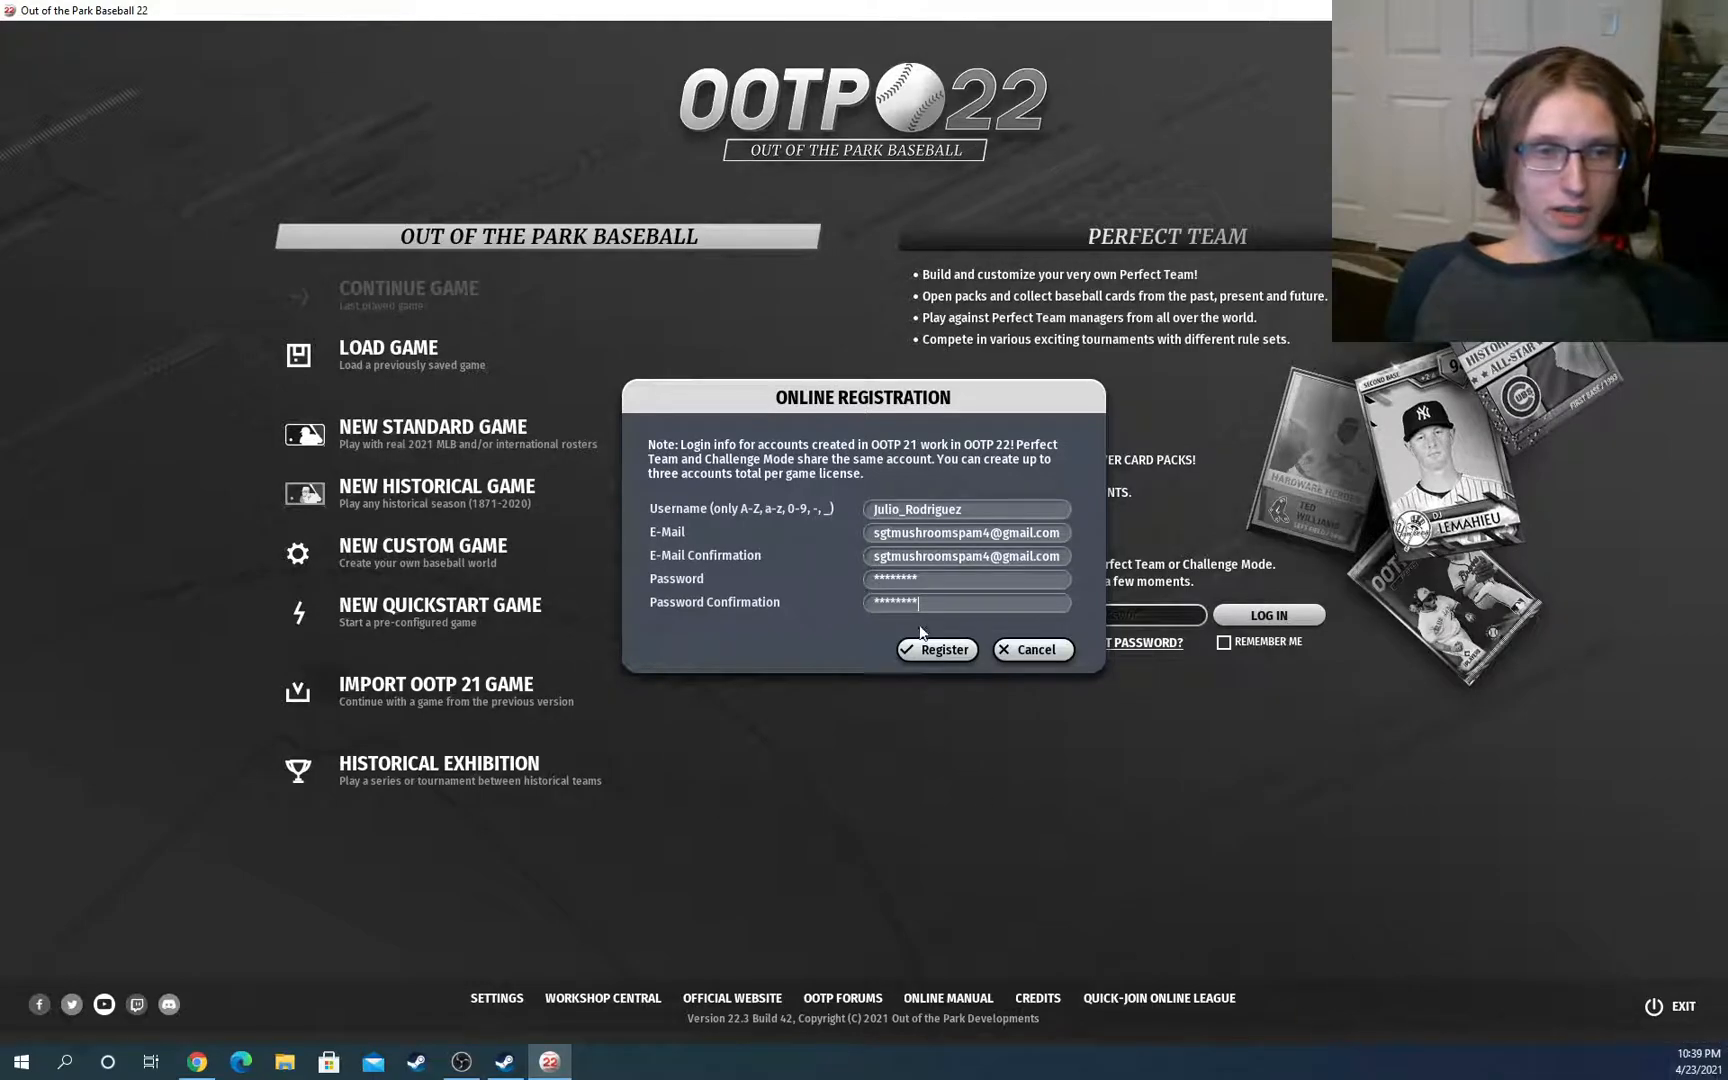
{"action": "left_click", "coordinate": [936, 648]}
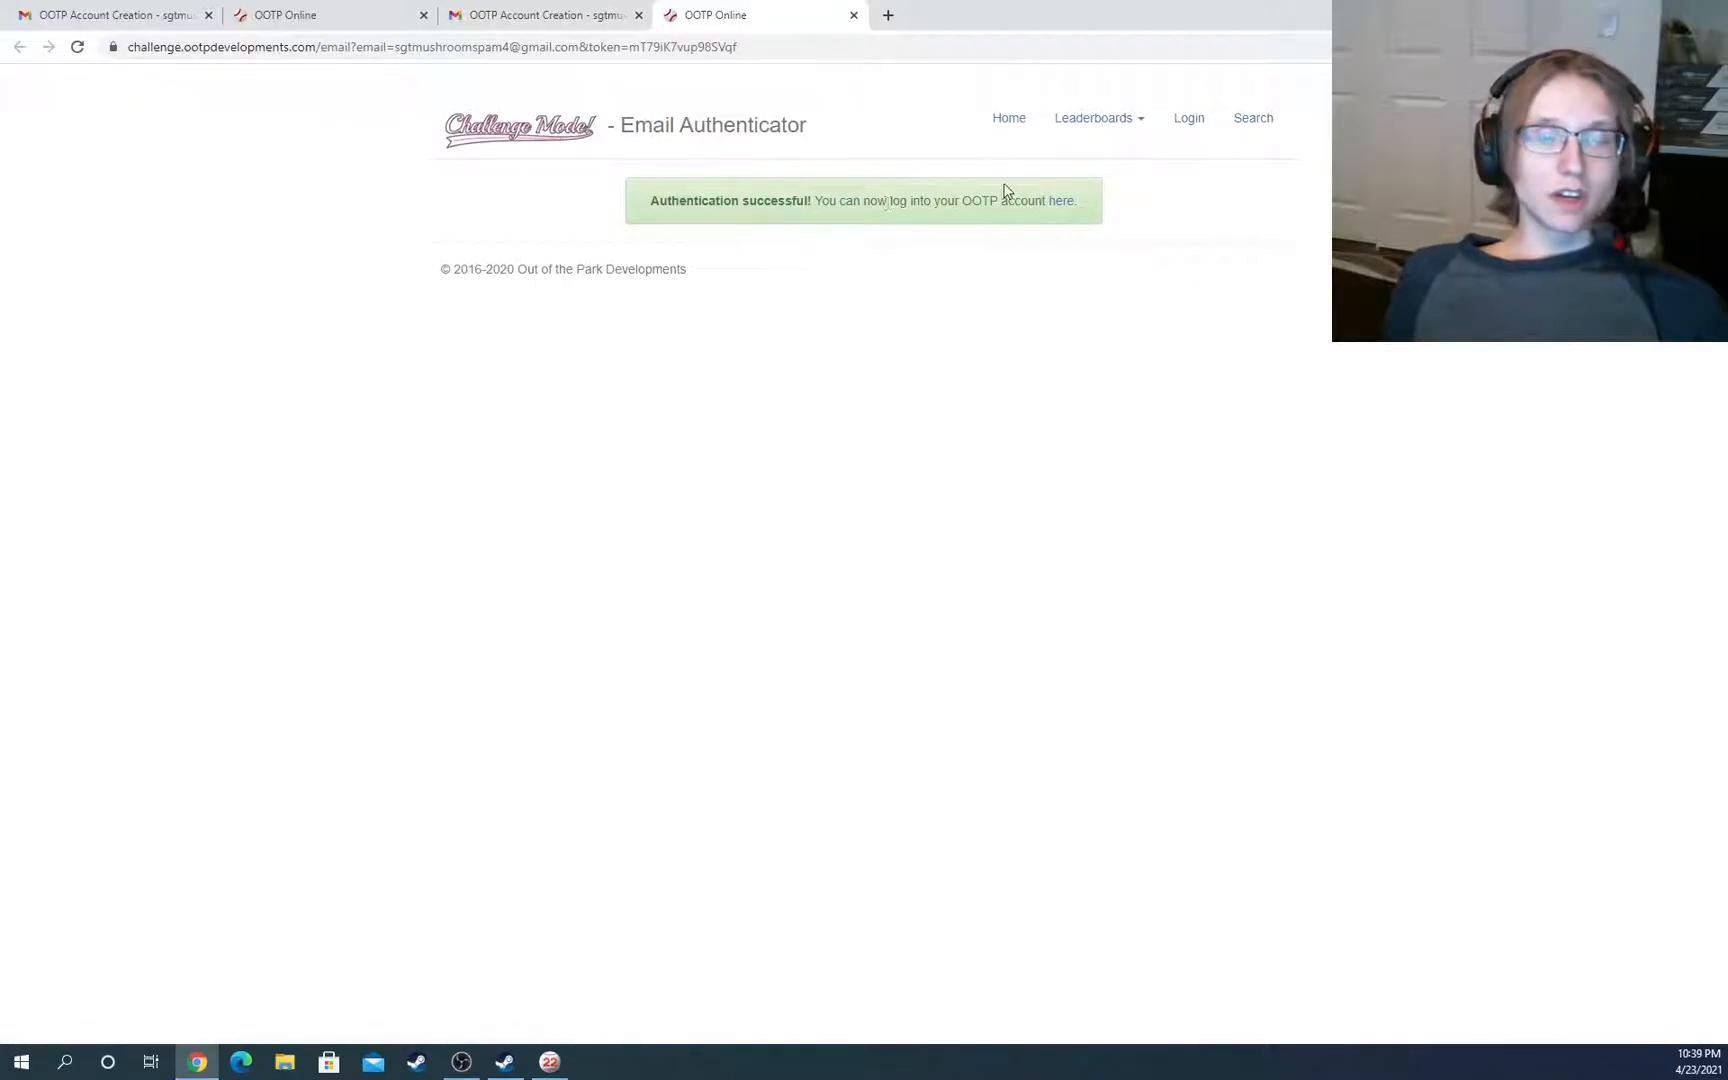
{"action": "mouse_move", "coordinate": [854, 28]}
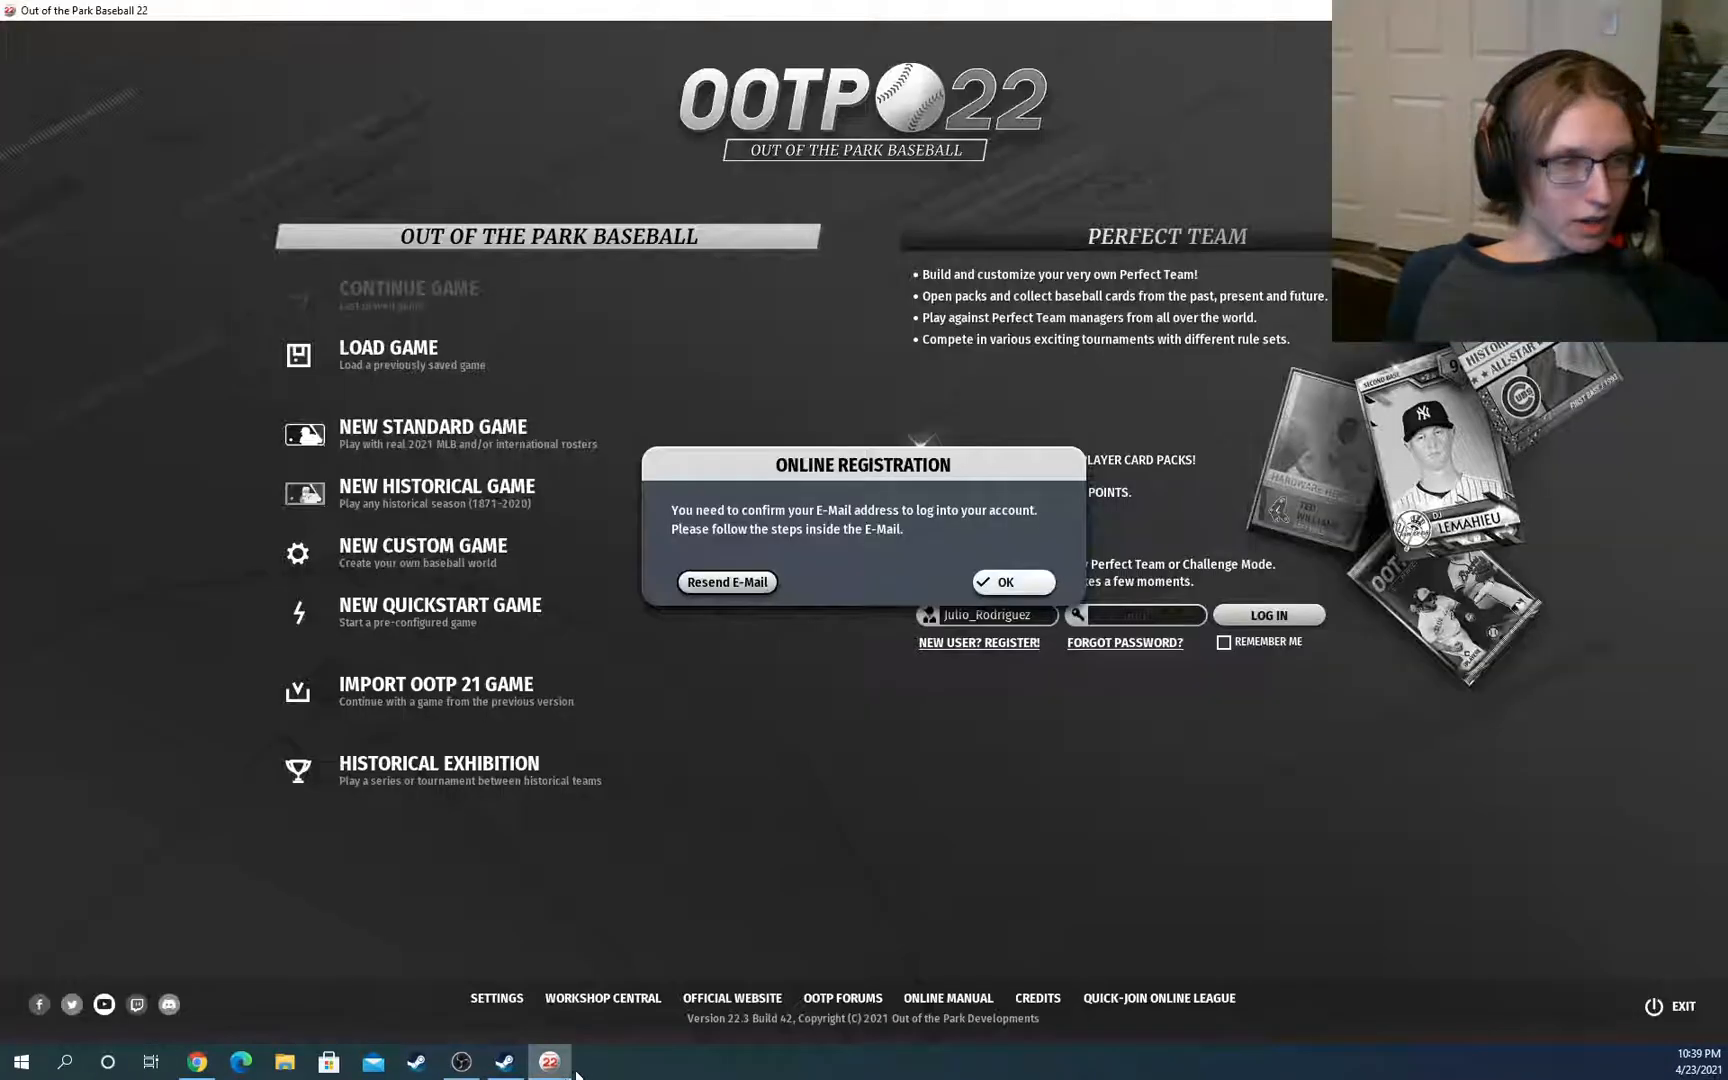
- Dismiss the confirmation notice and log in as Julio_Rodriguez to Perfect Team
{"action": "left_click", "coordinate": [1002, 582]}
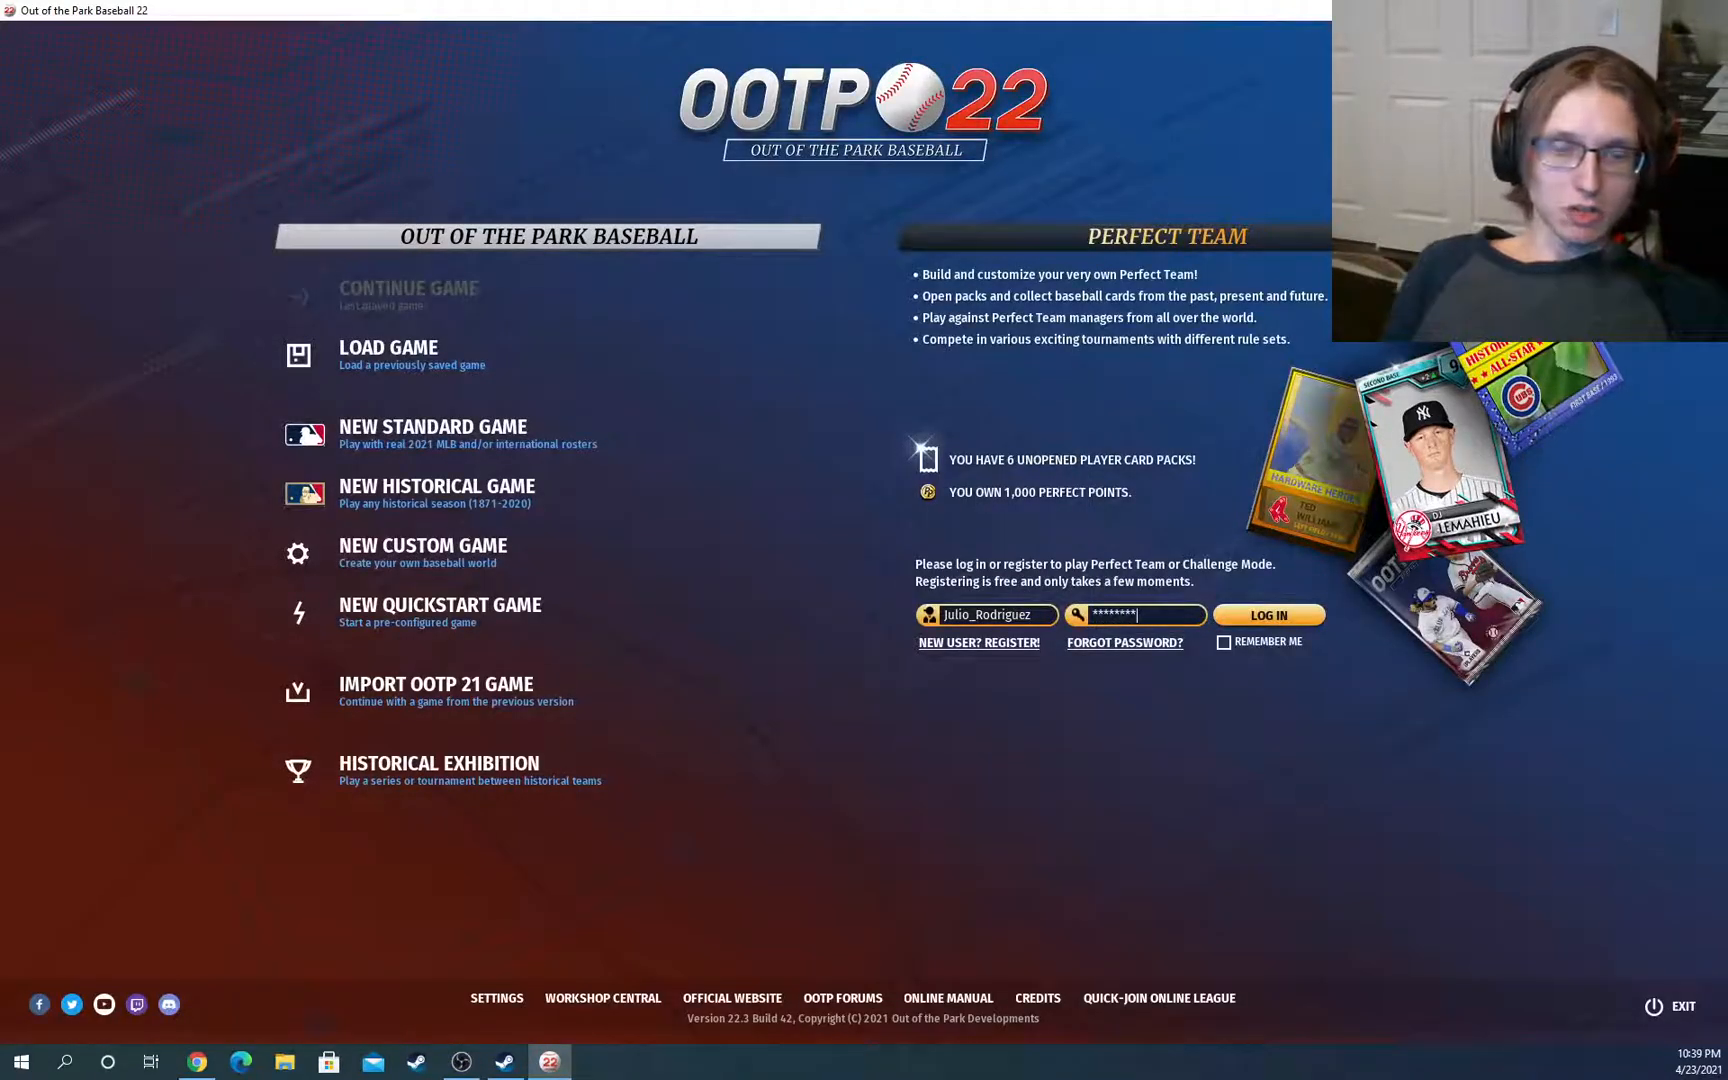
{"action": "left_click", "coordinate": [1268, 616]}
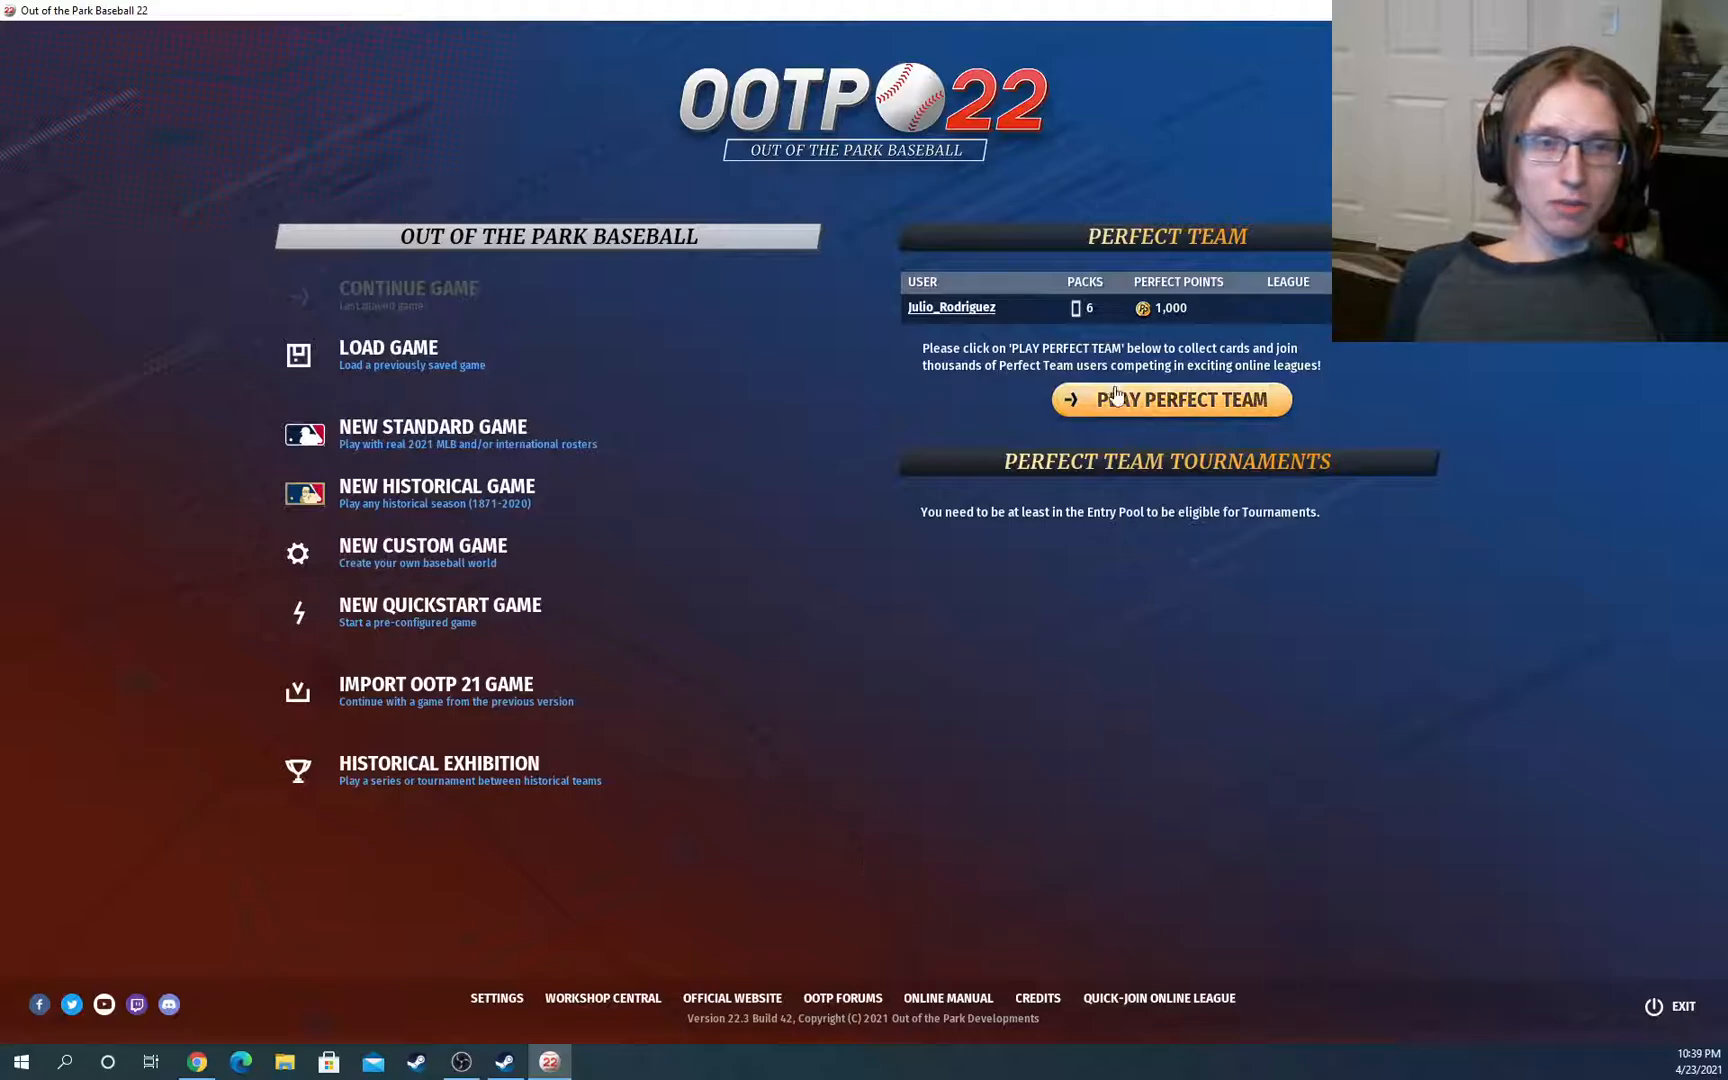
{"action": "mouse_move", "coordinate": [972, 326]}
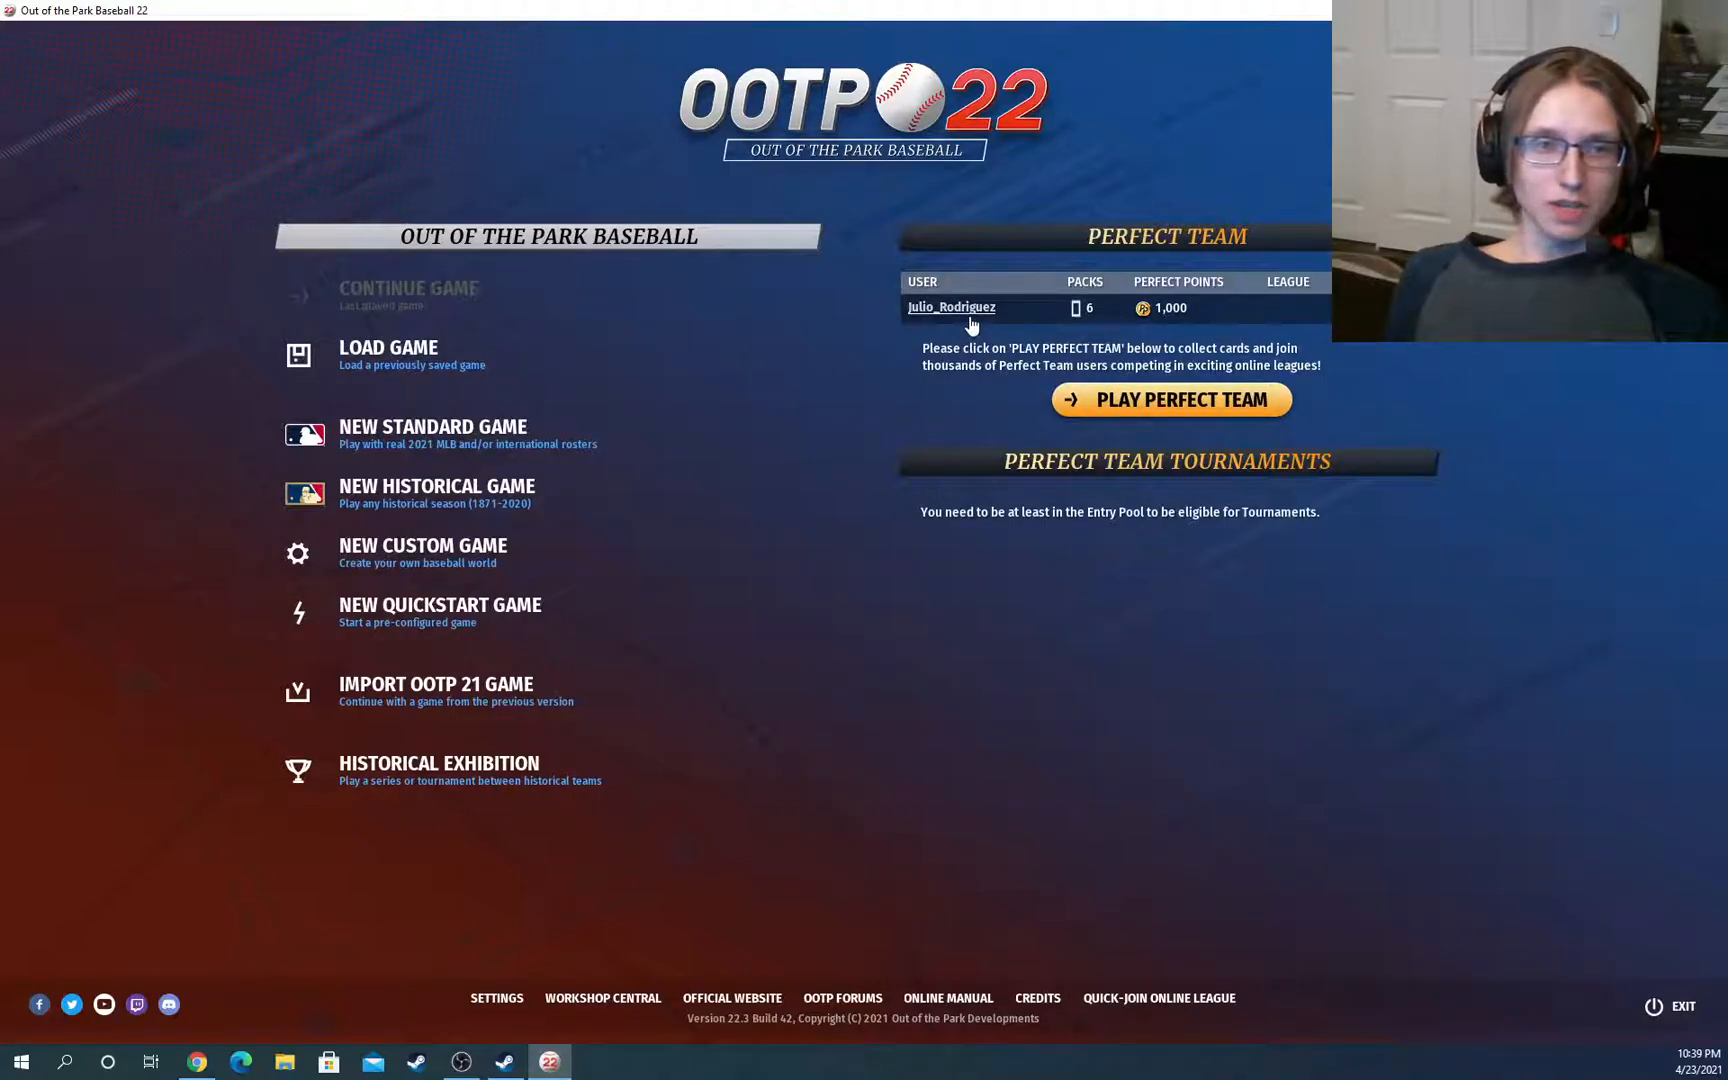
{"action": "mouse_move", "coordinate": [1066, 462]}
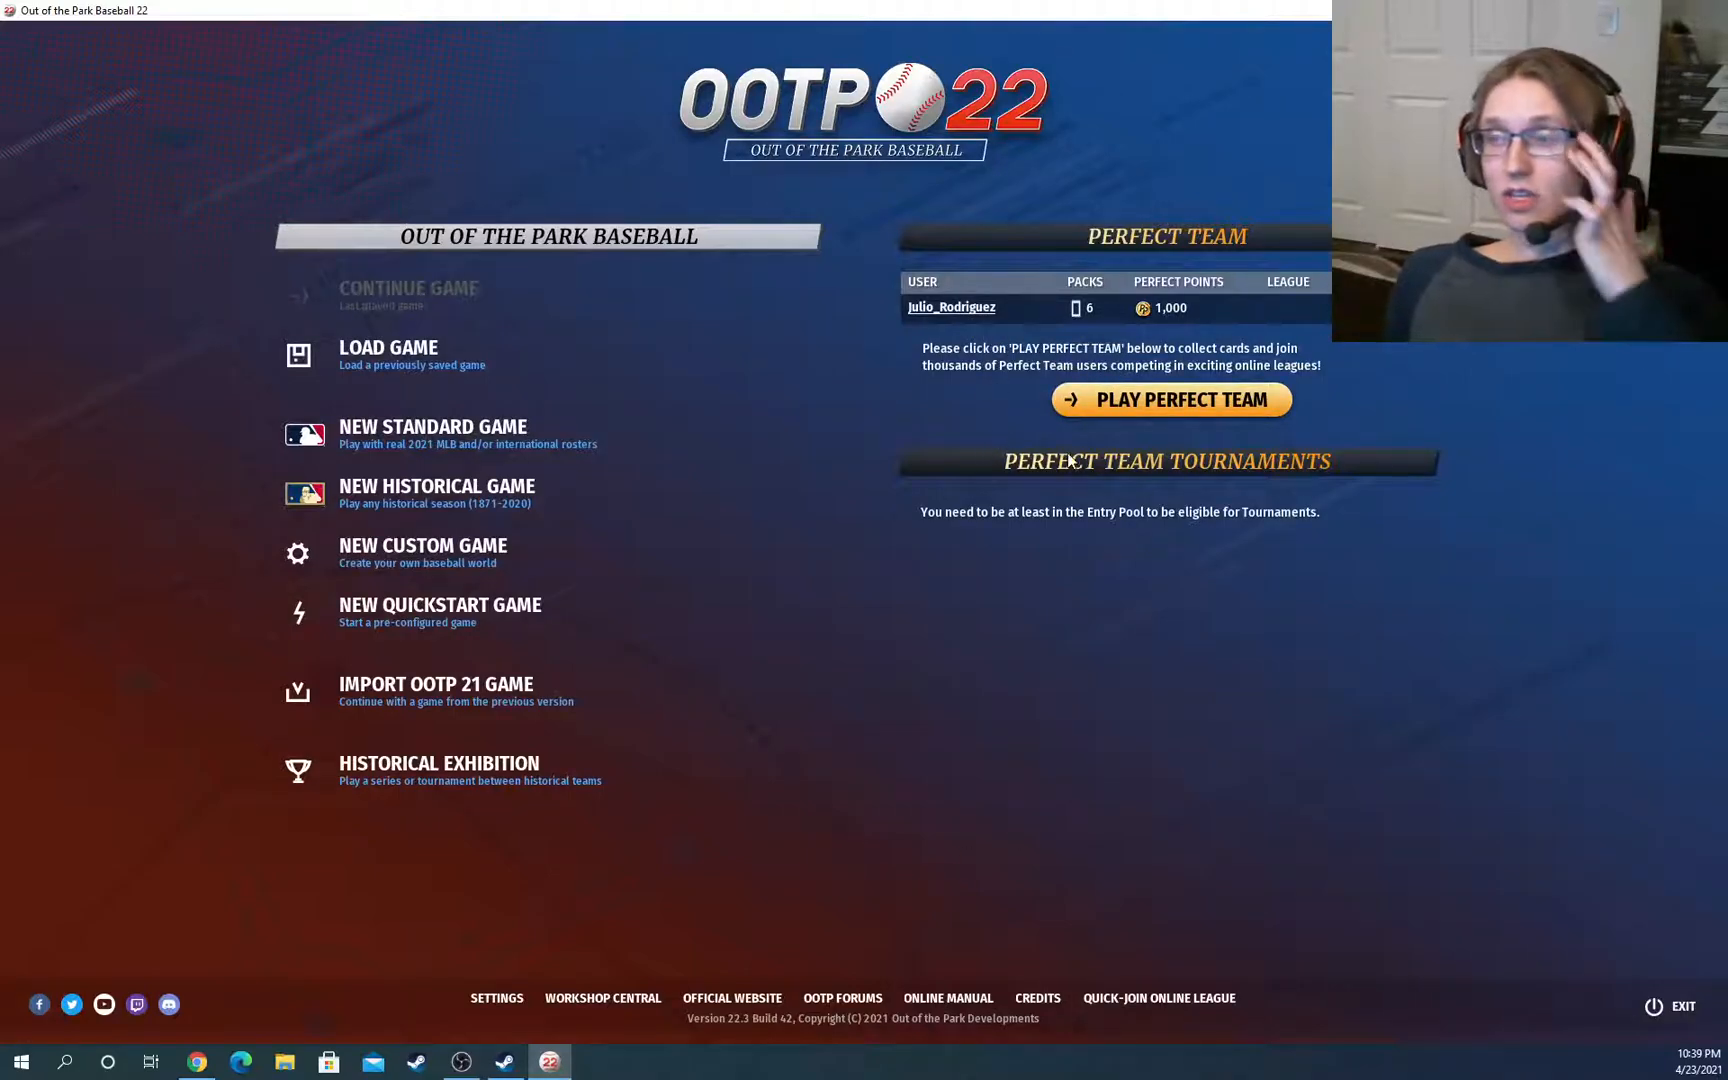
{"action": "mouse_move", "coordinate": [1230, 1048]}
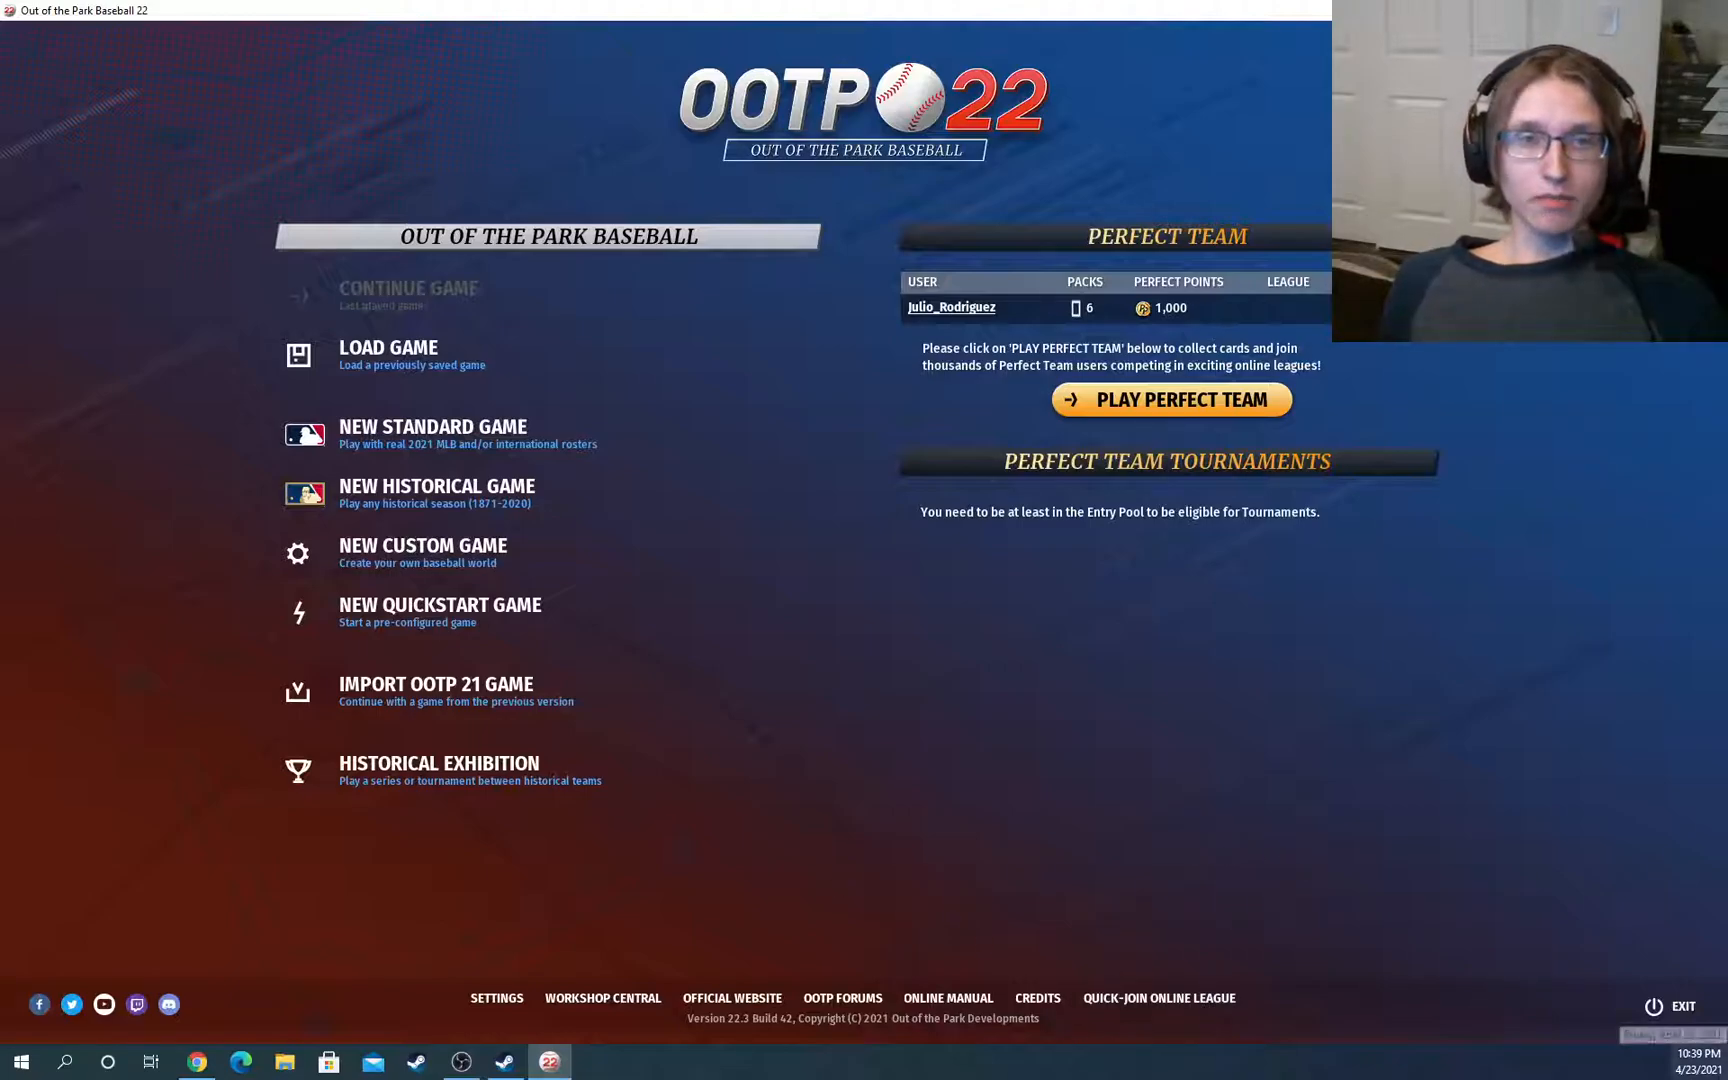
{"action": "mouse_move", "coordinate": [818, 1026]}
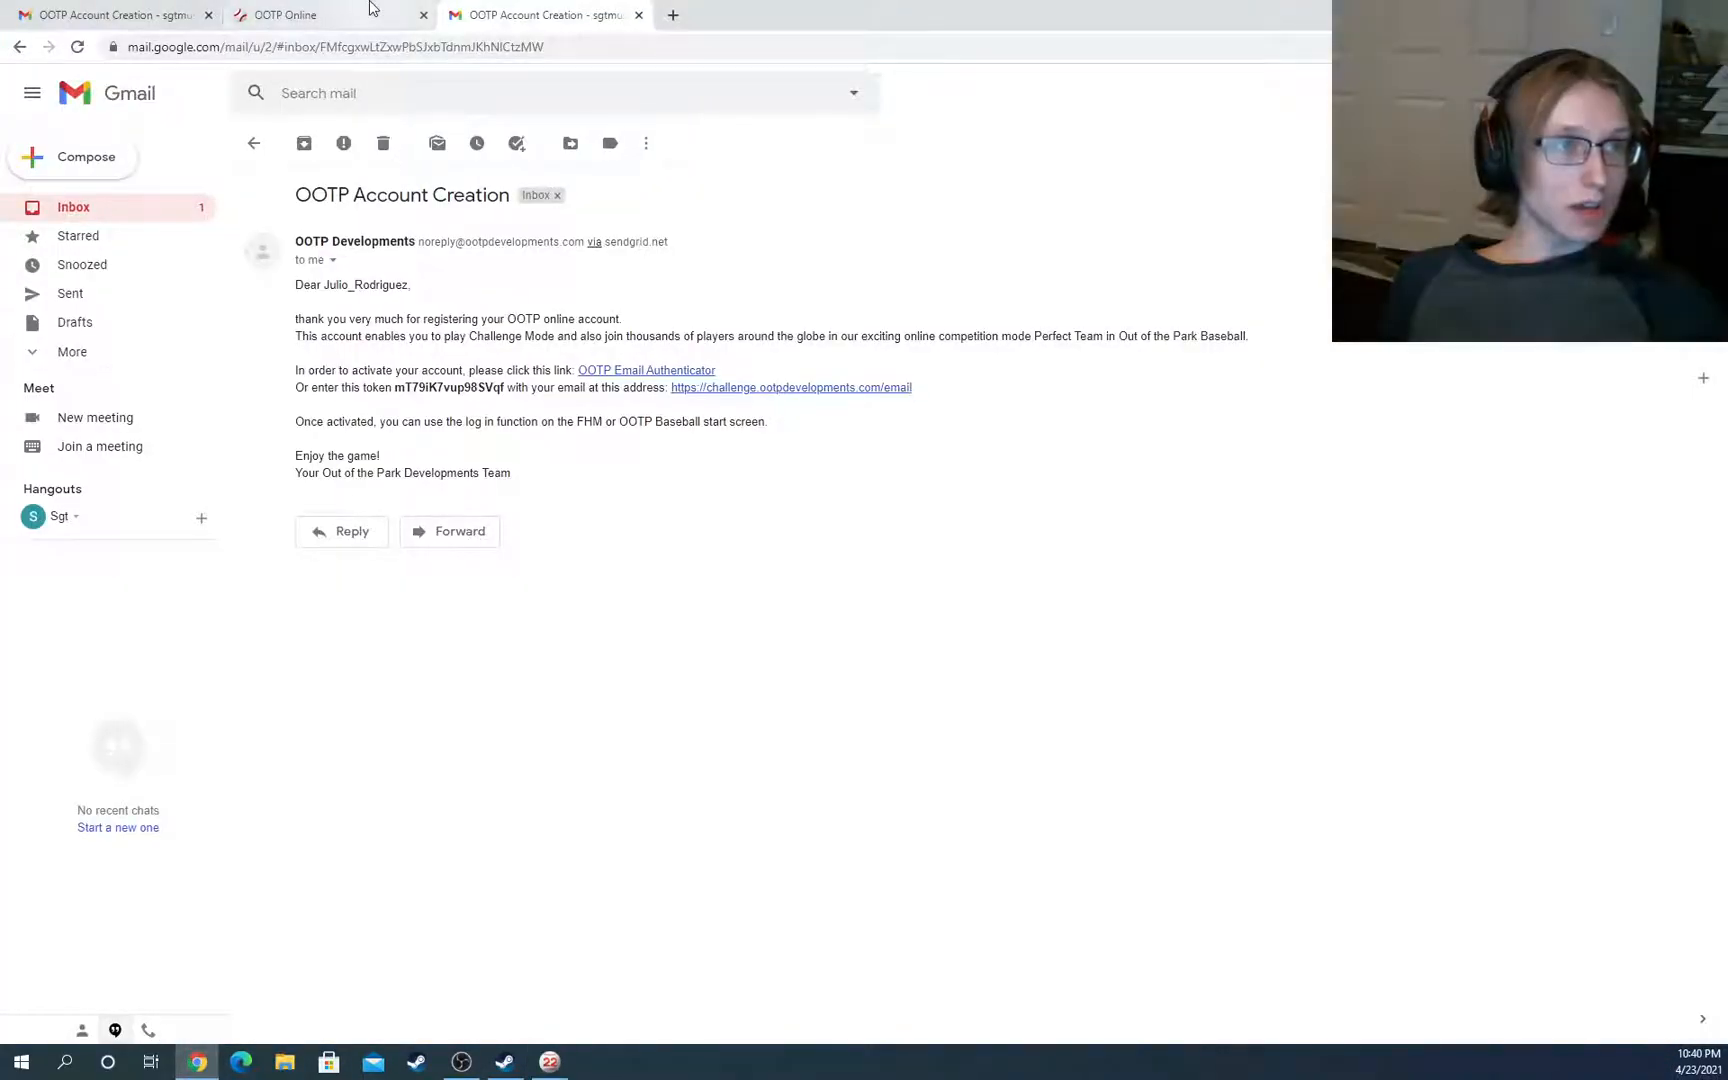
- Log in as Jarred_Kelenic on the Challenge Mode site and view the account profile
{"action": "left_click", "coordinate": [290, 14]}
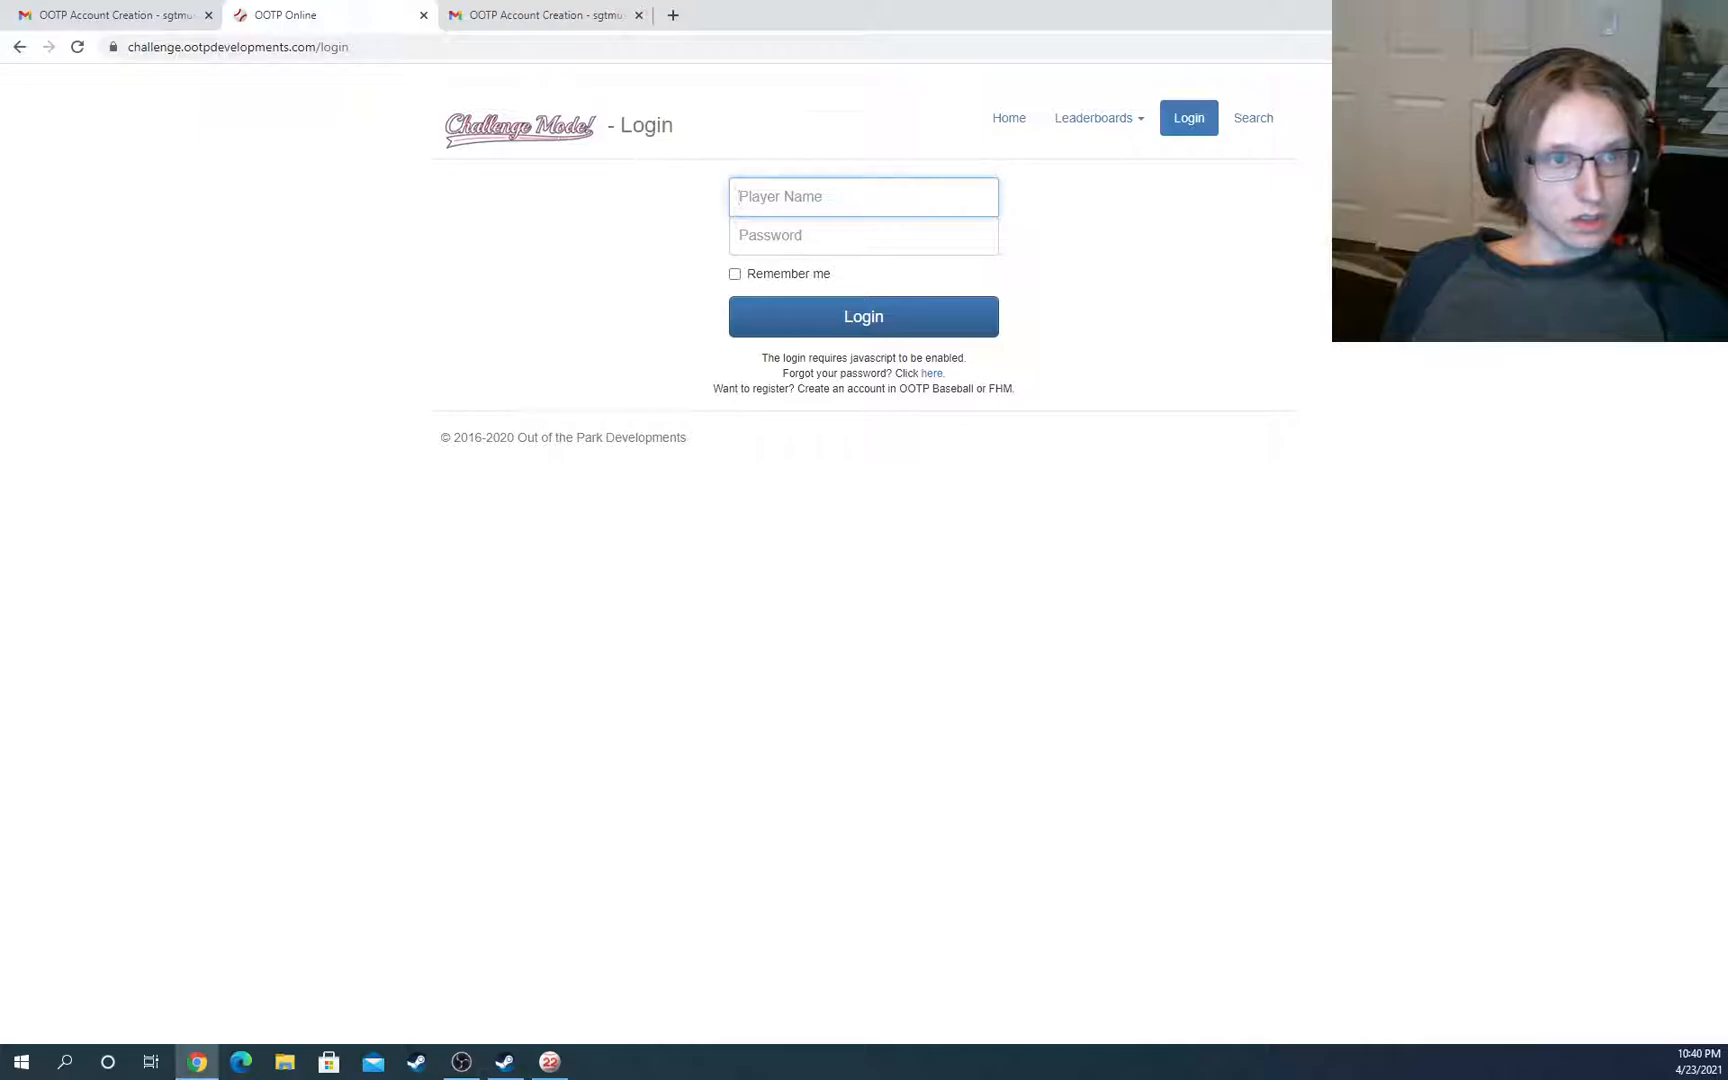
{"action": "type", "text": "Jarred_Kelenic"}
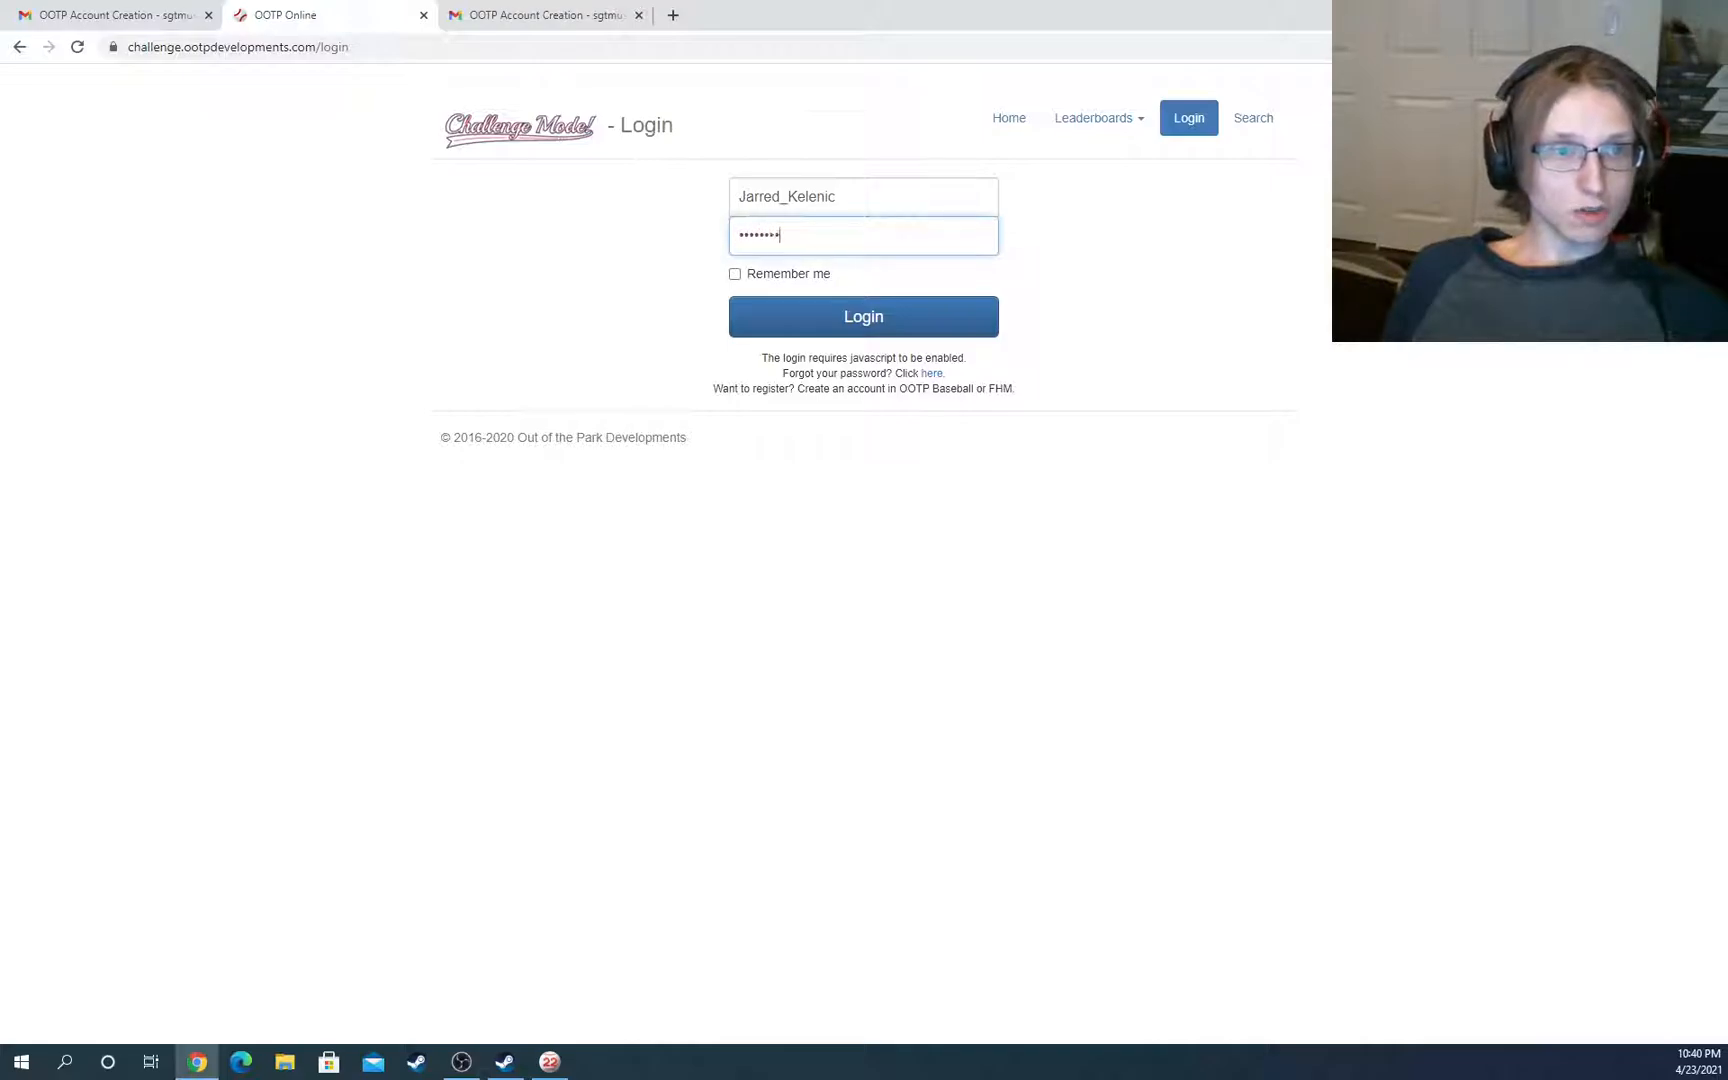
{"action": "left_click", "coordinate": [864, 316]}
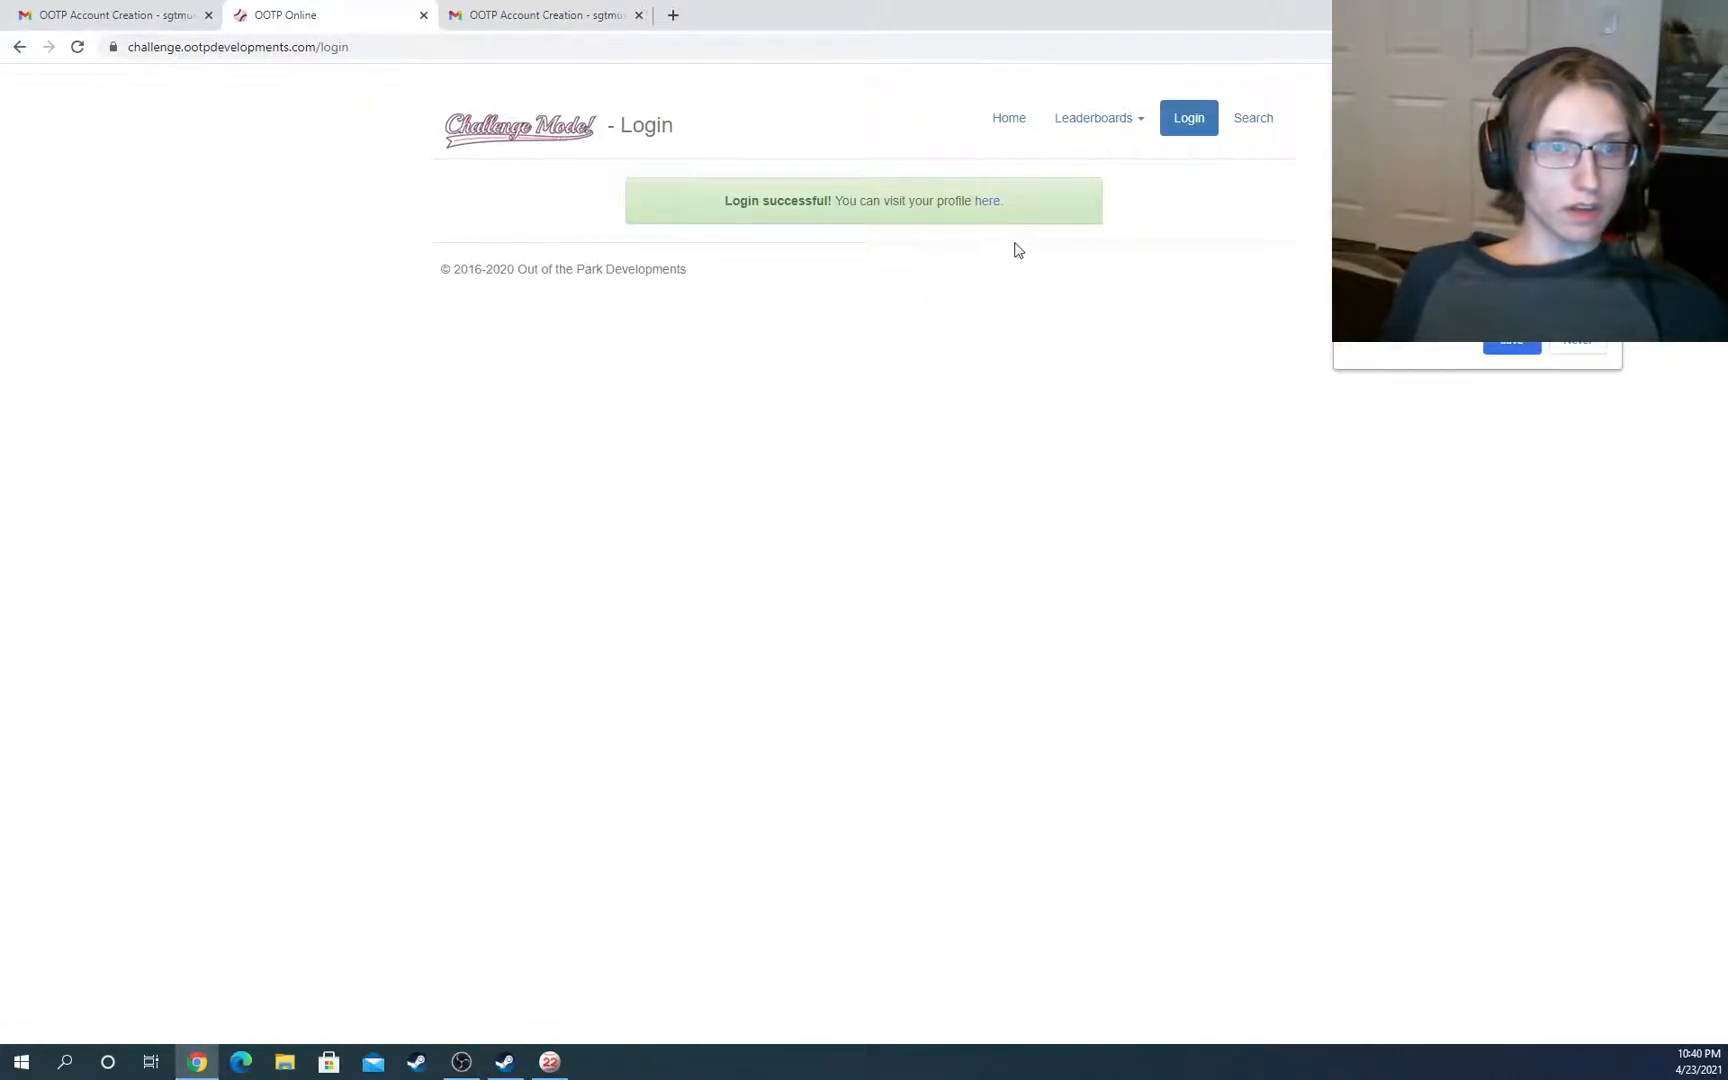
{"action": "left_click", "coordinate": [988, 202]}
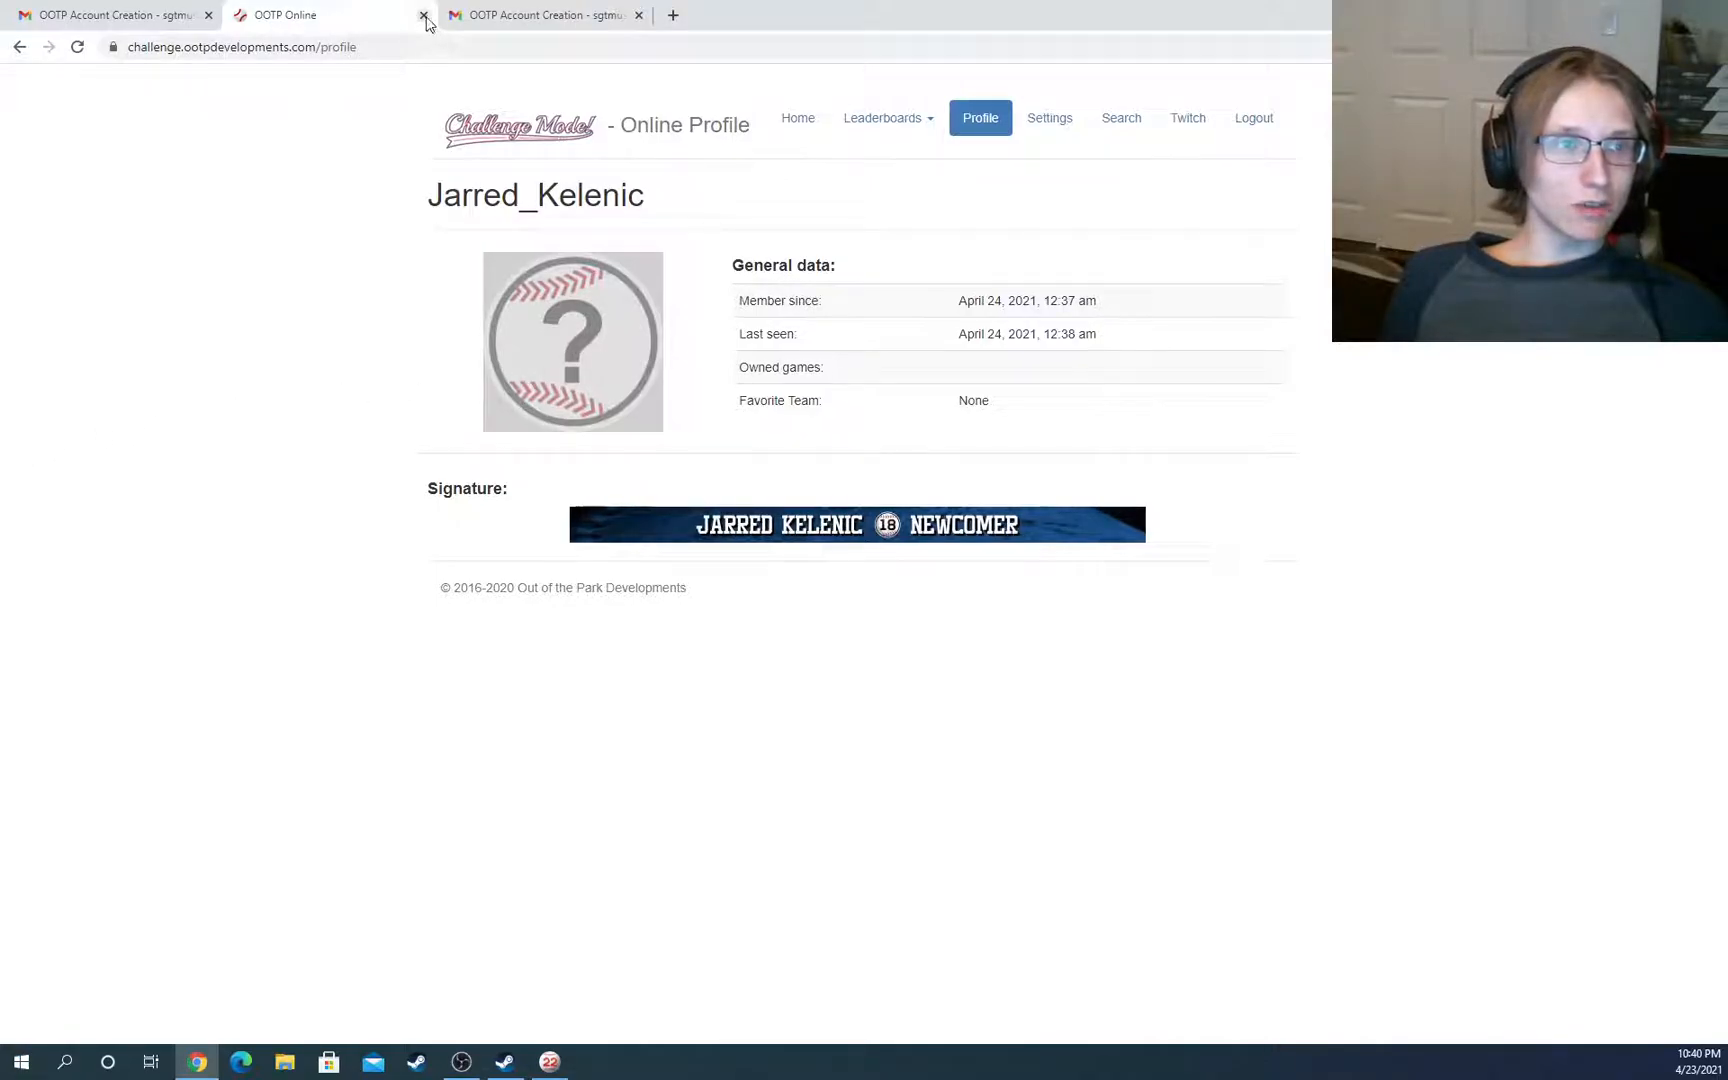
- Close the profile tab and revisit challenge.ootpdevelopments.com in a new tab
{"action": "left_click", "coordinate": [420, 16]}
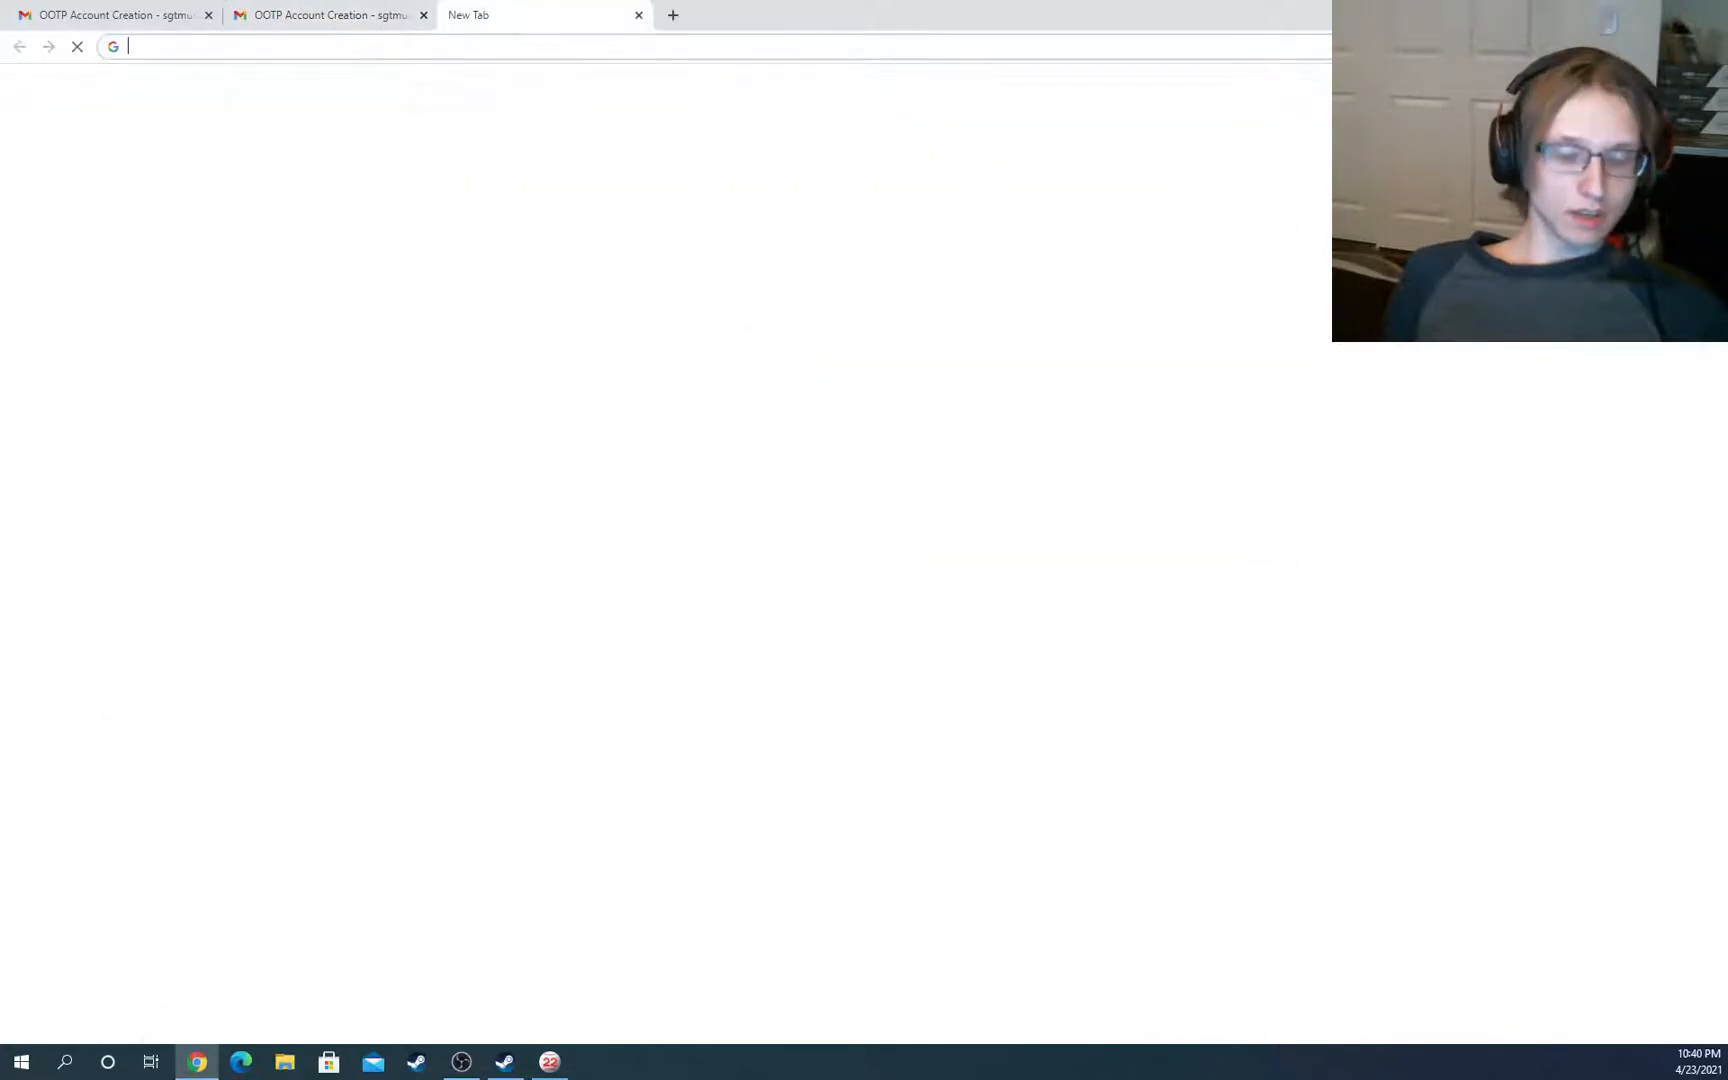
{"action": "type", "text": "challenge.ootpdevelopments.com/login"}
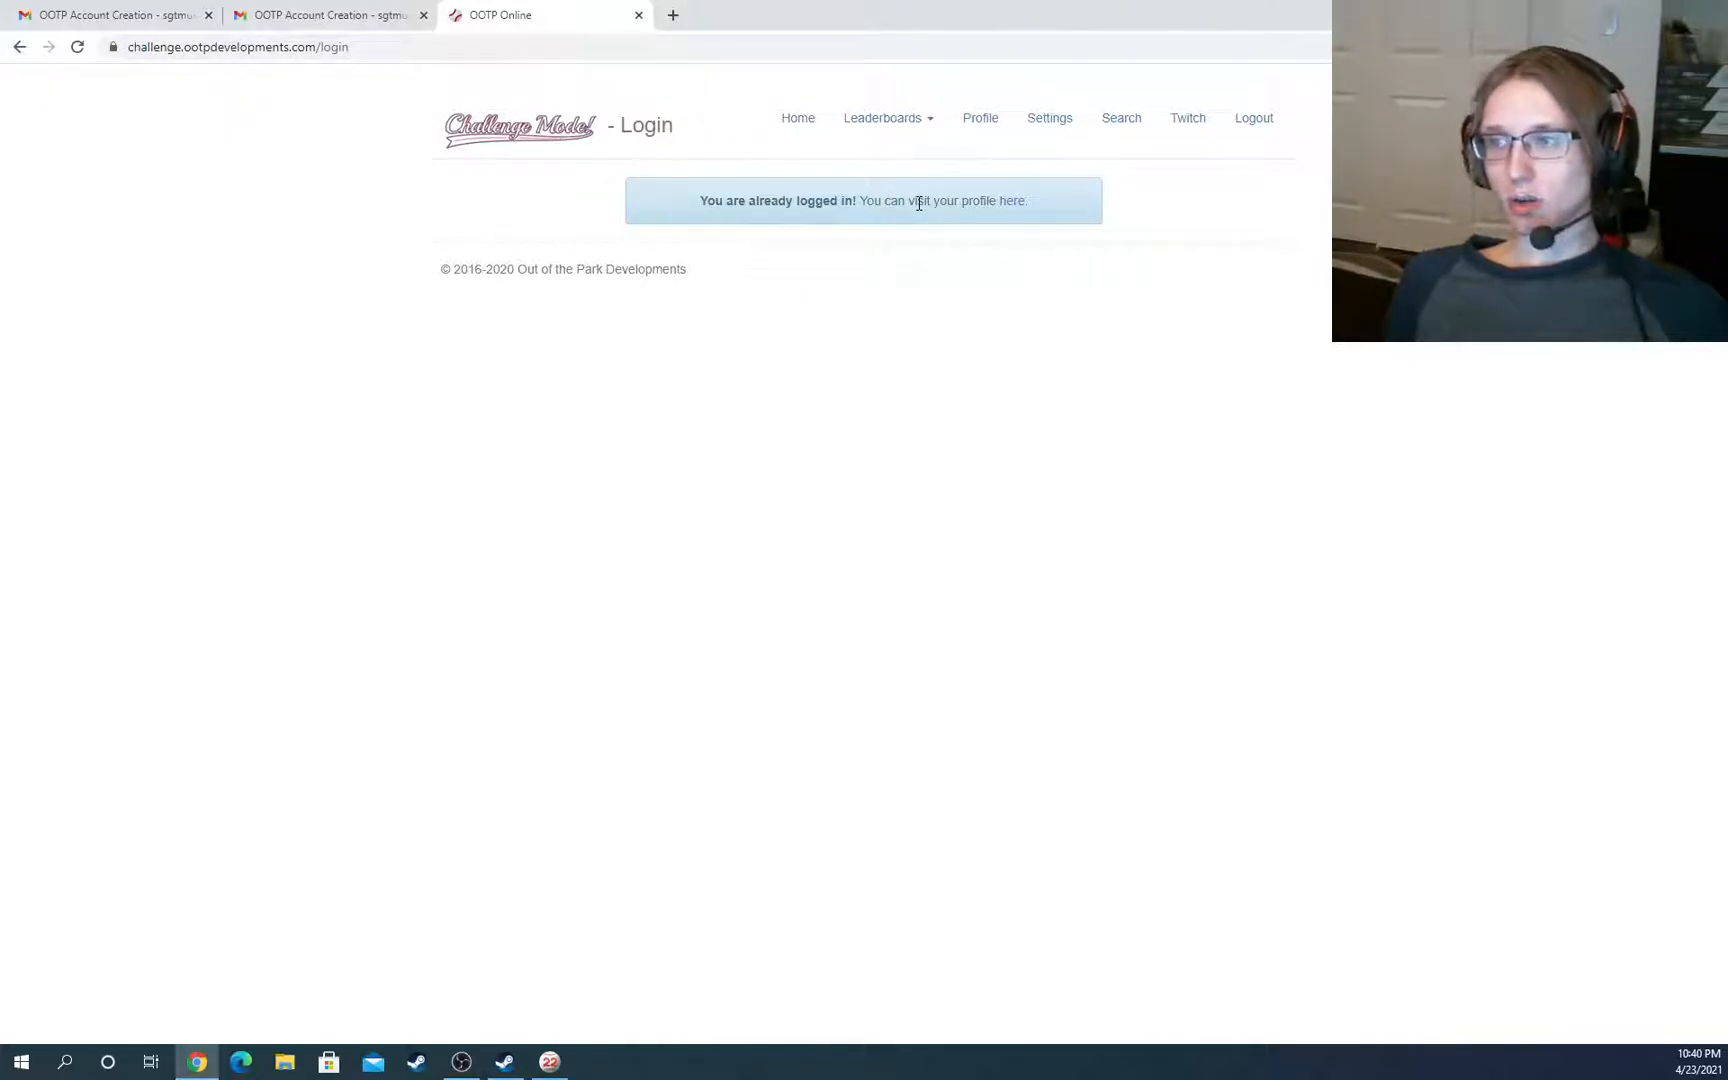
{"action": "mouse_move", "coordinate": [976, 176]}
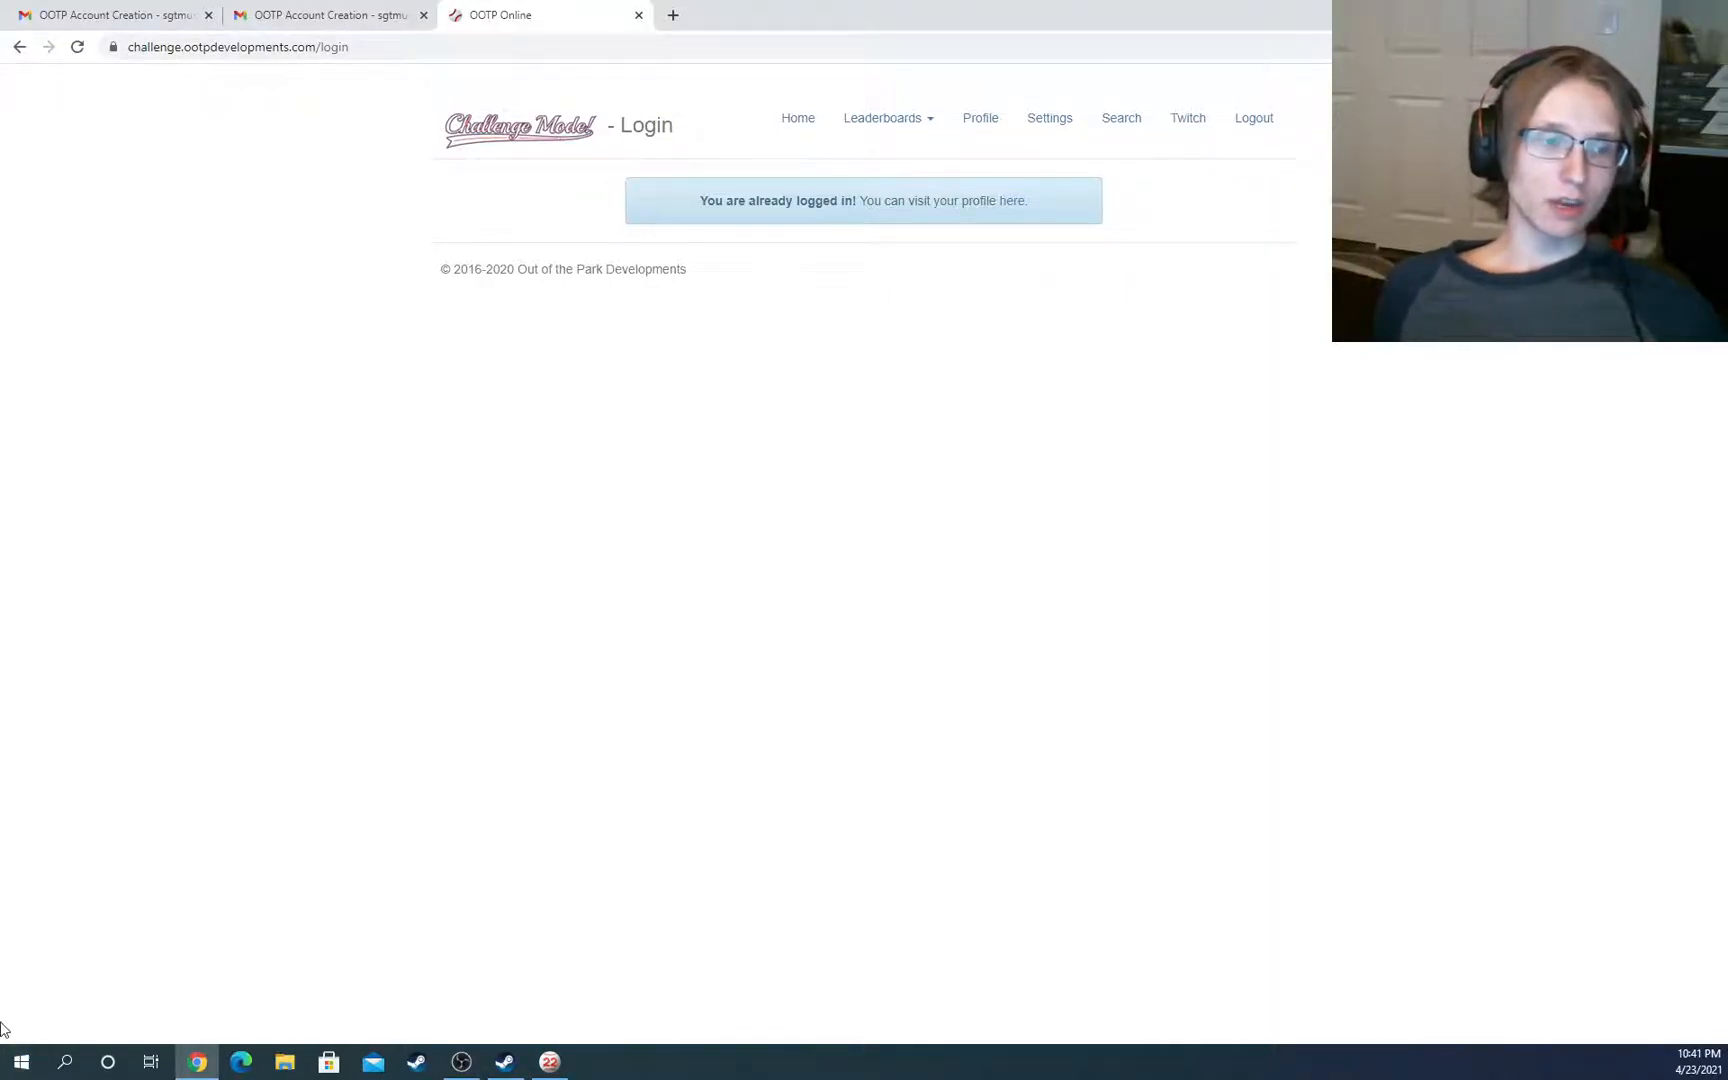
{"action": "mouse_move", "coordinate": [818, 746]}
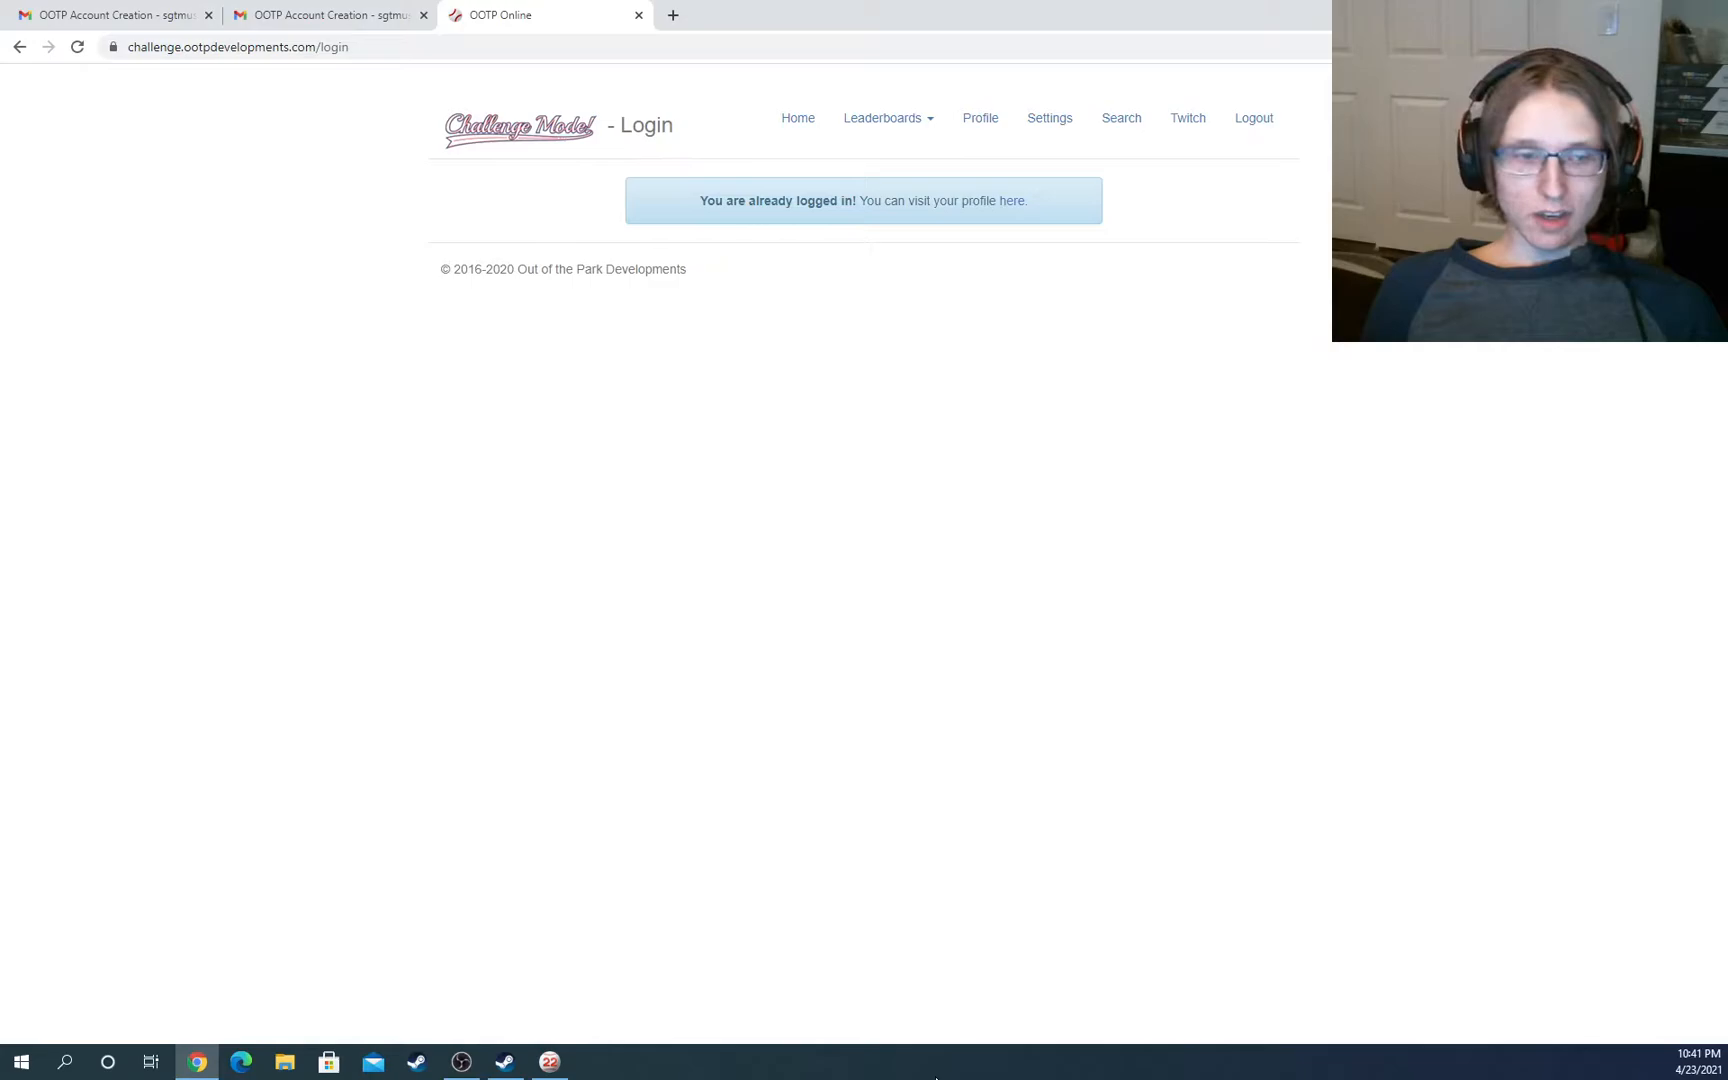
{"action": "mouse_move", "coordinate": [950, 966]}
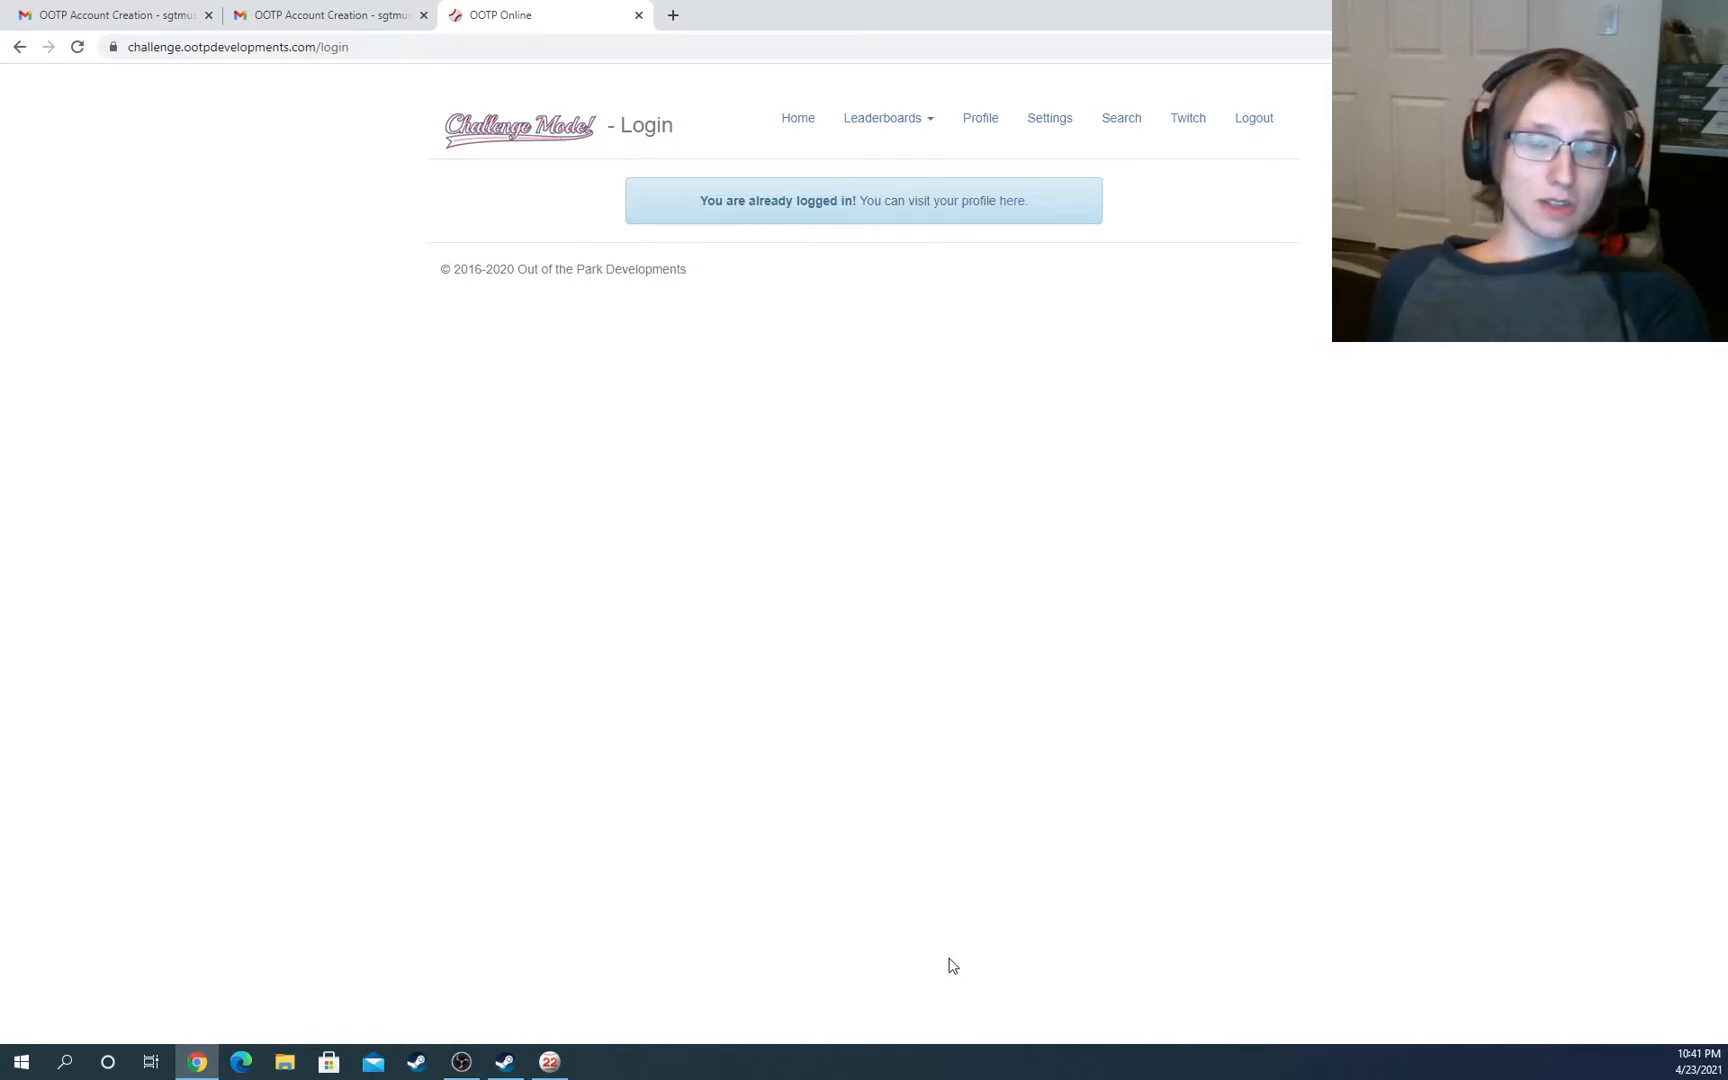